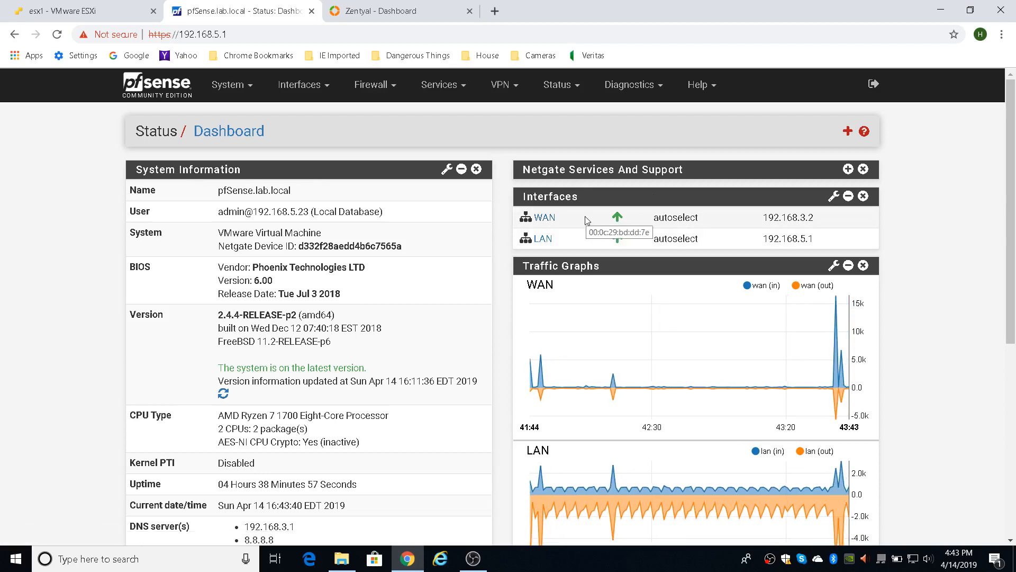
mouse_move(543, 238)
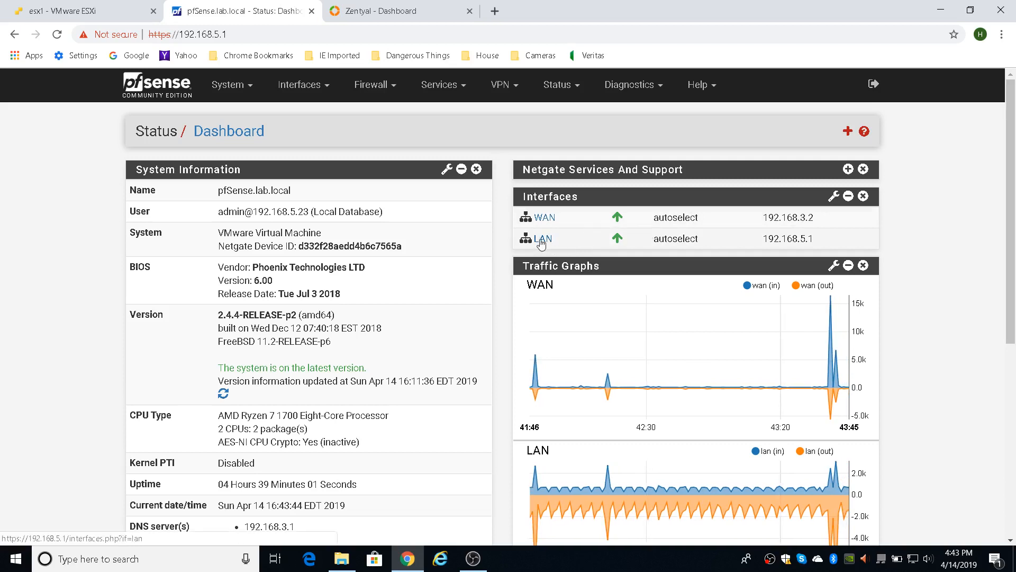
mouse_move(923, 241)
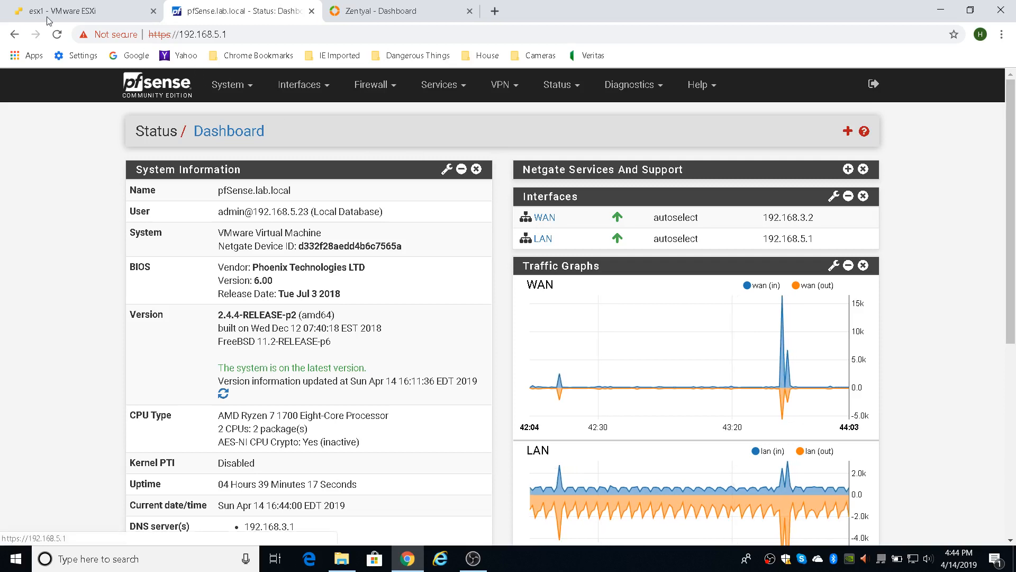
- Switch to the esx1 ESXi console showing the Networking port groups, including VM Network and LabDMZ
click(77, 11)
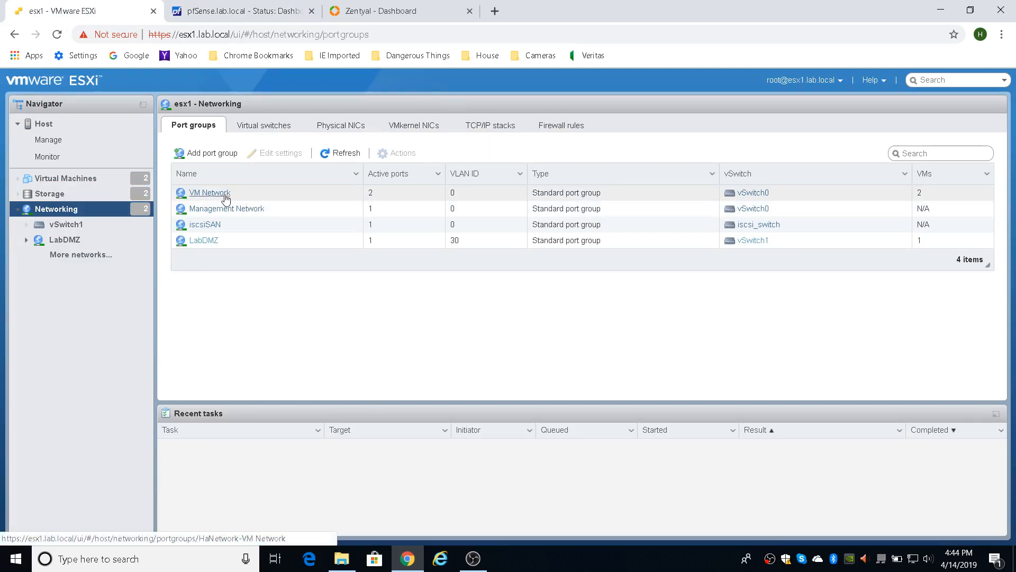
mouse_move(250, 197)
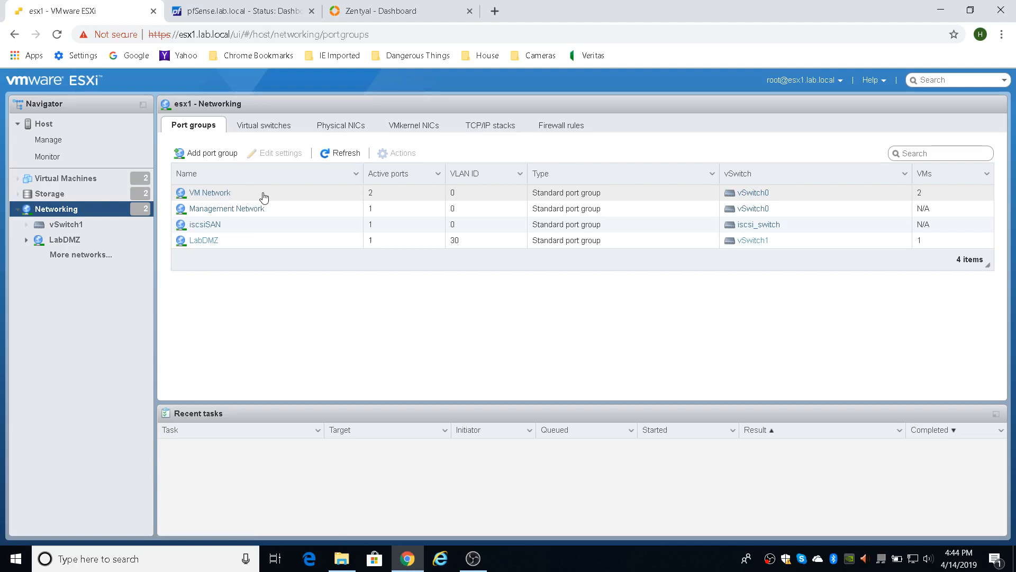
mouse_move(203, 240)
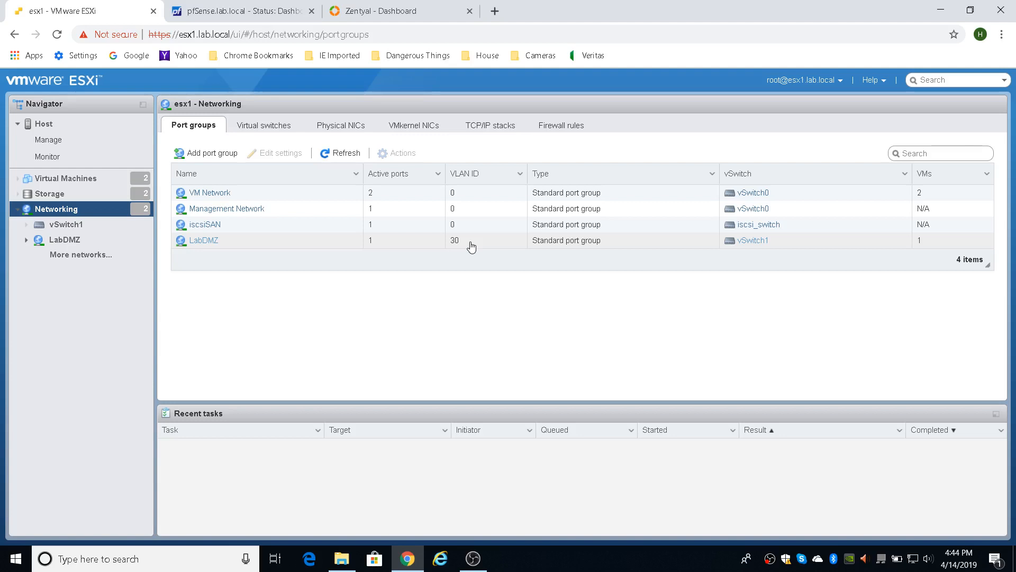
mouse_move(91, 318)
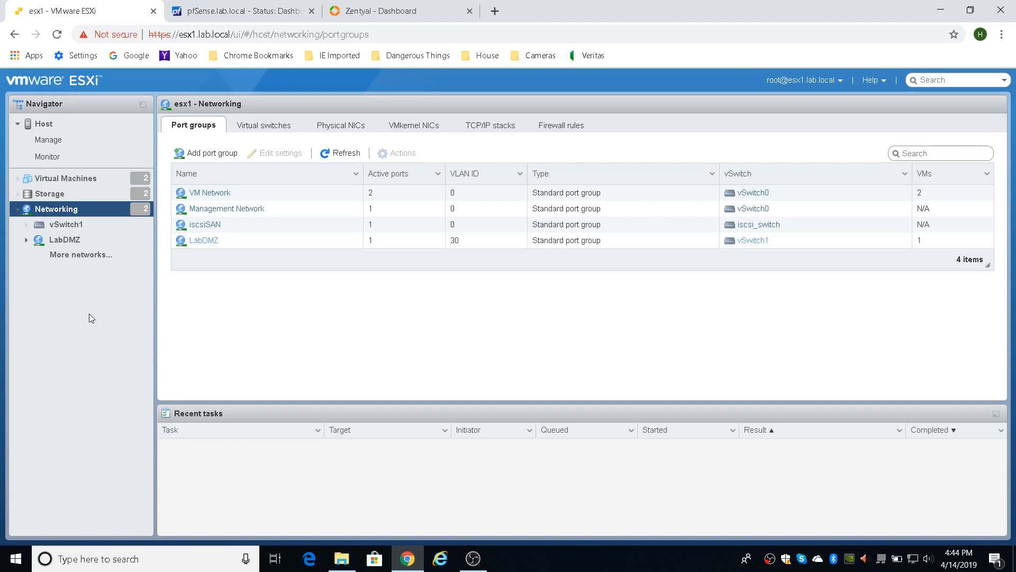
mouse_move(79, 322)
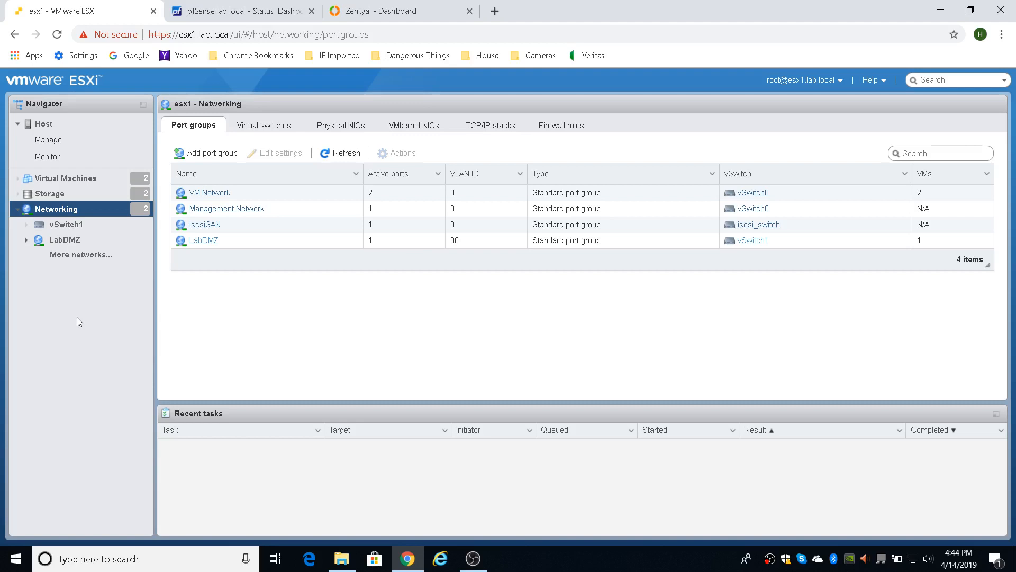
mouse_move(160, 273)
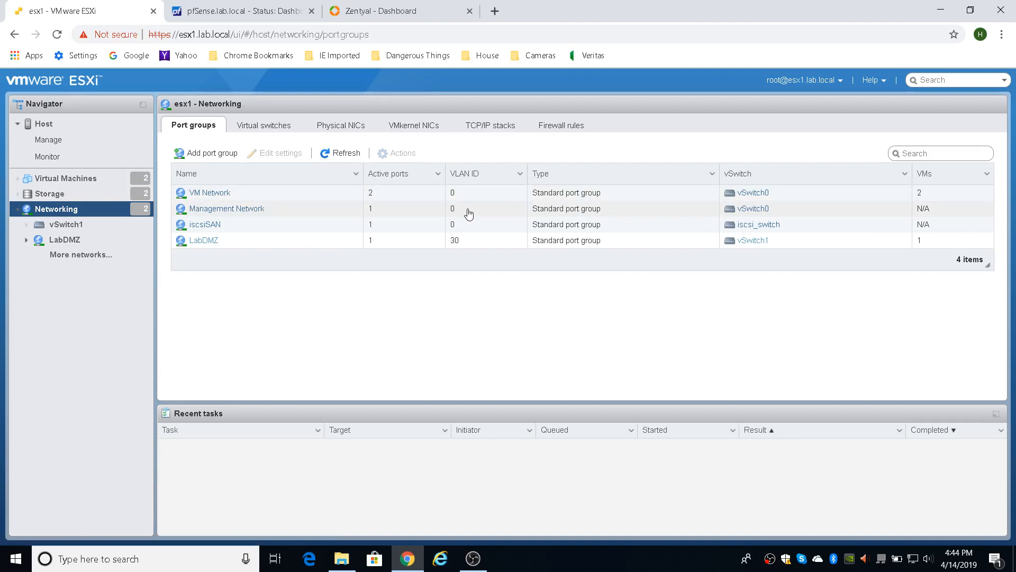
mouse_move(166, 307)
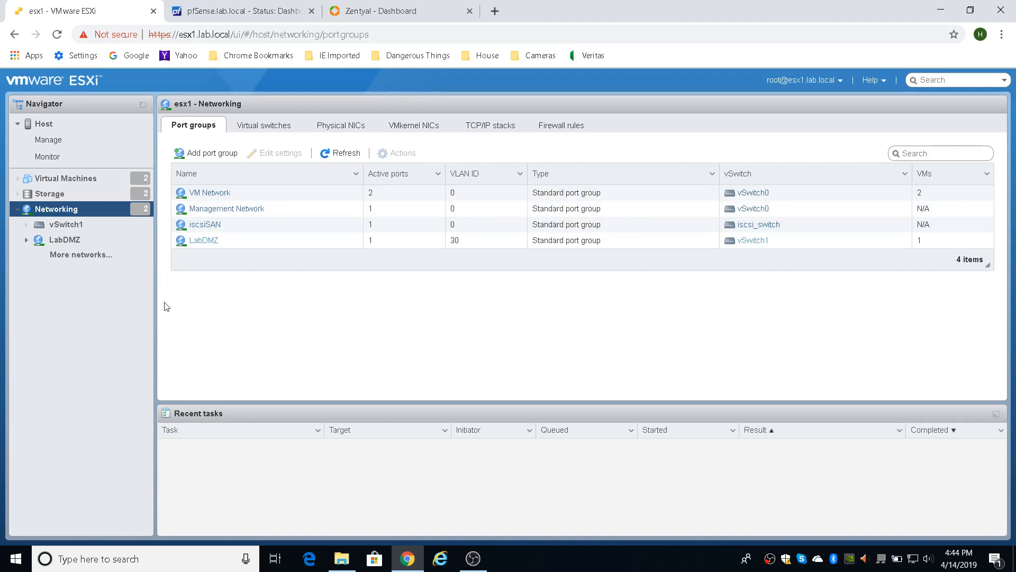
mouse_move(240, 324)
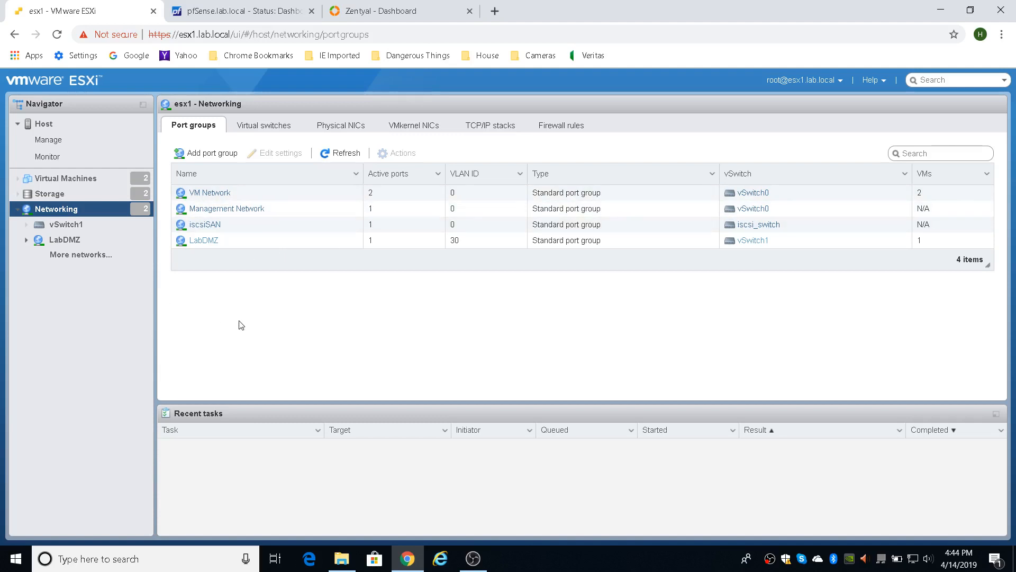
mouse_move(210, 282)
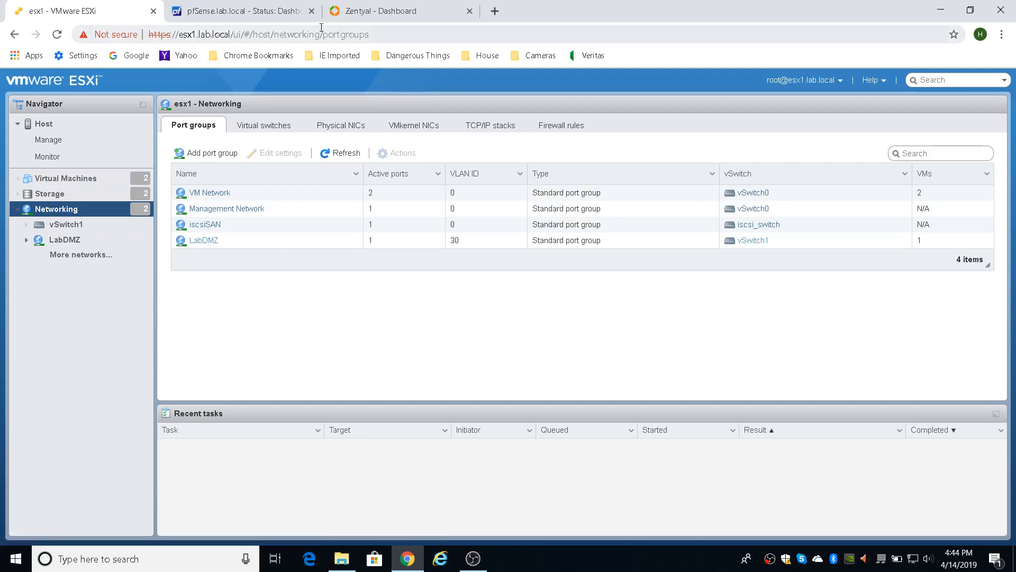
- Return to the pfSense dashboard showing WAN 192.168.3.2 and LAN 192.168.5.1 up
click(240, 11)
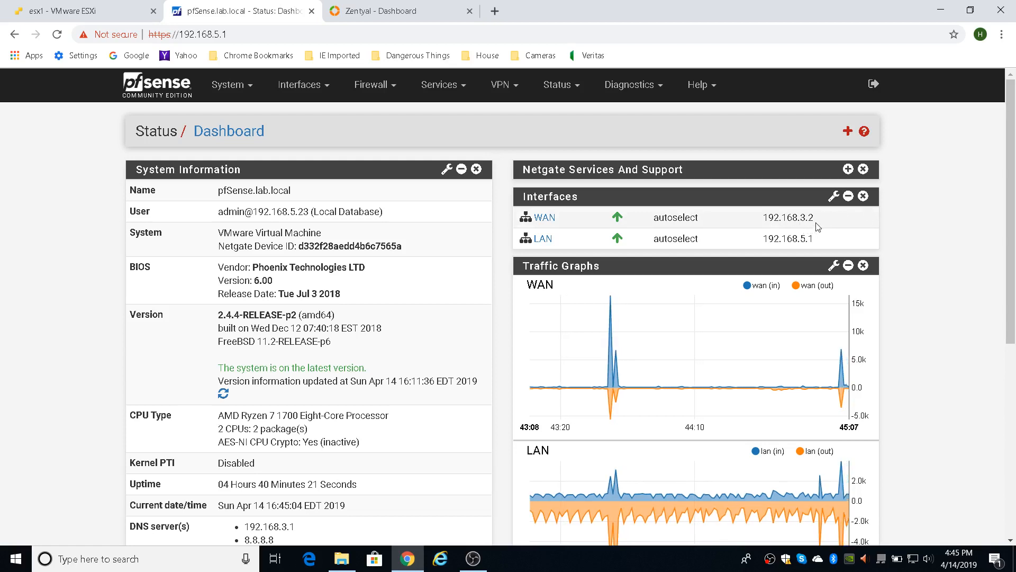
mouse_move(930, 217)
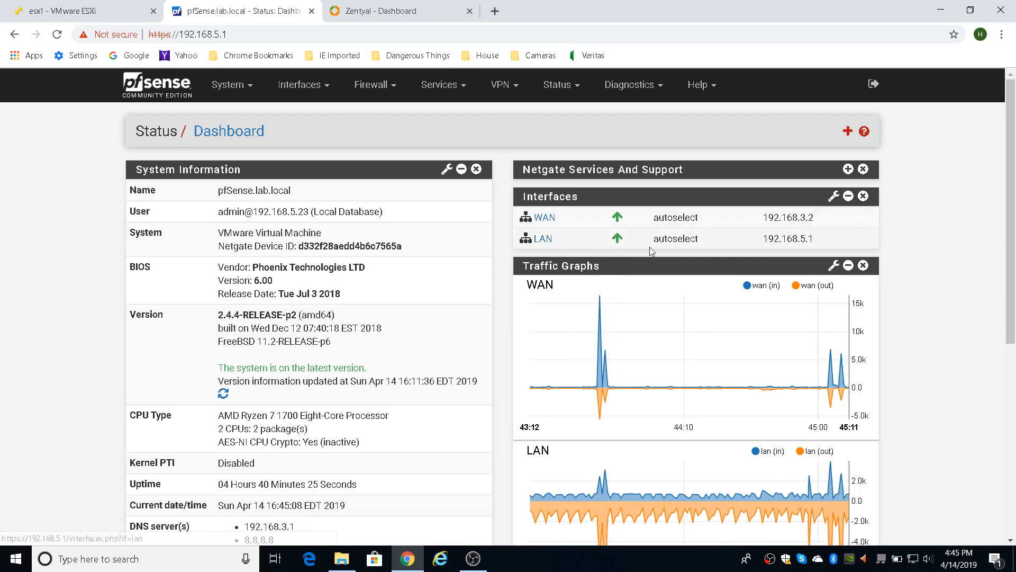
mouse_move(811, 253)
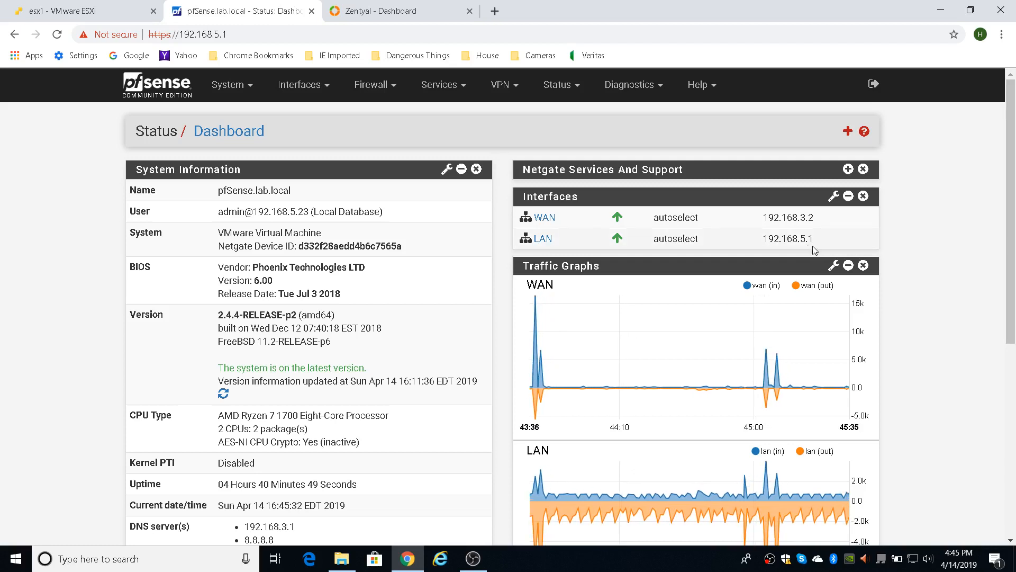
mouse_move(925, 243)
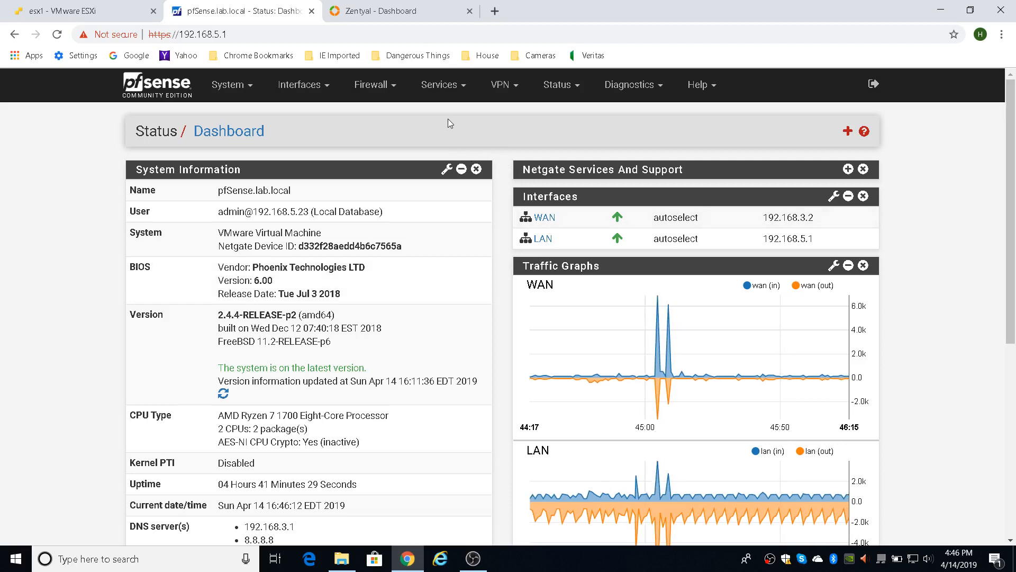
click(443, 85)
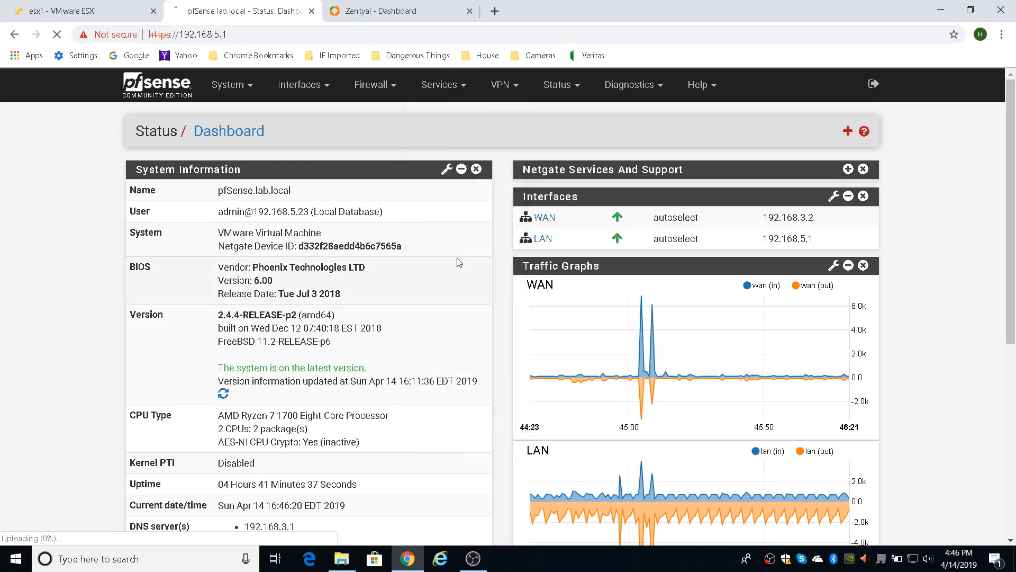
- Check Services > DNS Forwarder and DNS Resolver, confirming both Enable boxes are unchecked
click(440, 85)
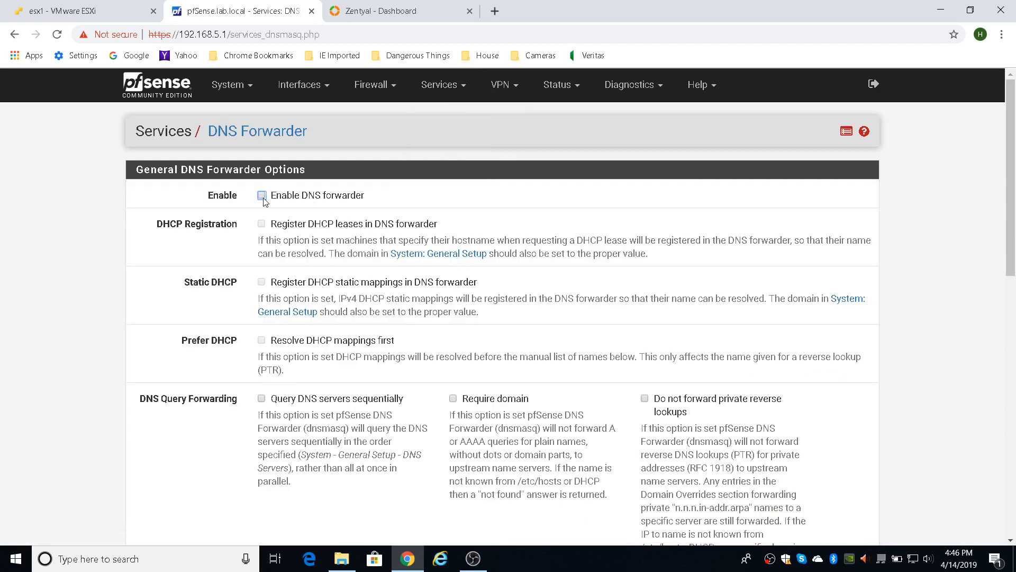
mouse_move(314, 206)
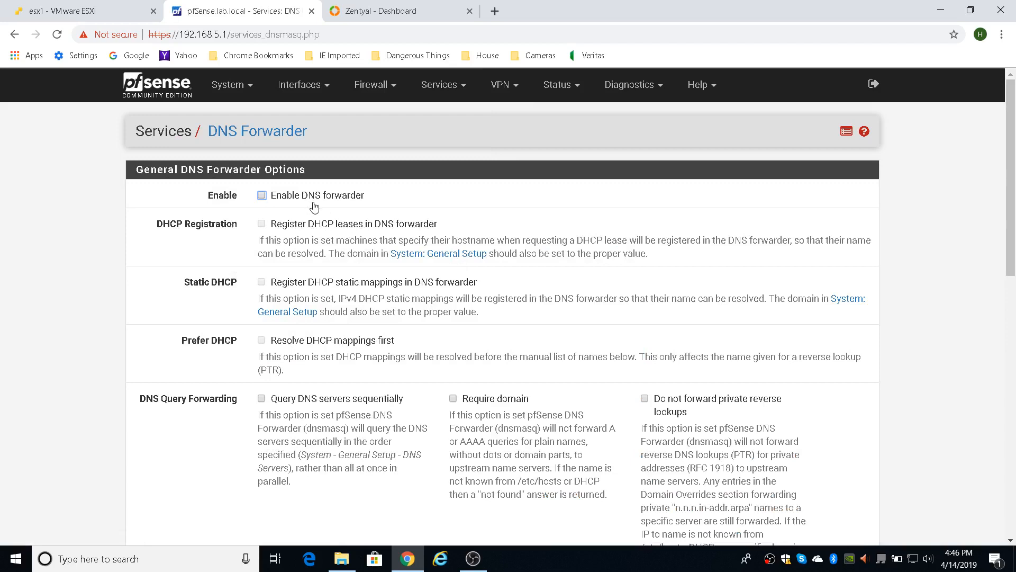
mouse_move(443, 99)
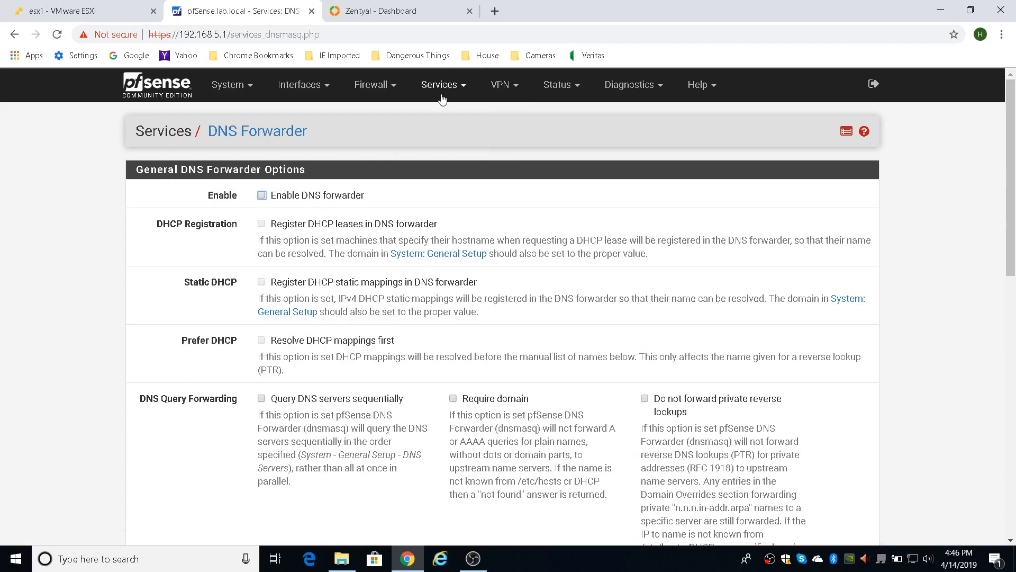
click(441, 84)
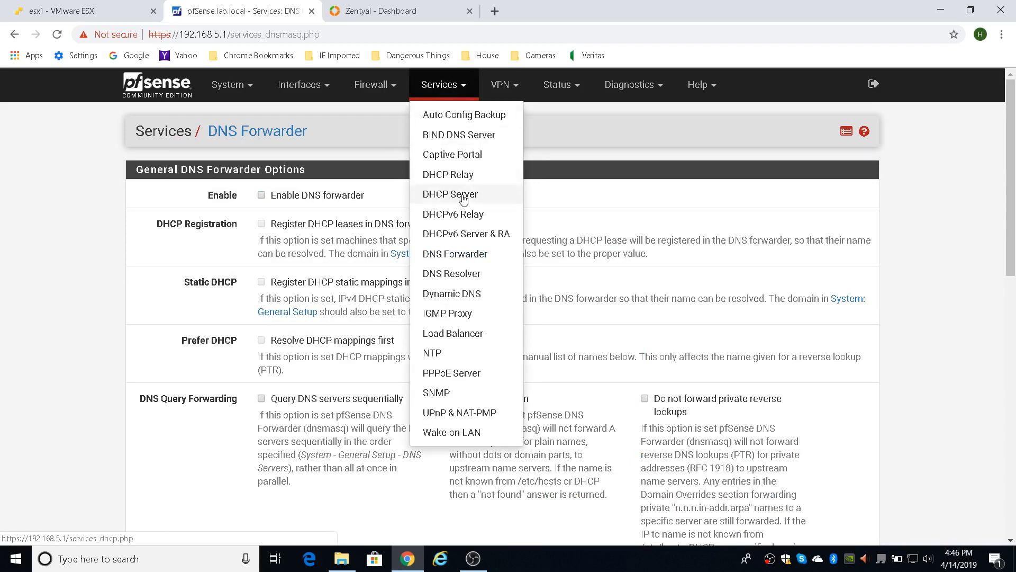
click(451, 273)
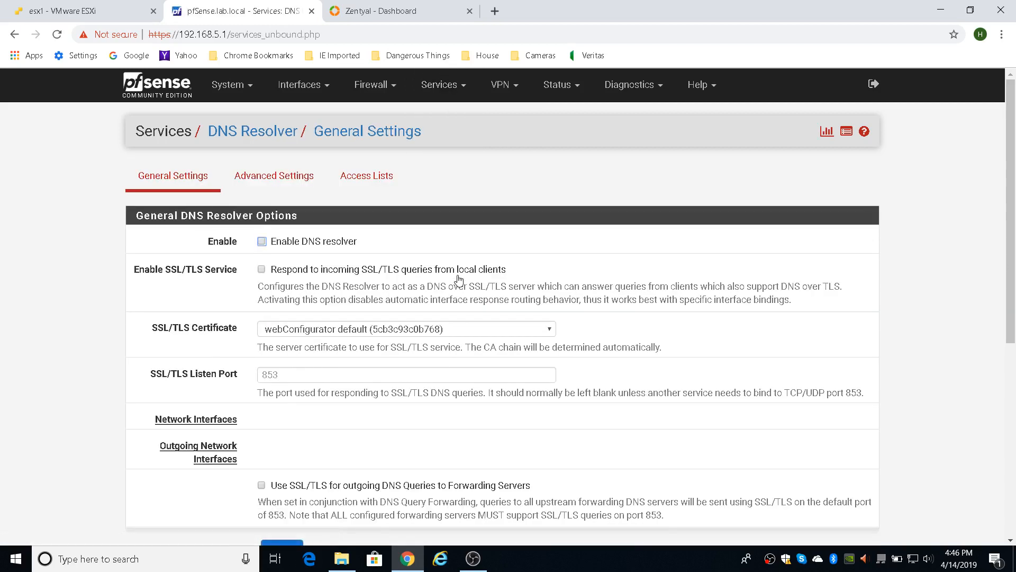
mouse_move(264, 253)
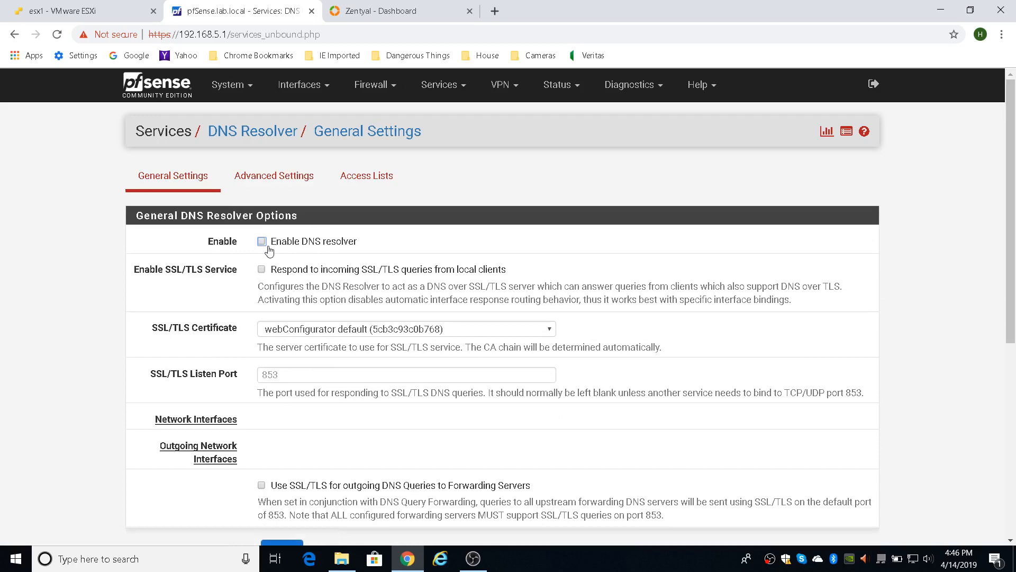
click(444, 85)
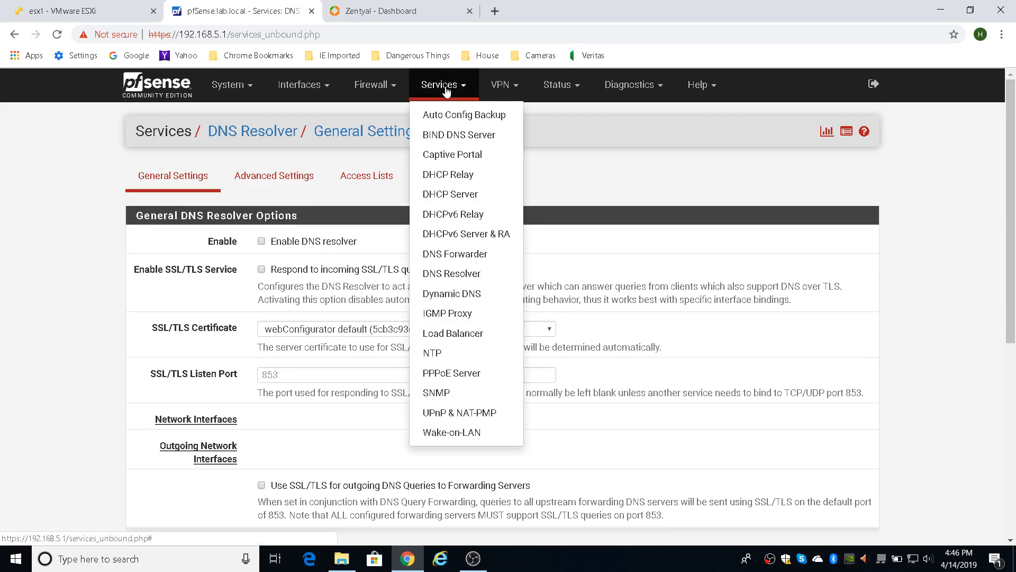
- Show System > Package Manager's Available Packages list (acme, Avahi, bandwidthd)
click(228, 84)
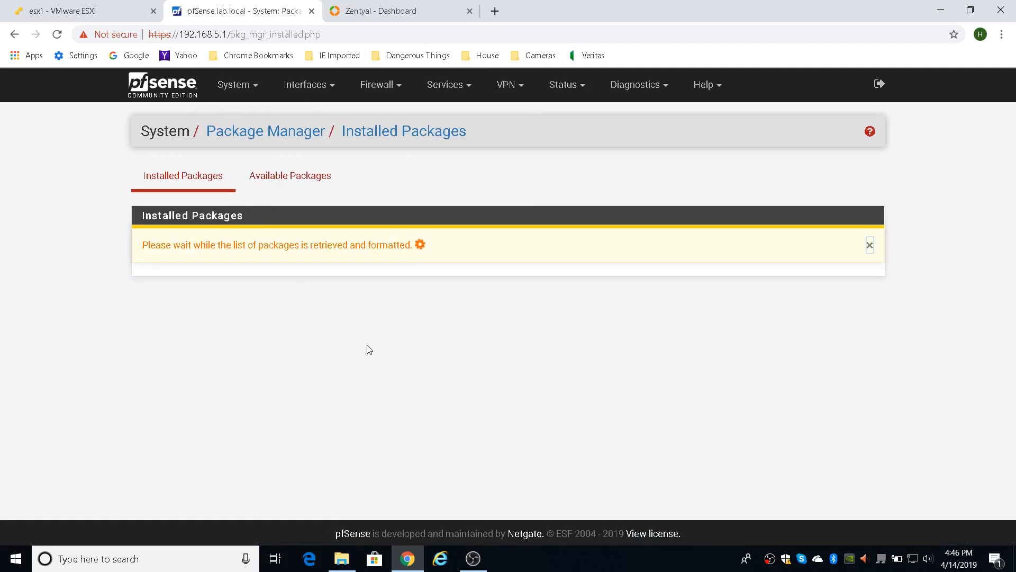
mouse_move(452, 355)
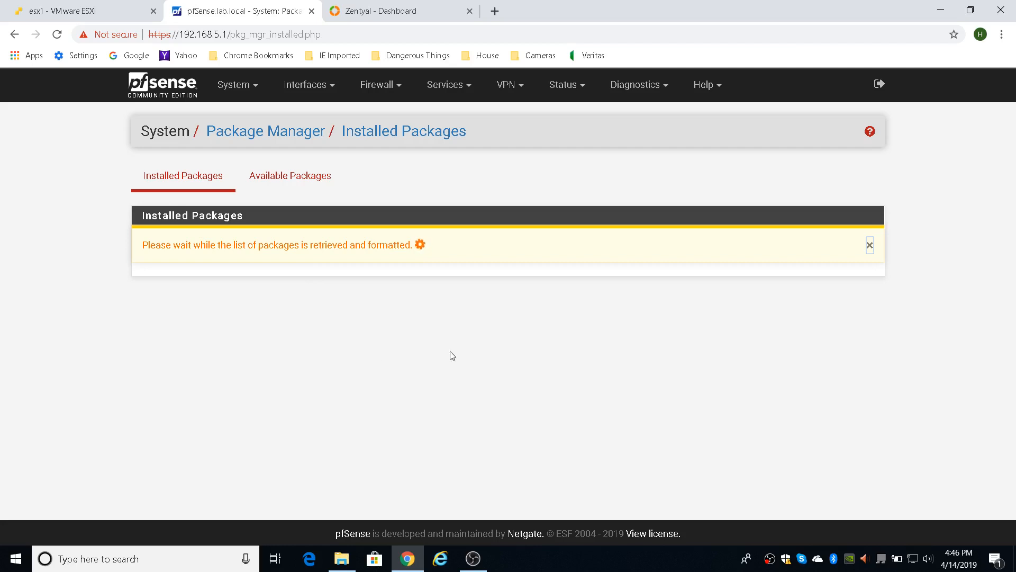
click(290, 176)
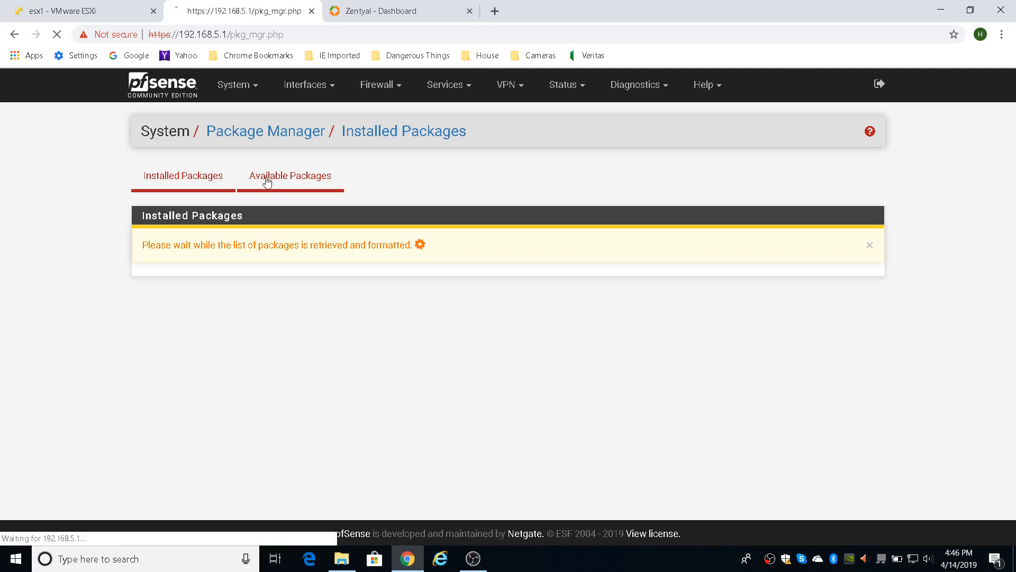
click(291, 175)
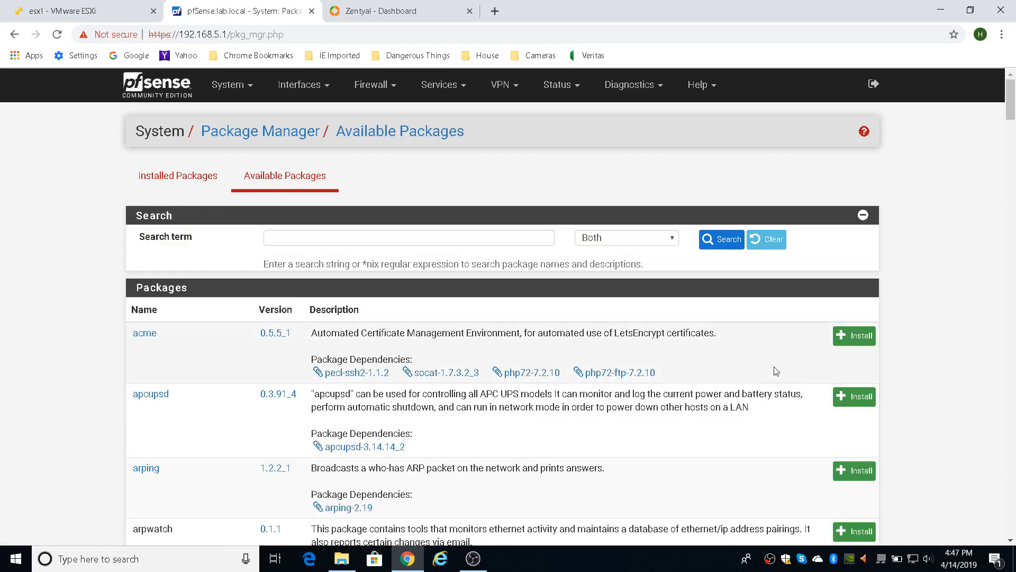
scroll(down, 3)
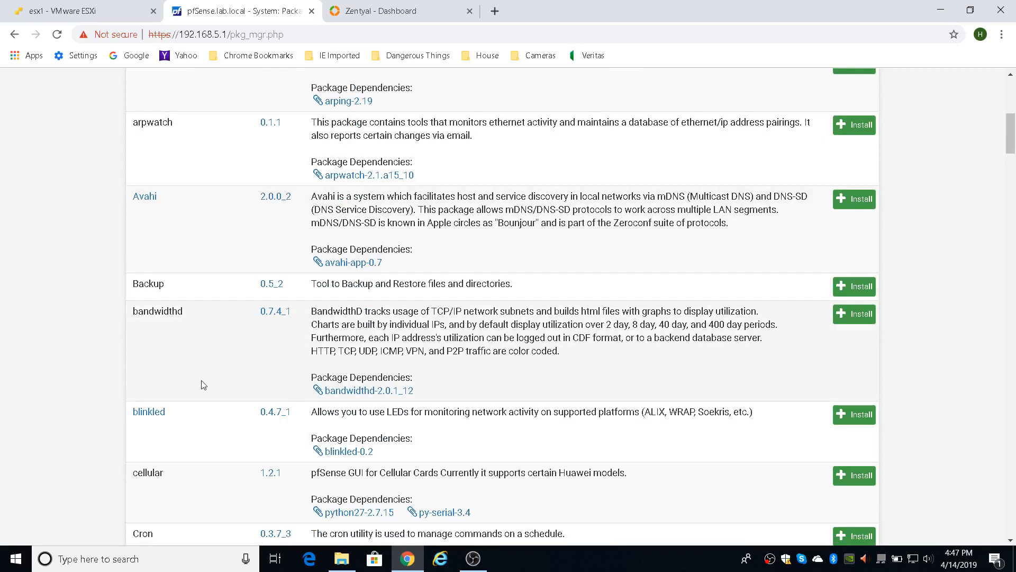
mouse_move(772, 273)
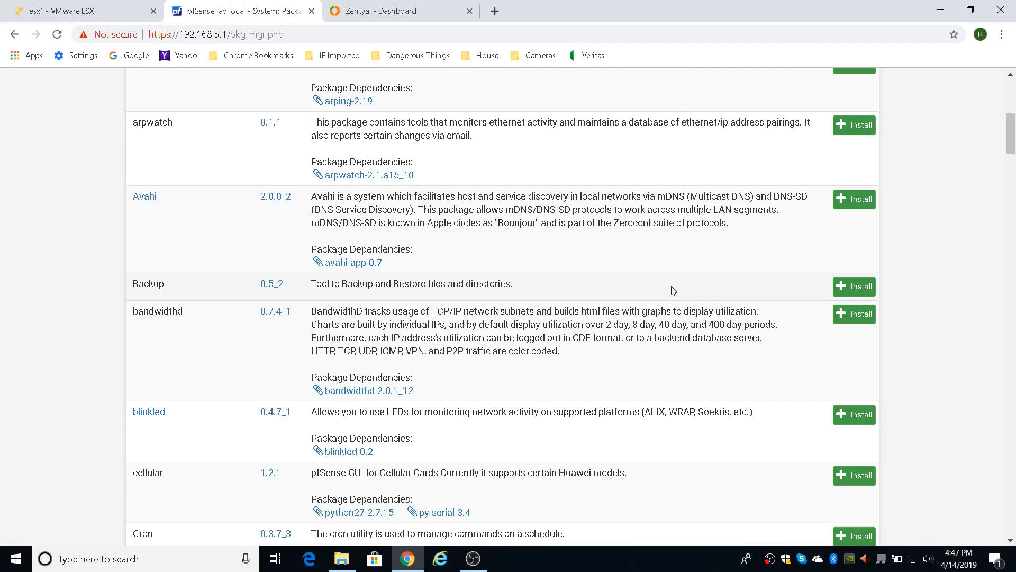
scroll(up, 3)
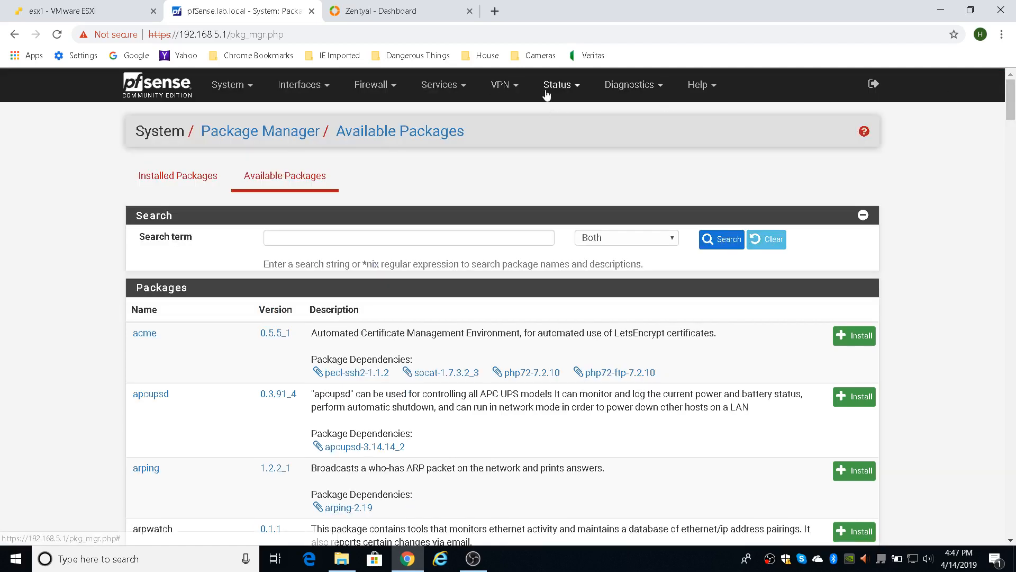
- Review Services > BIND DNS Server settings, confirming BIND is enabled and listening on LAN
click(443, 85)
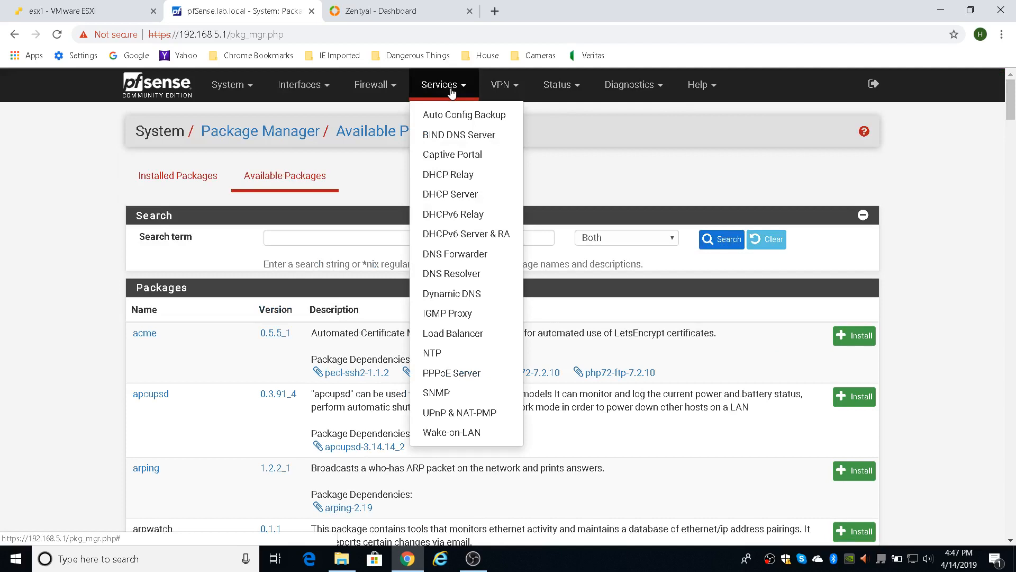
mouse_move(458, 134)
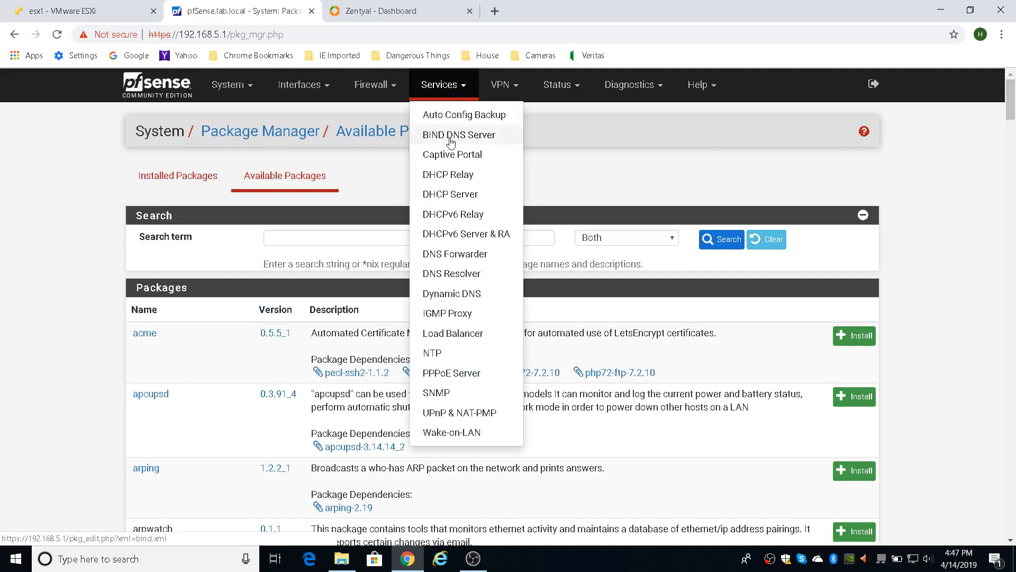
click(458, 134)
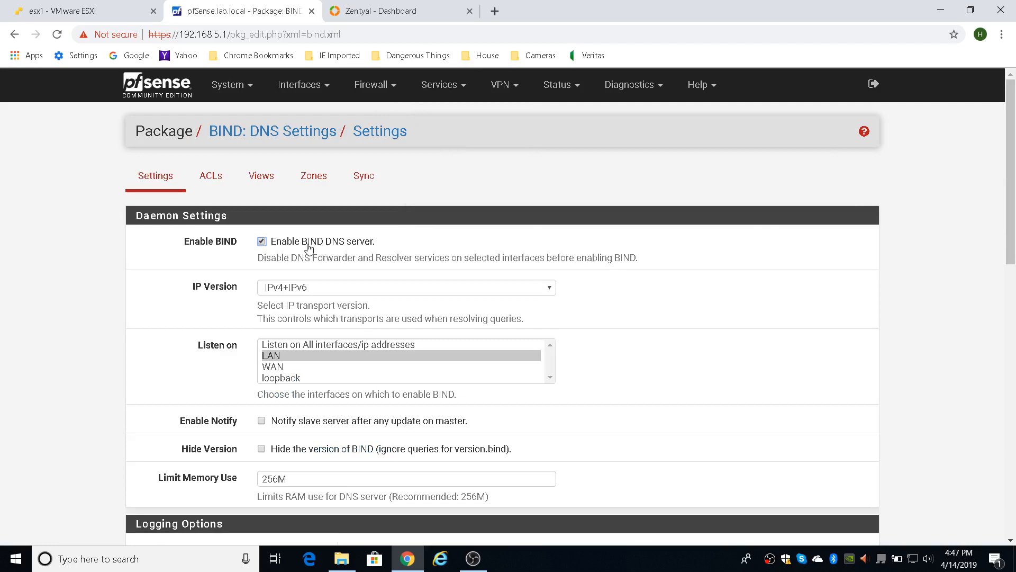
mouse_move(850, 287)
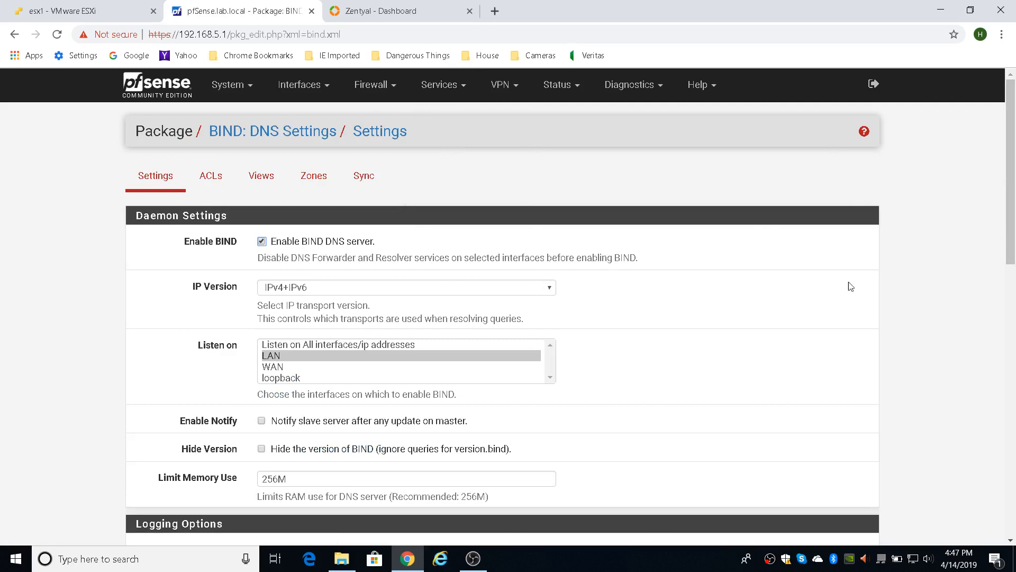
scroll(down, 3)
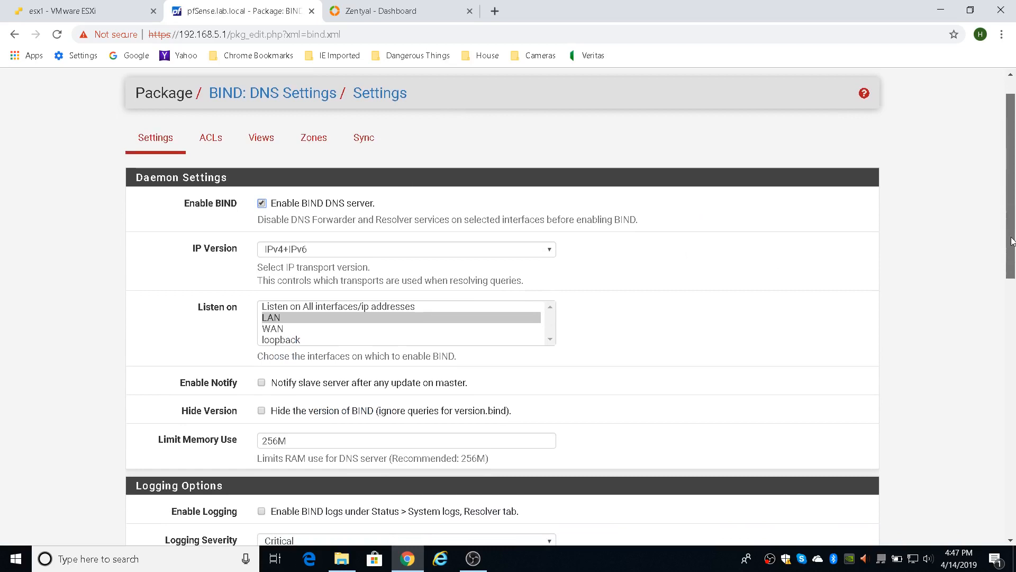
scroll(down, 3)
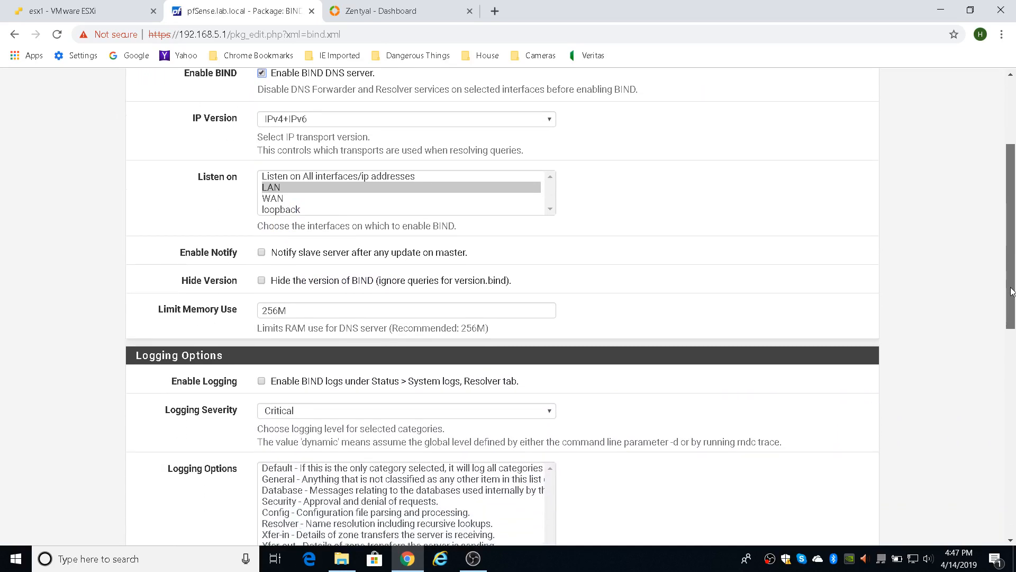
scroll(down, 3)
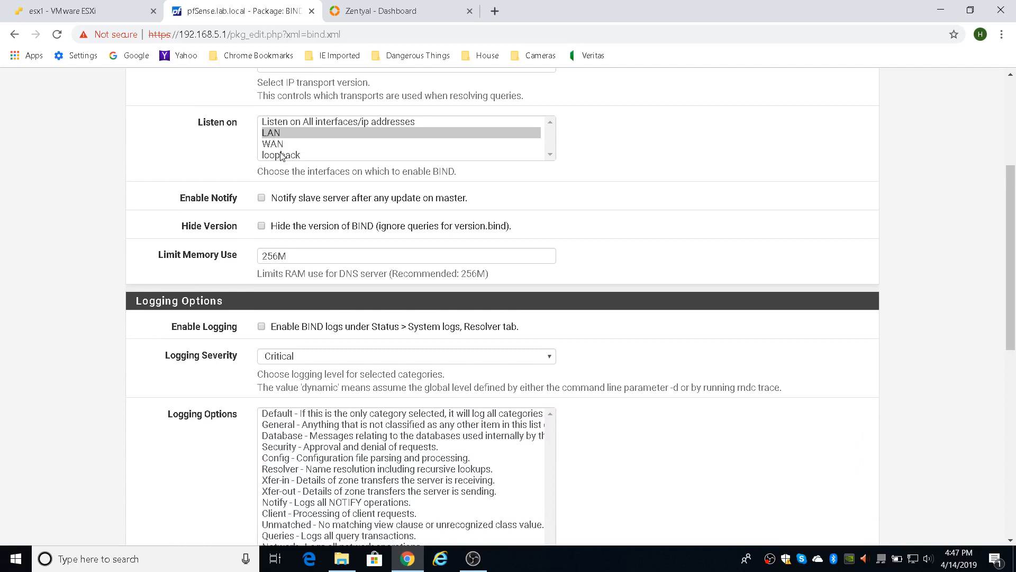
mouse_move(292, 148)
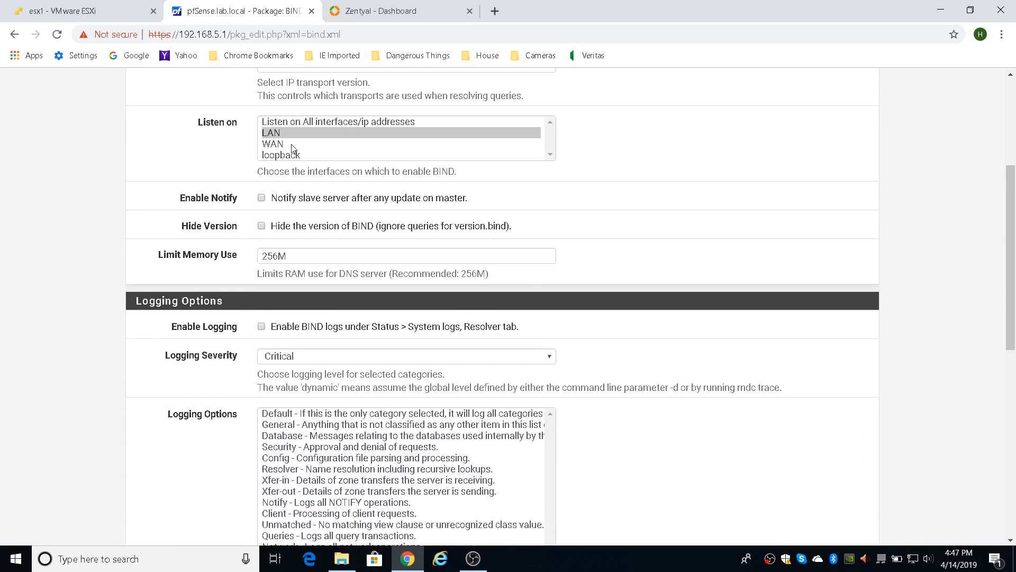
scroll(down, 3)
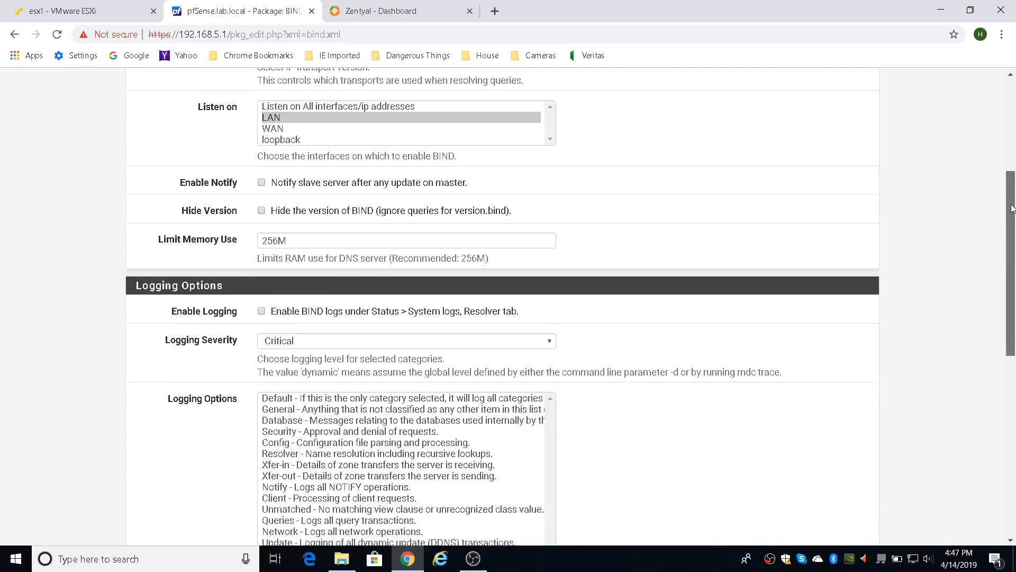
scroll(down, 3)
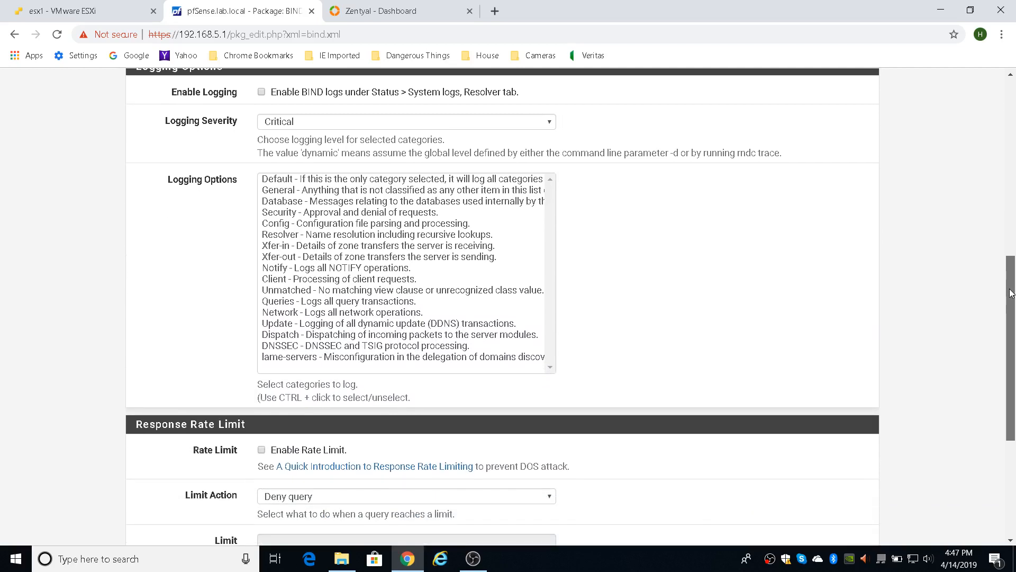
scroll(down, 3)
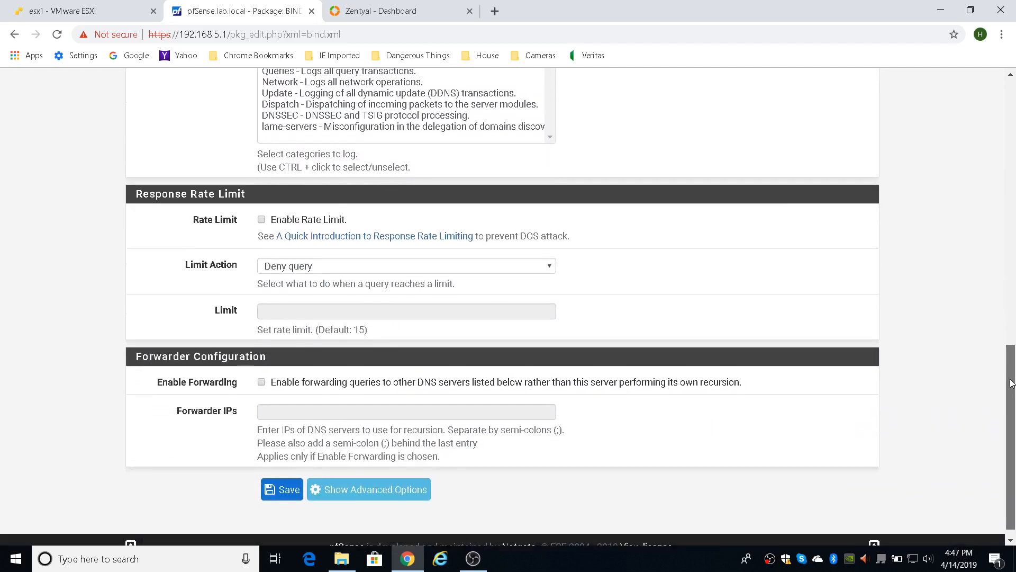
scroll(down, 3)
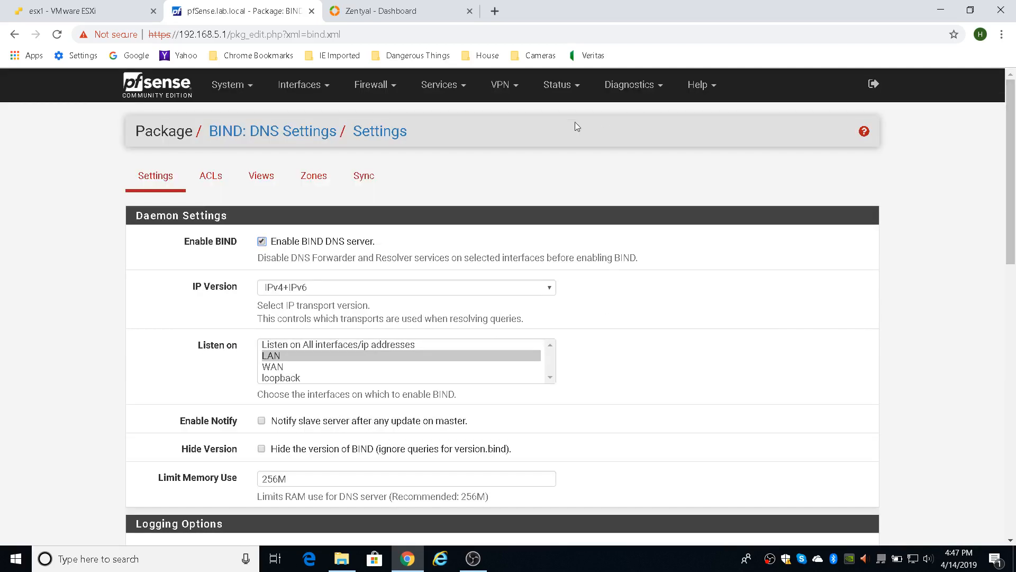
mouse_move(261, 175)
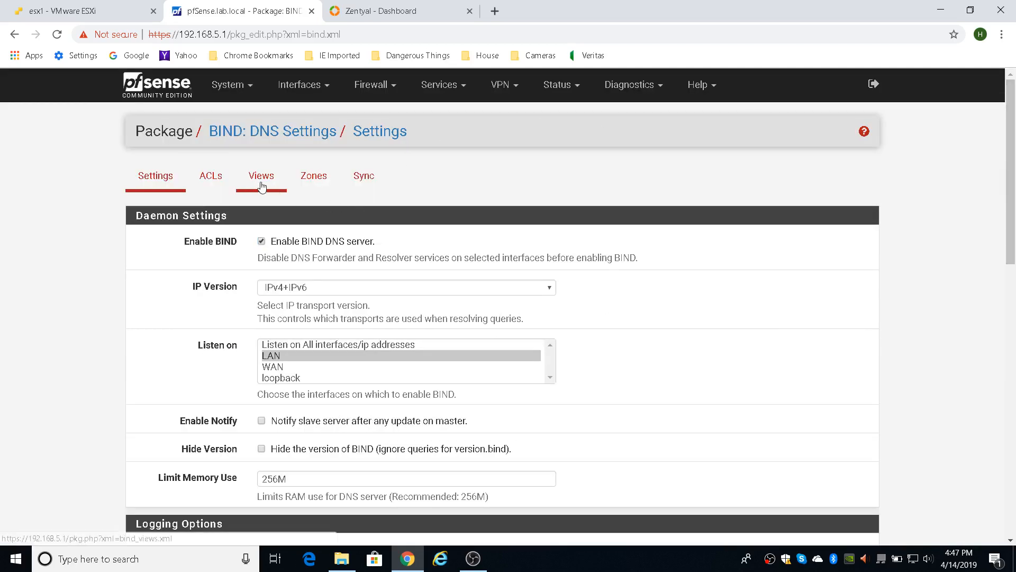
- Review the insideView BIND view with recursion on and any clients matched, and save it
click(261, 176)
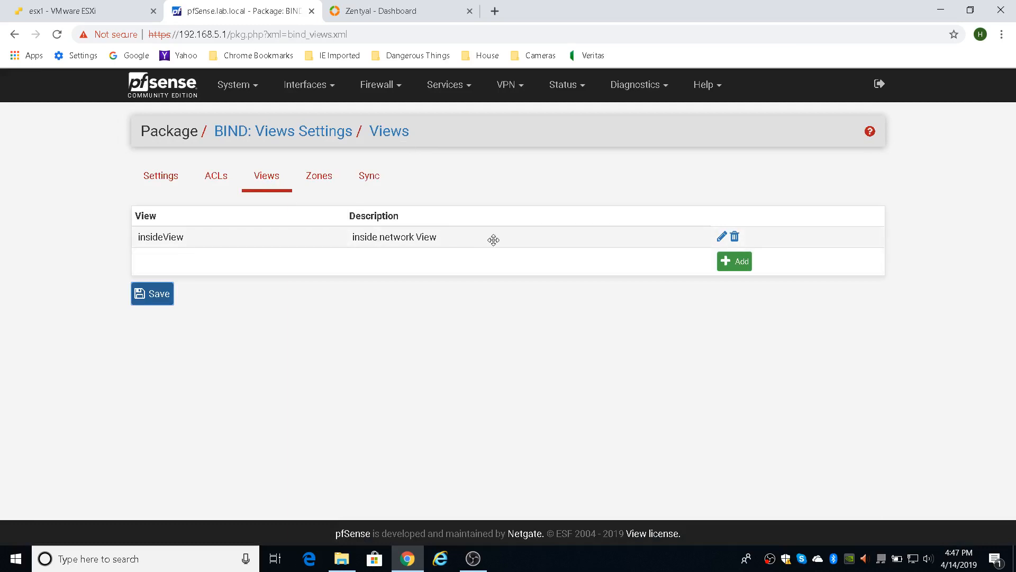
click(721, 236)
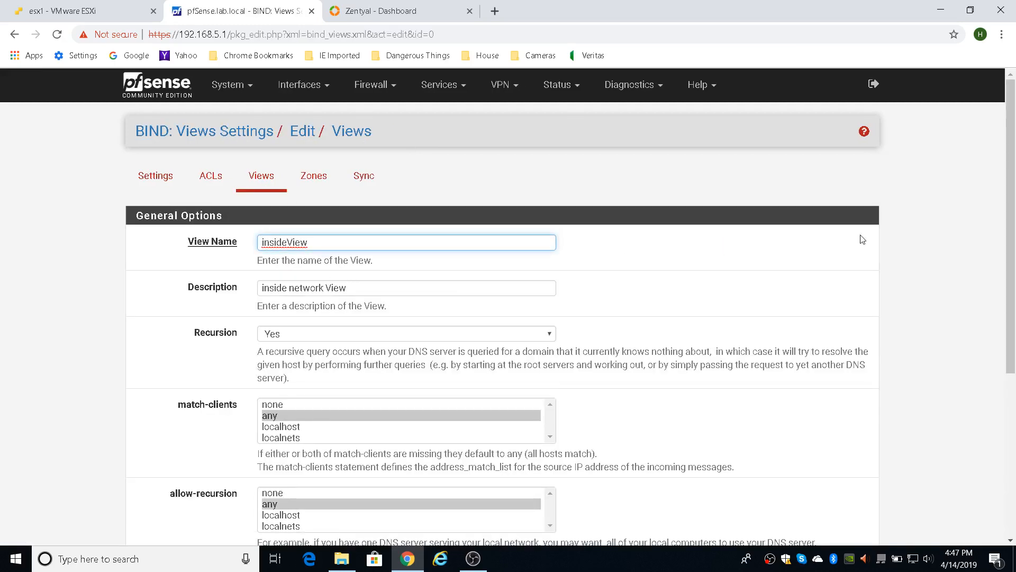
scroll(down, 3)
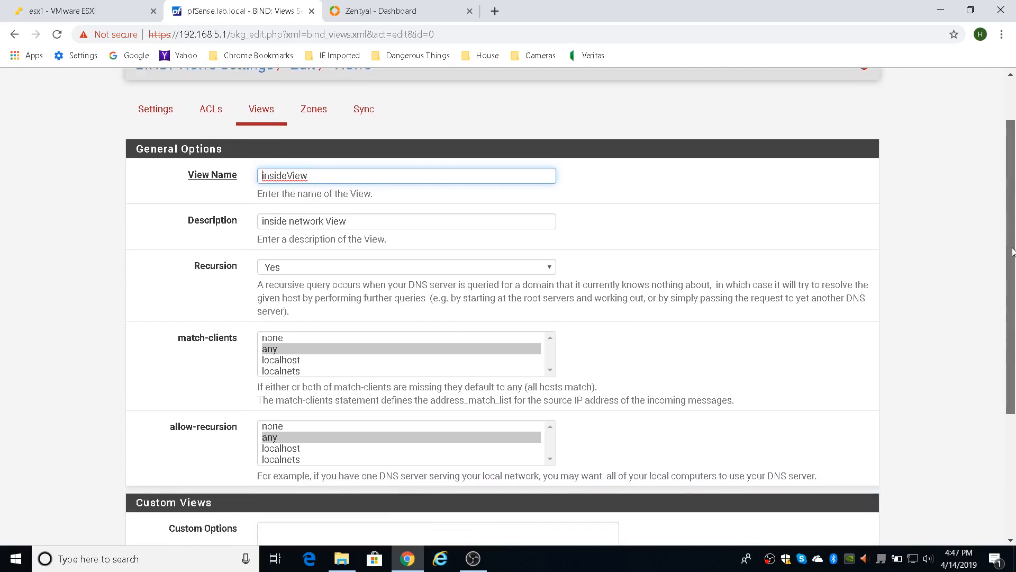
scroll(down, 3)
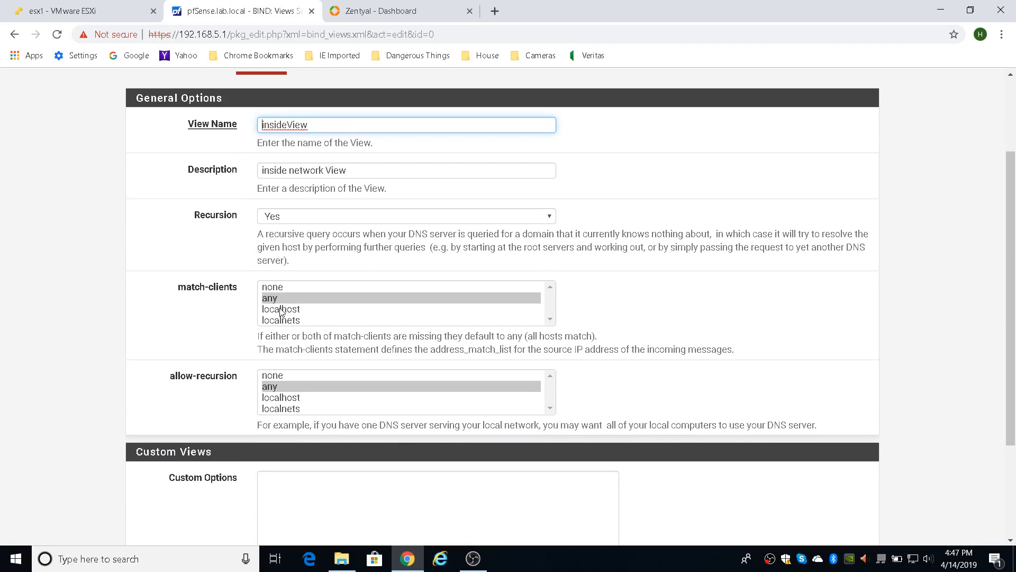
mouse_move(292, 327)
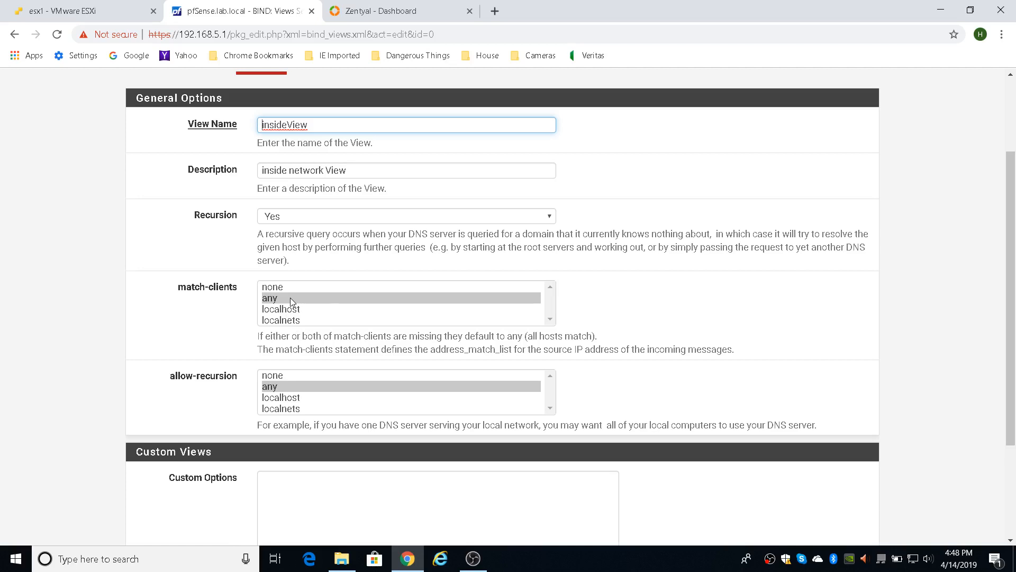
scroll(down, 3)
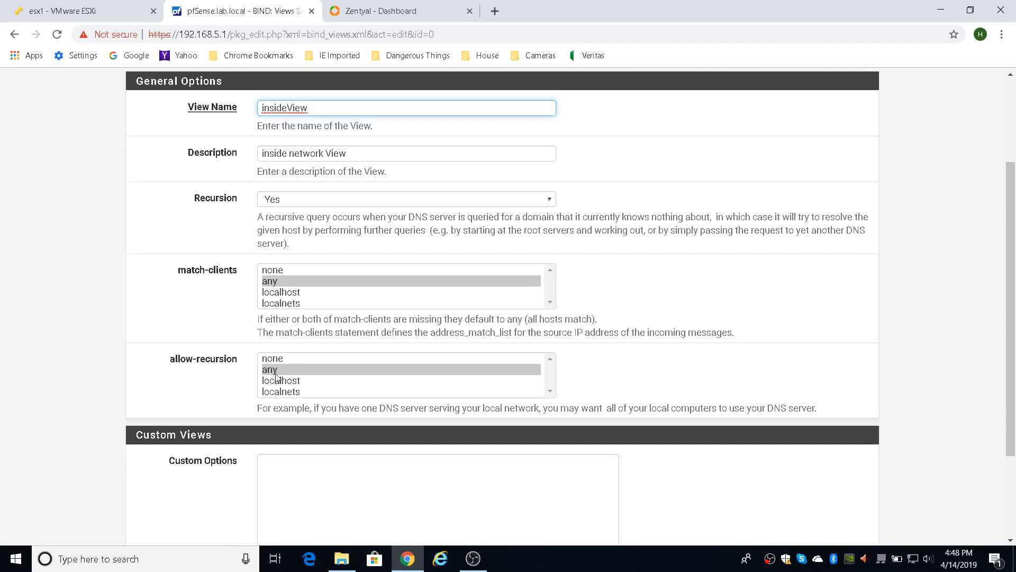
mouse_move(278, 376)
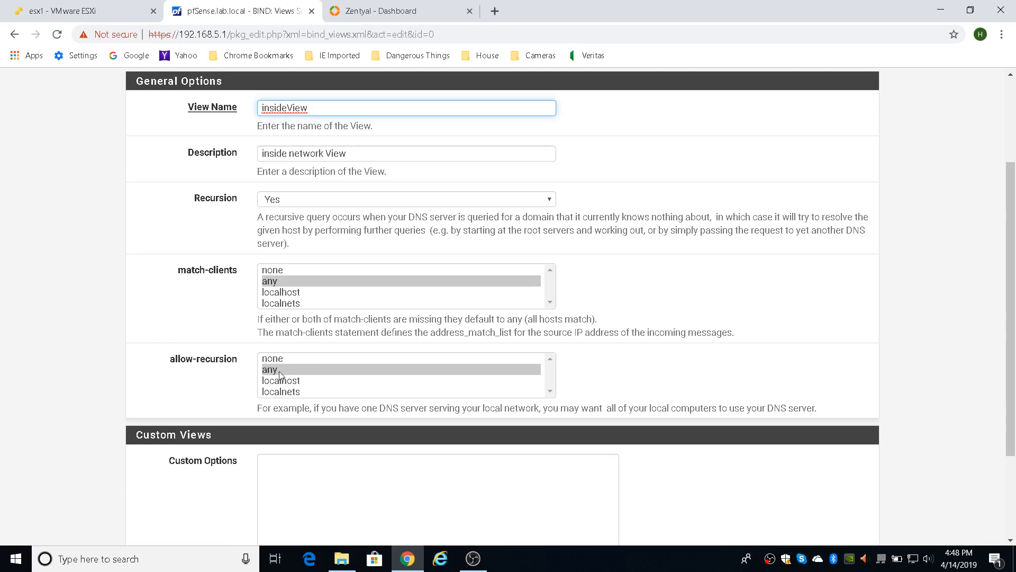
mouse_move(282, 360)
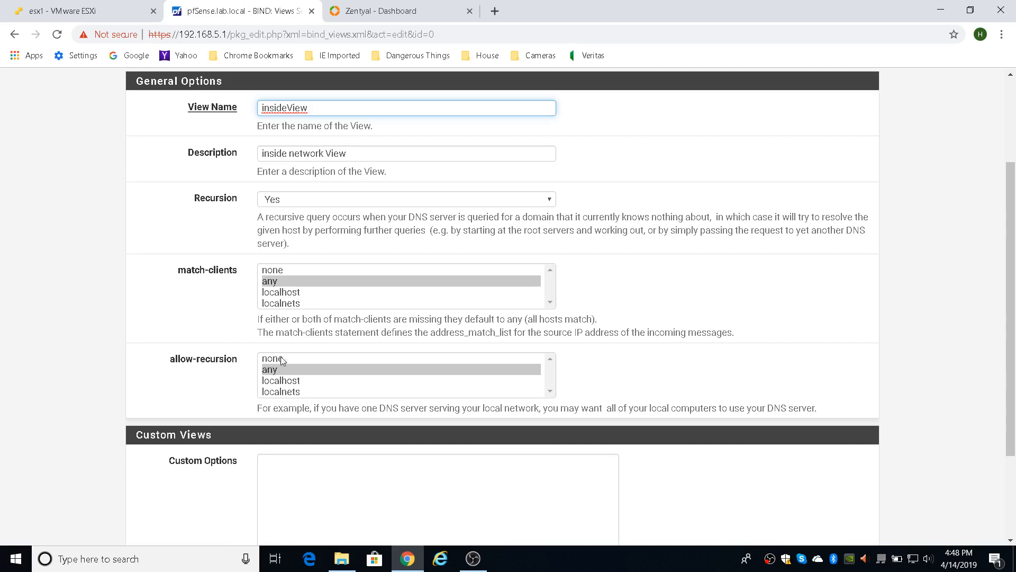
scroll(down, 3)
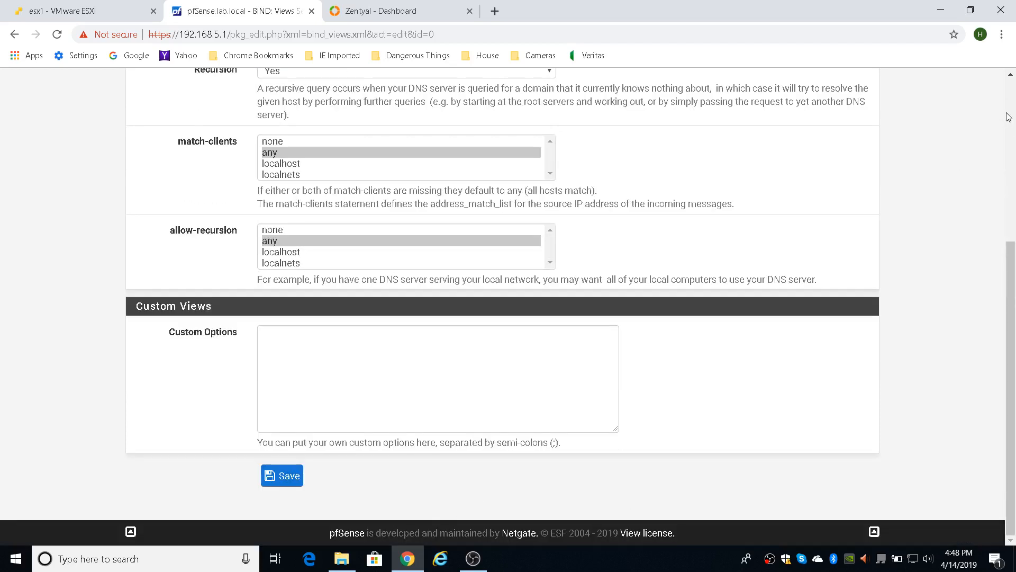
click(281, 475)
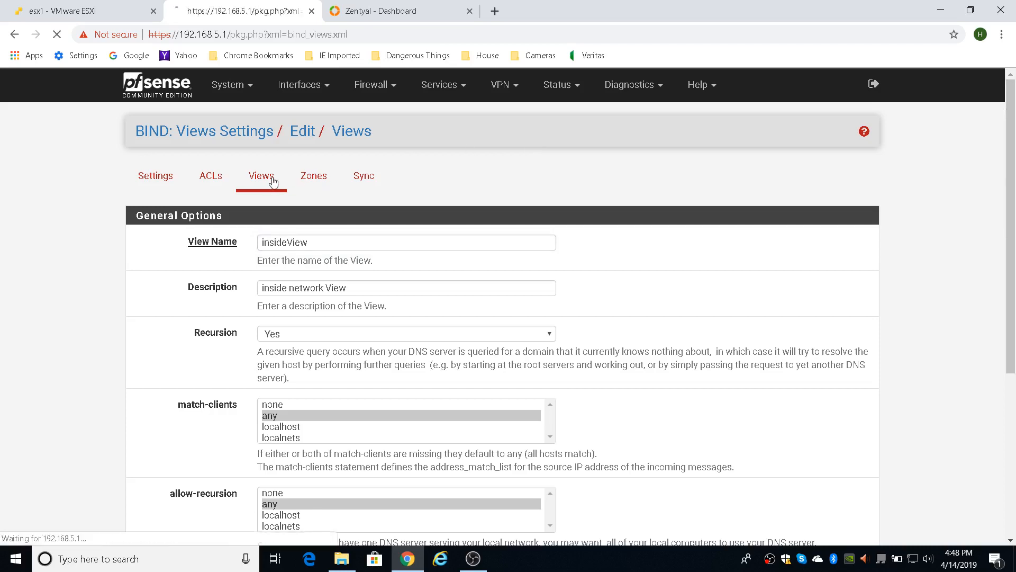
- From the BIND Zones list, edit the enabled lab.local master zone under insideView
click(313, 176)
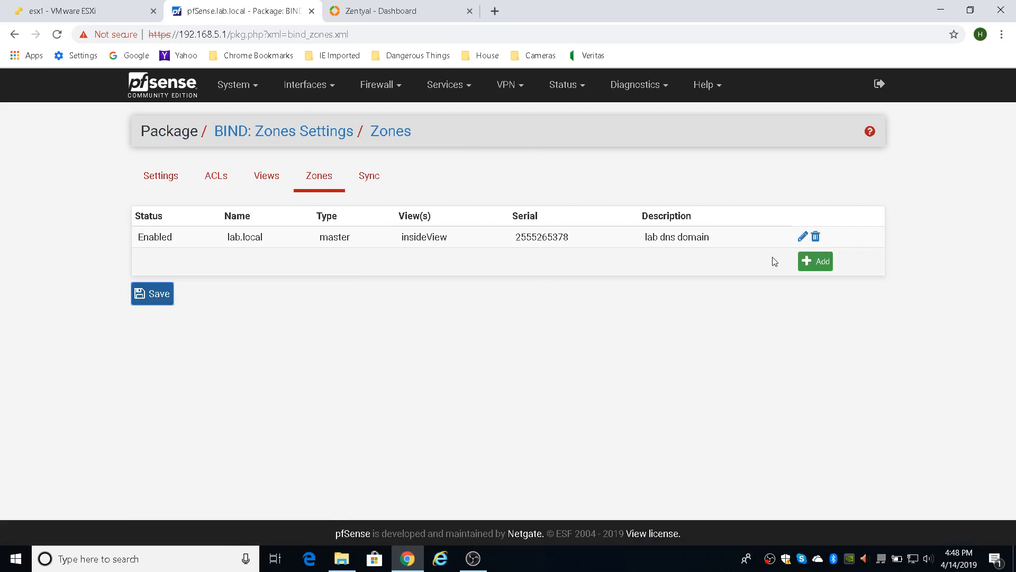
click(803, 236)
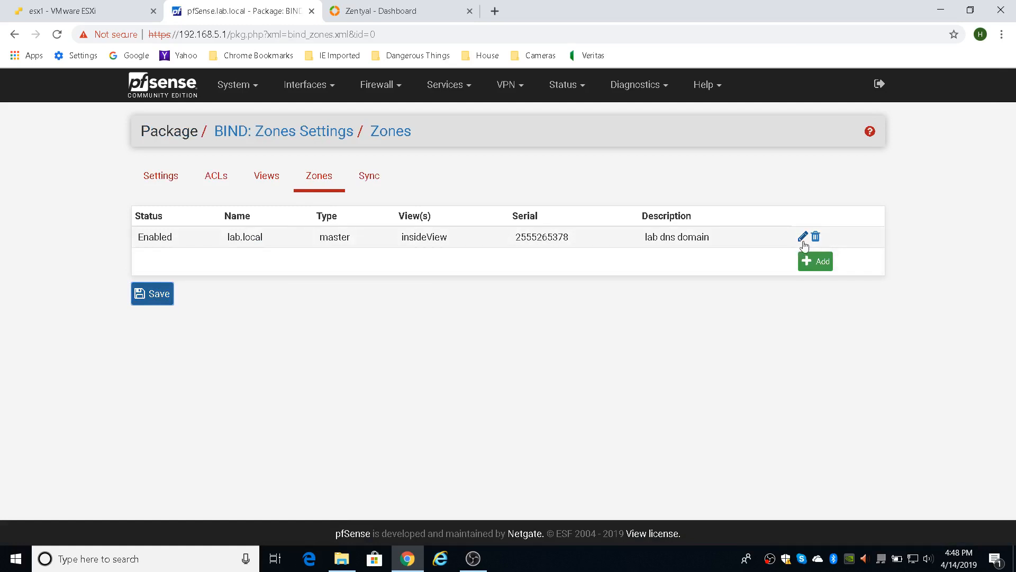
click(804, 236)
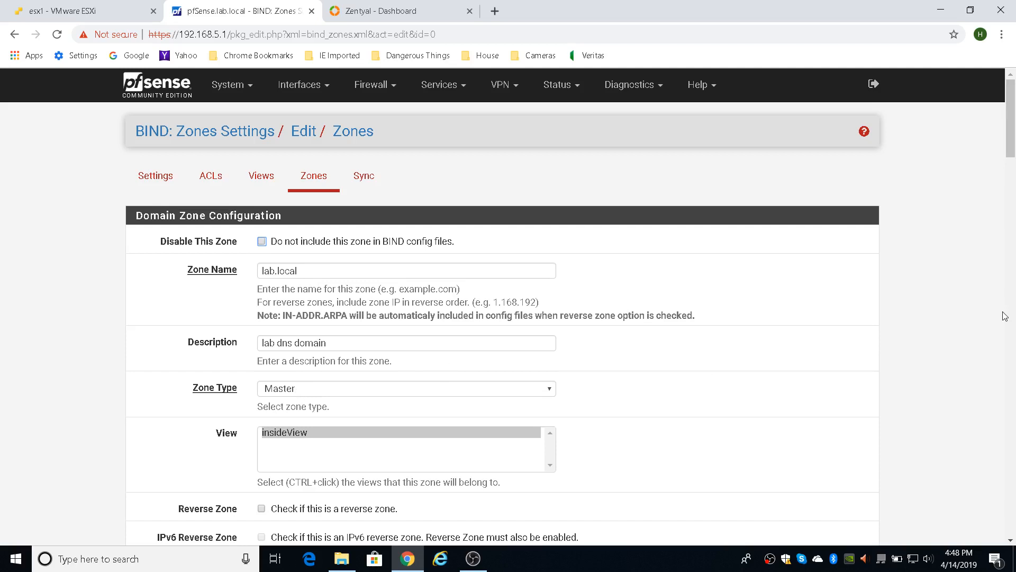
scroll(down, 3)
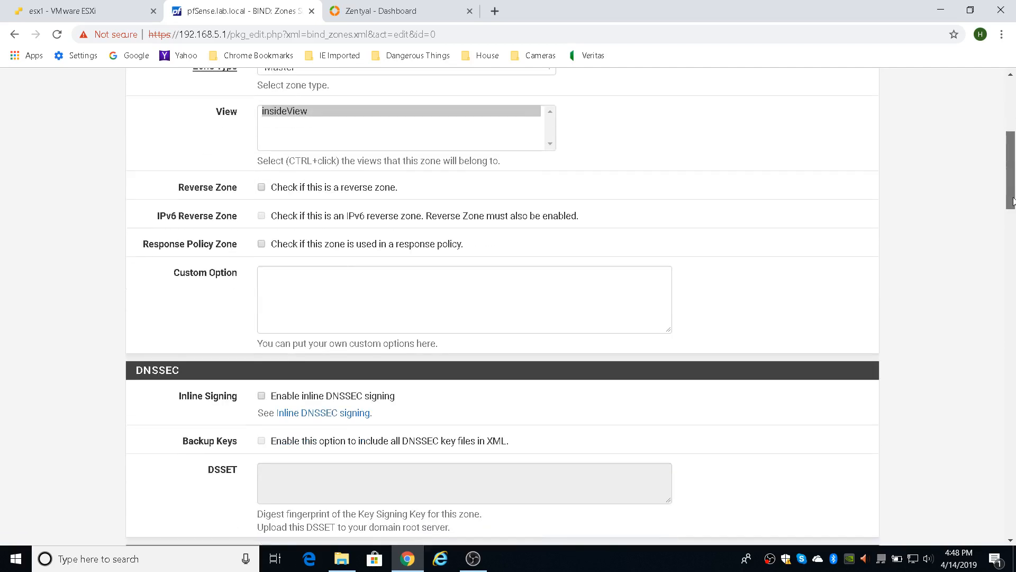
scroll(up, 3)
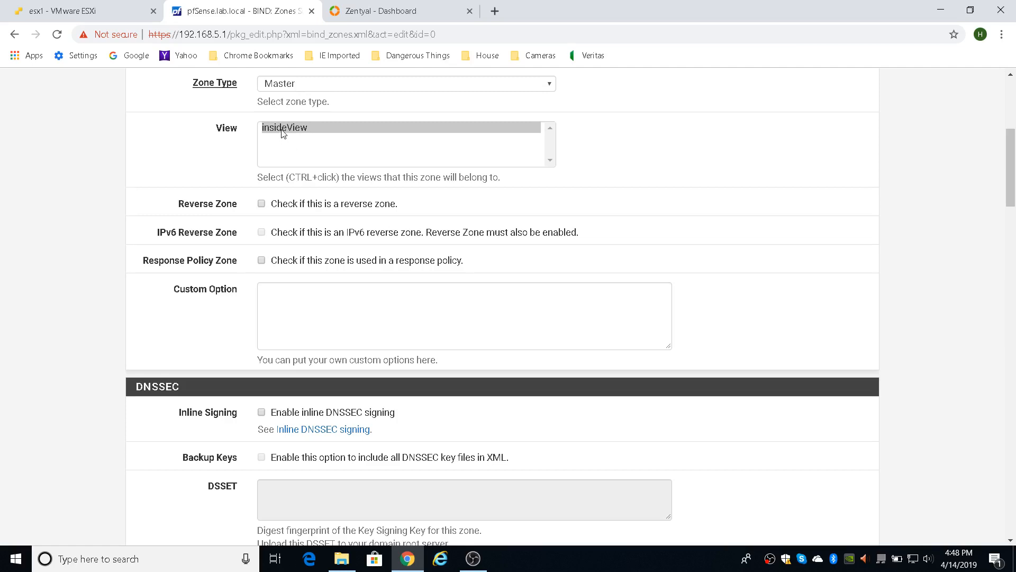
mouse_move(978, 165)
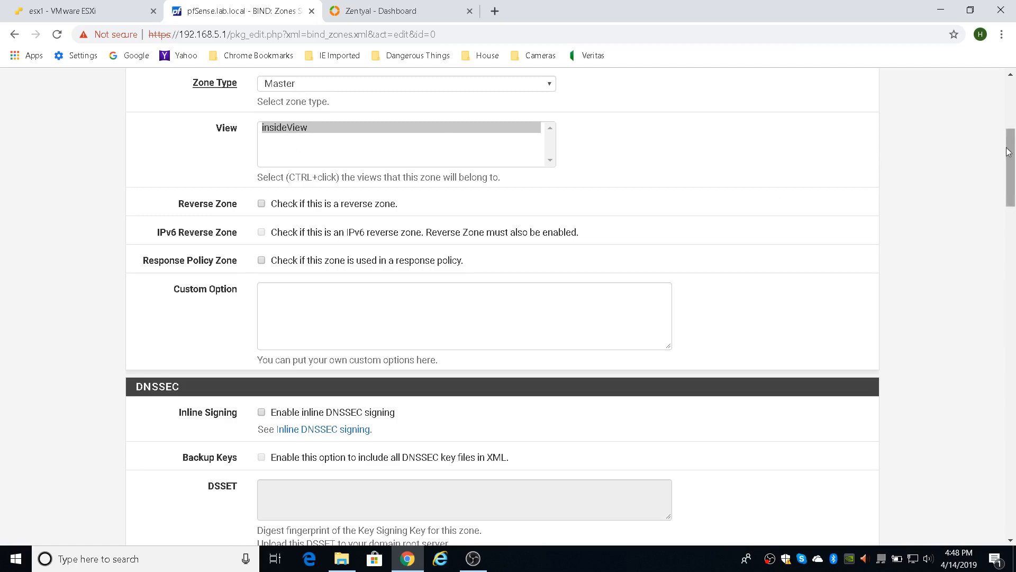
scroll(down, 3)
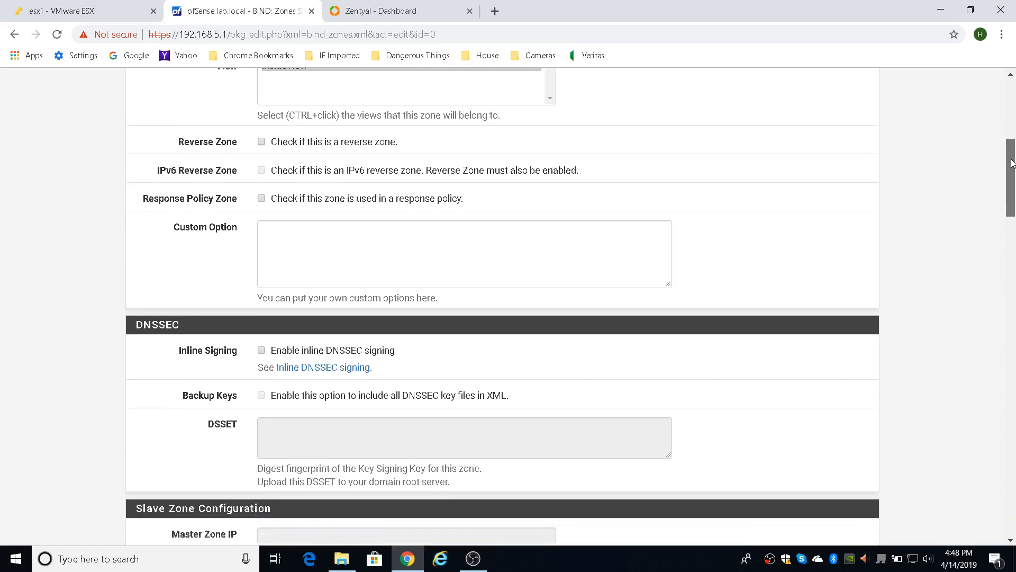
scroll(down, 3)
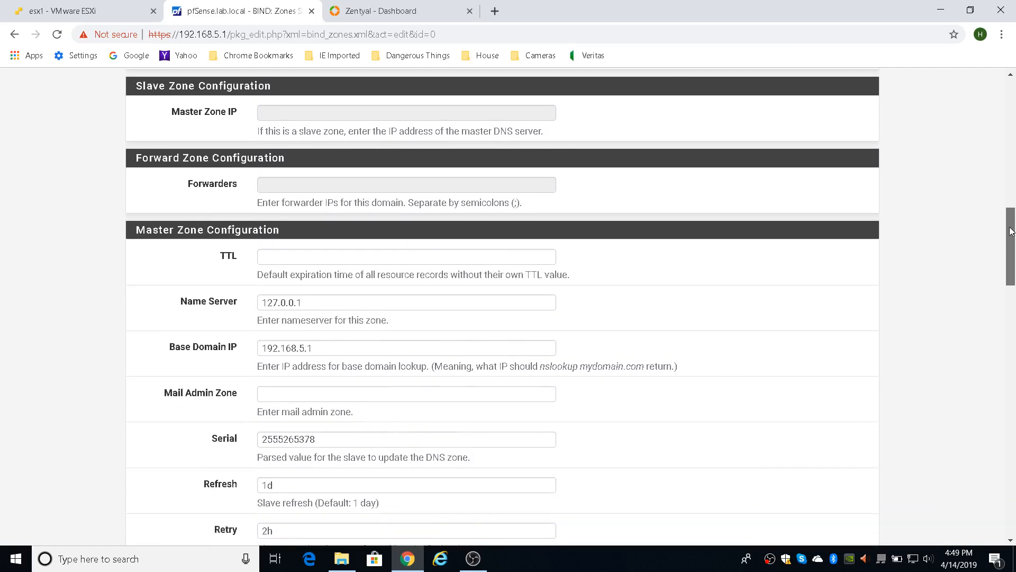
scroll(down, 3)
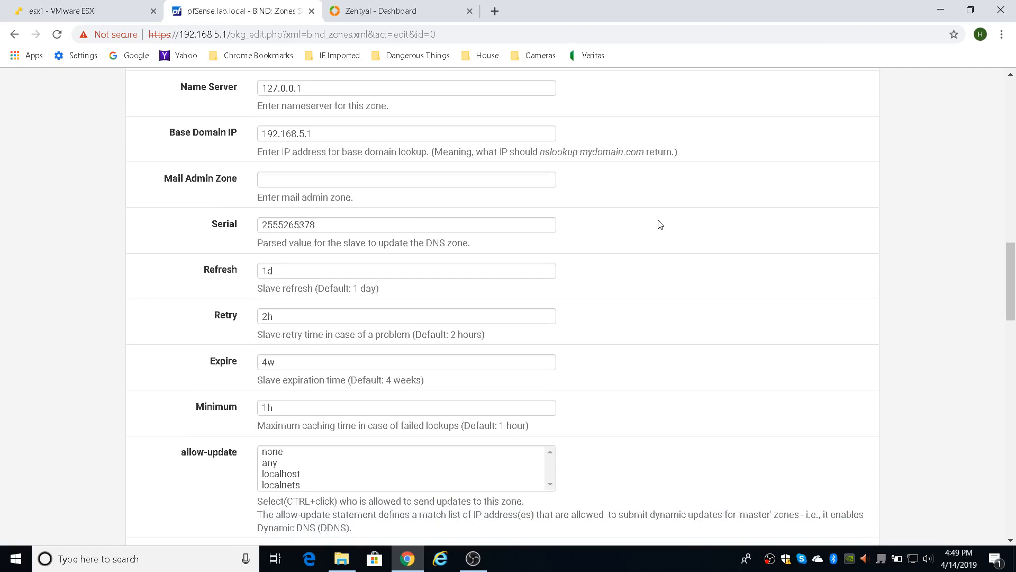
mouse_move(206, 97)
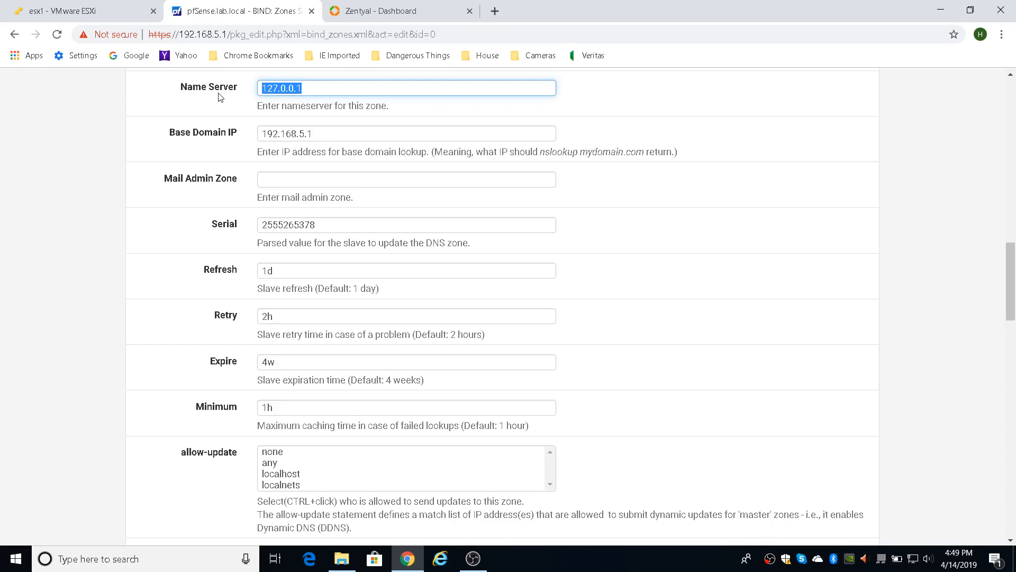
mouse_move(330, 145)
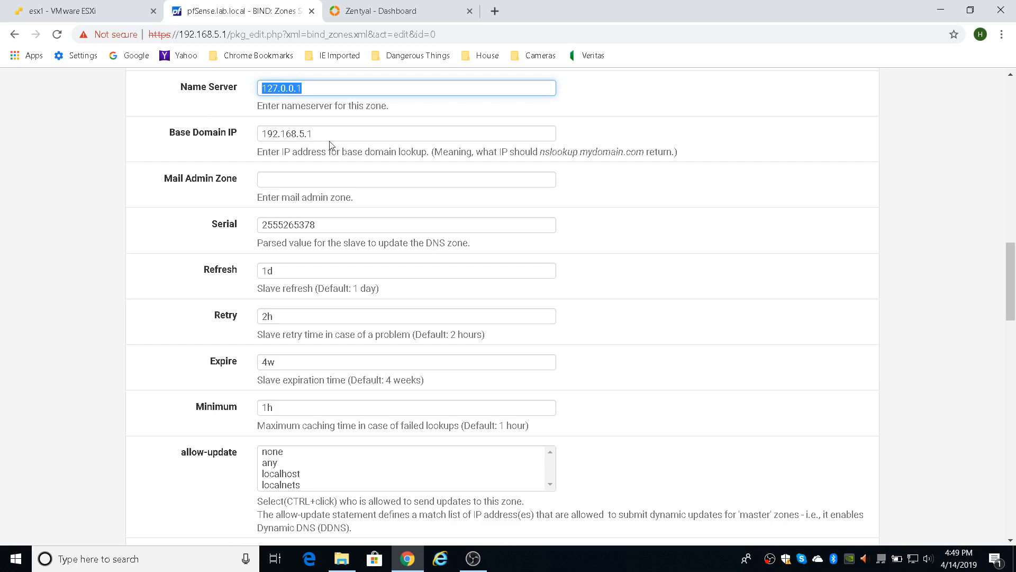
click(406, 134)
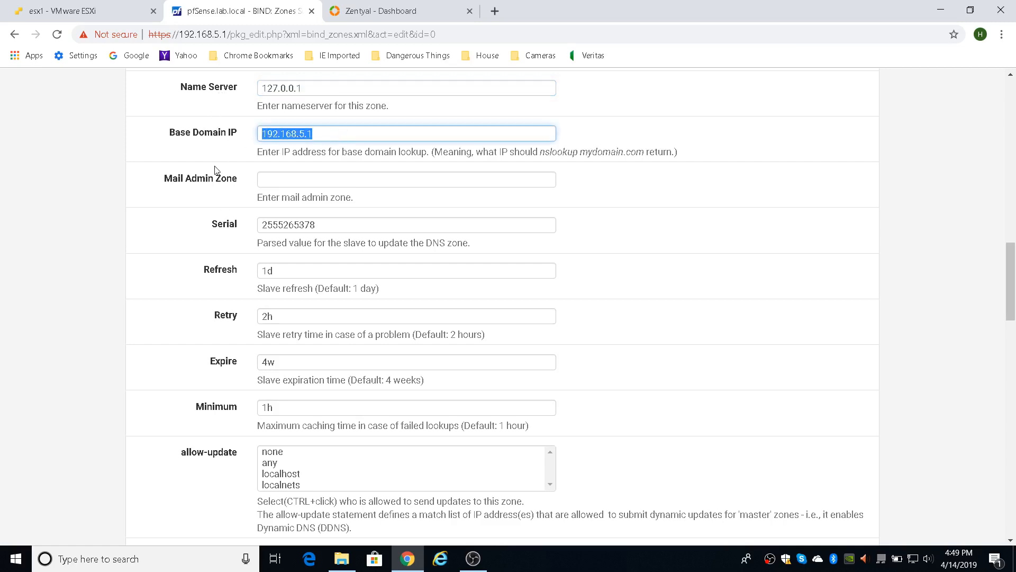
mouse_move(227, 153)
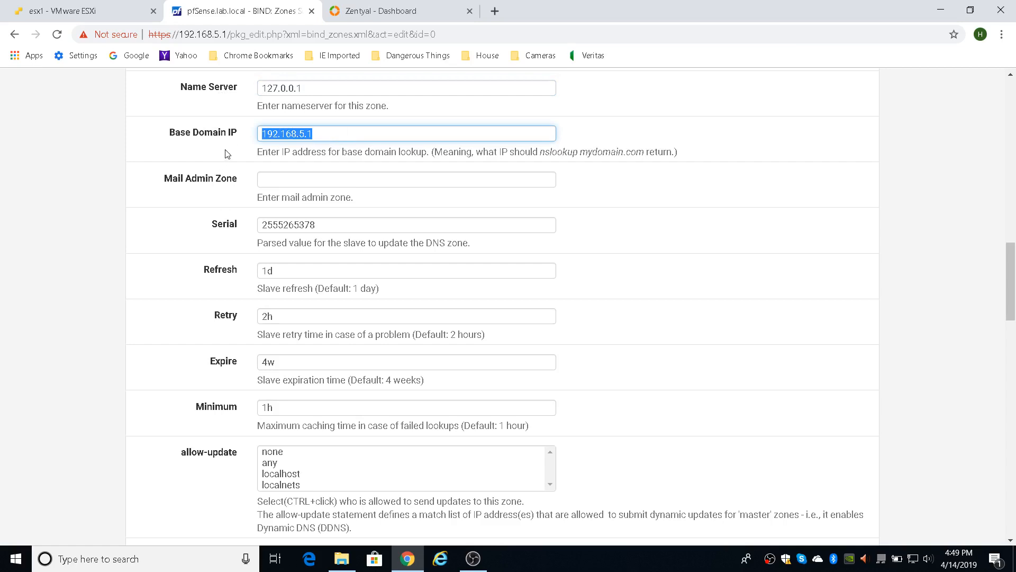
mouse_move(331, 149)
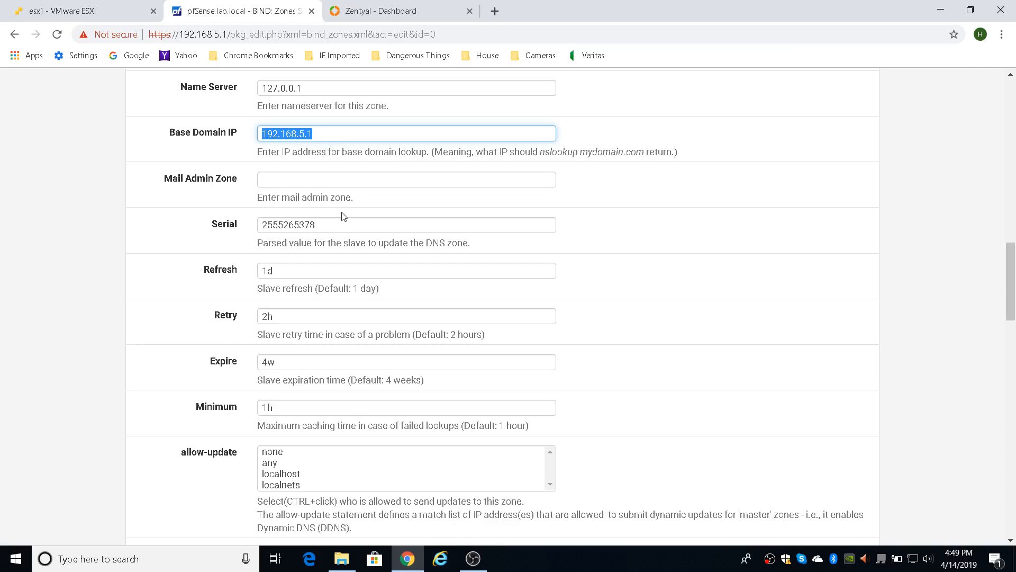
mouse_move(610, 325)
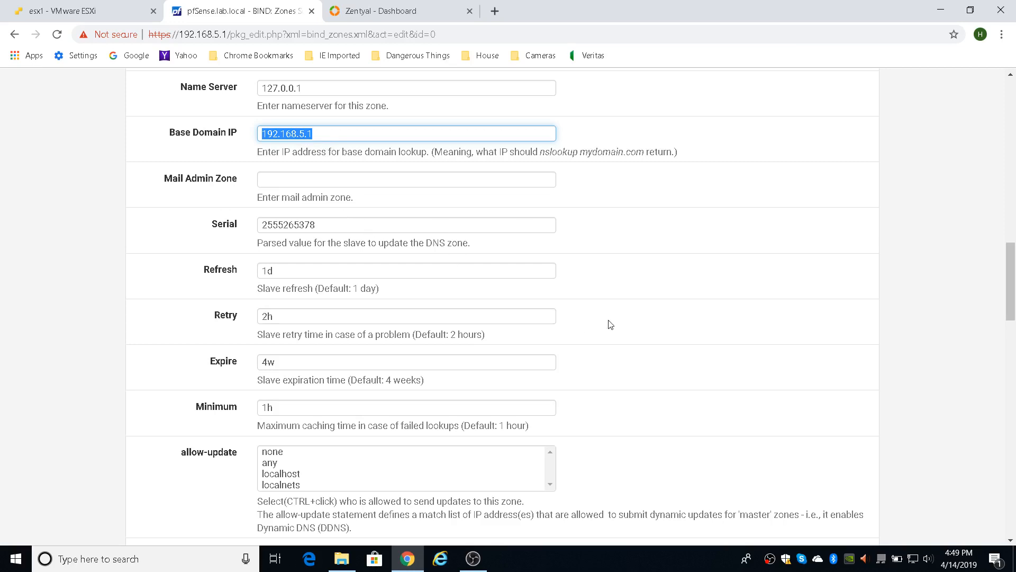
scroll(down, 3)
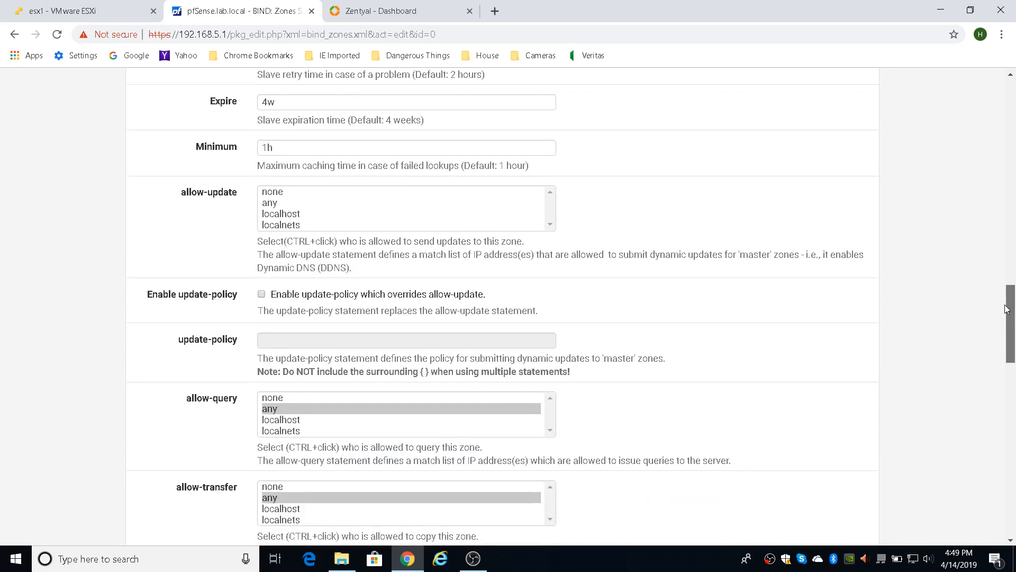
scroll(down, 3)
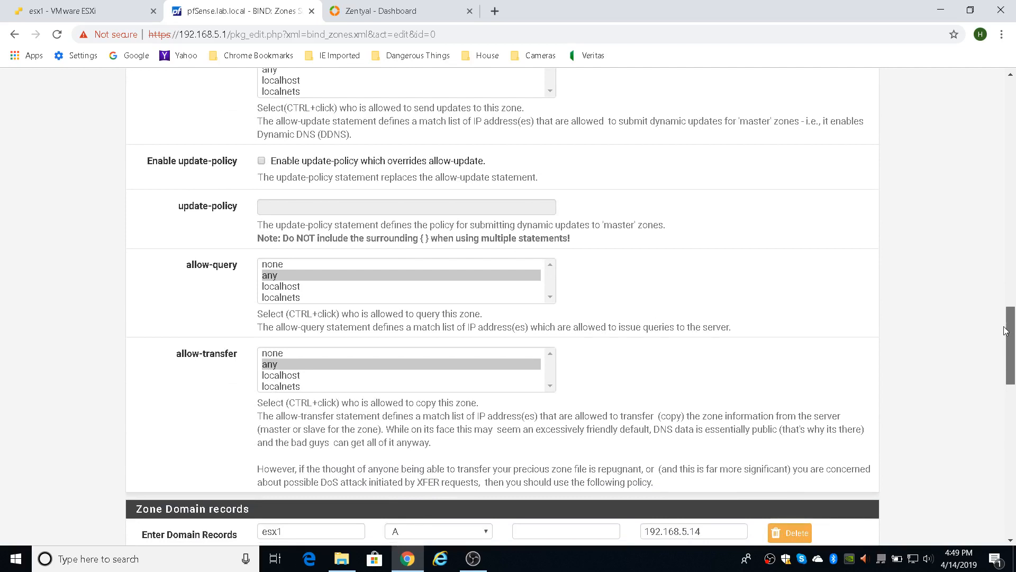
scroll(down, 3)
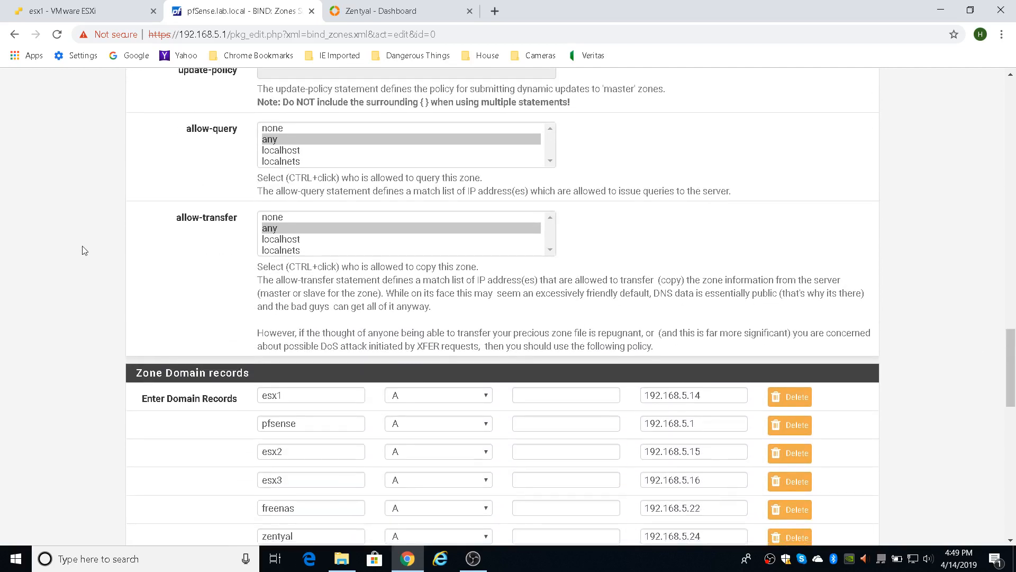
mouse_move(245, 202)
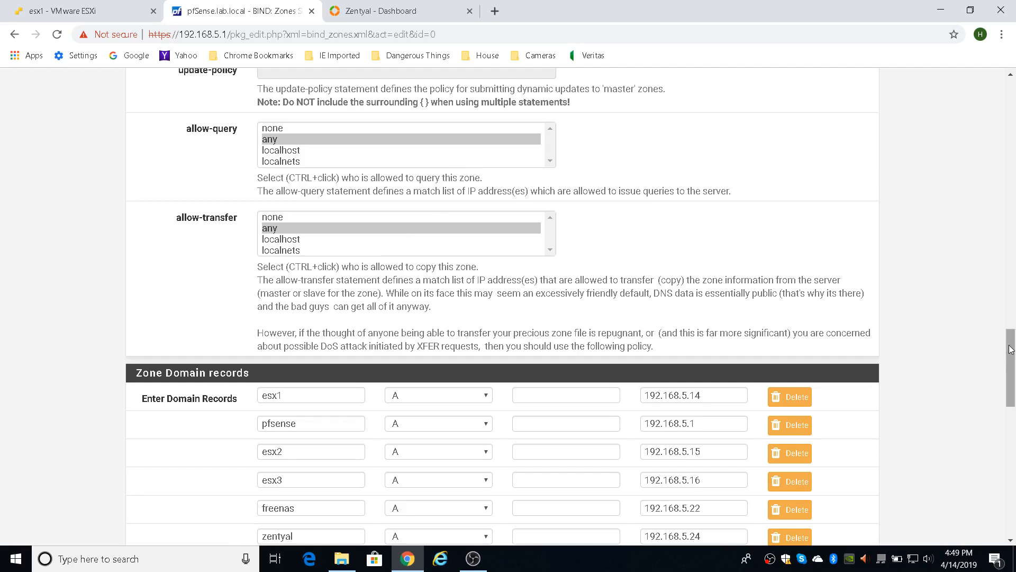
scroll(down, 3)
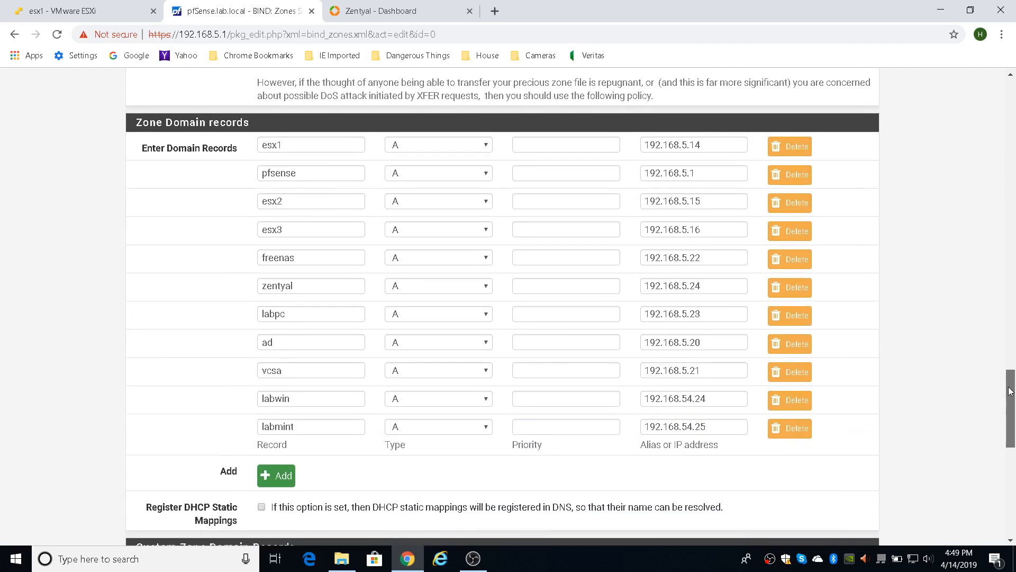
scroll(down, 3)
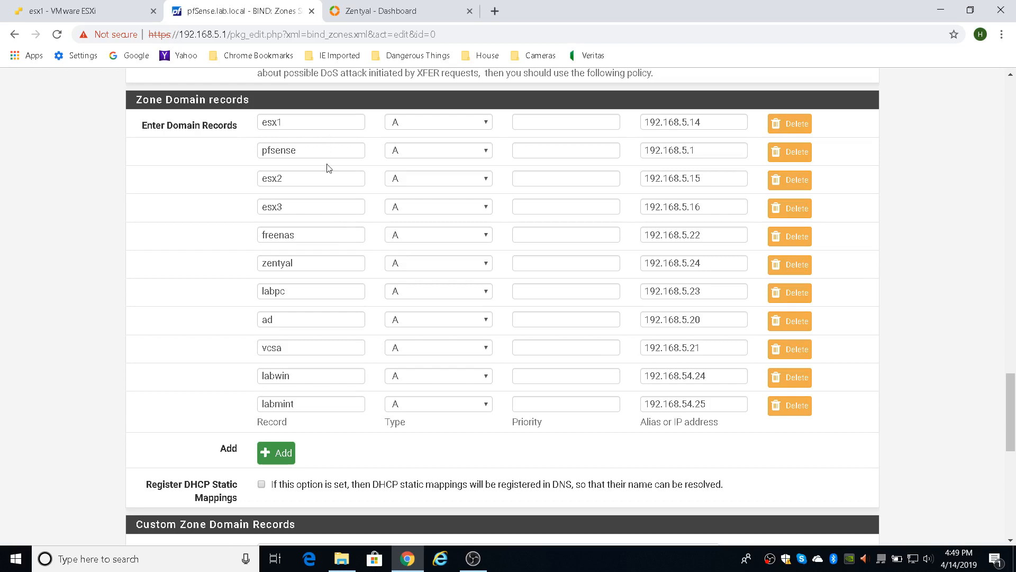
mouse_move(377, 89)
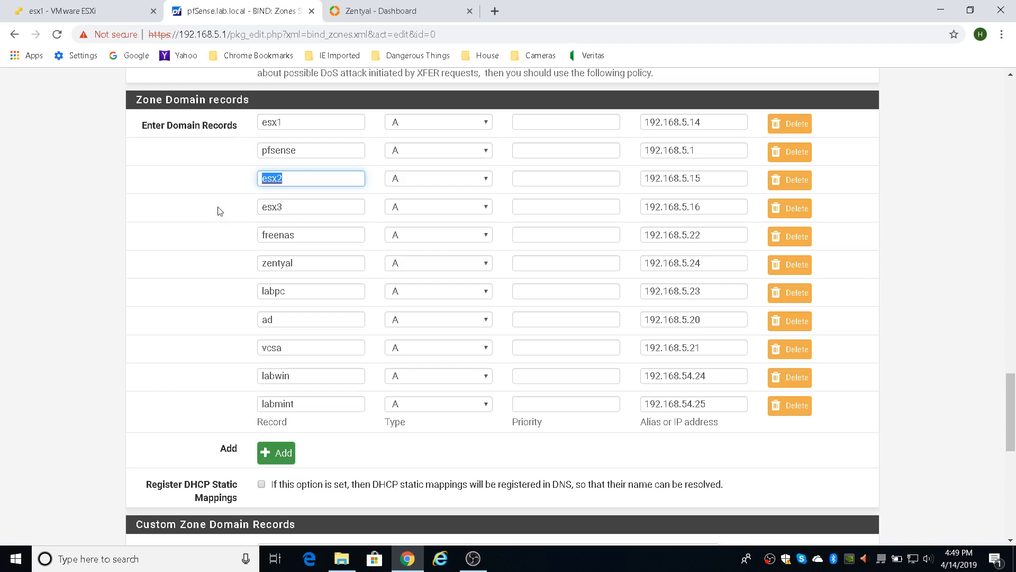
mouse_move(198, 198)
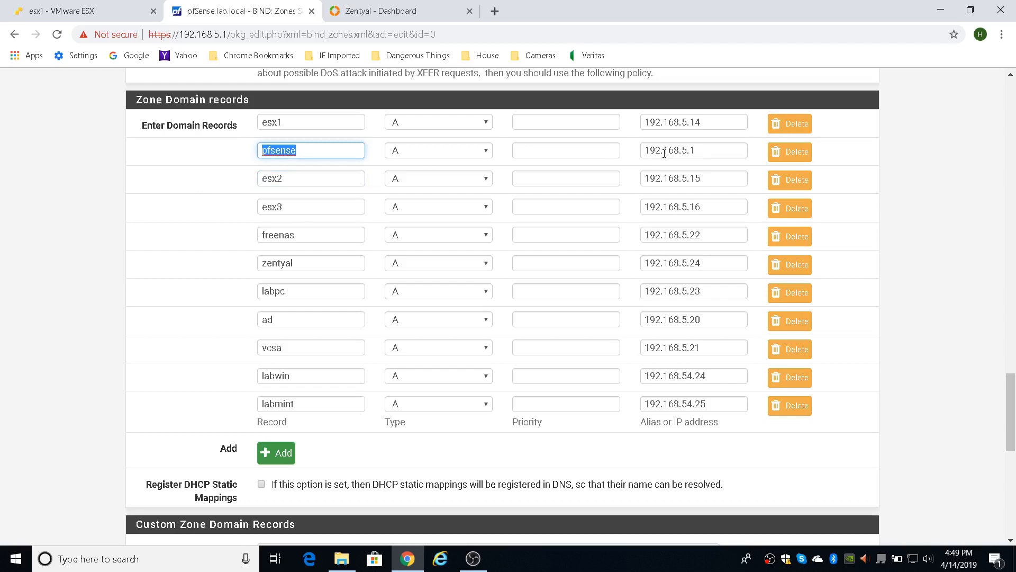
mouse_move(308, 235)
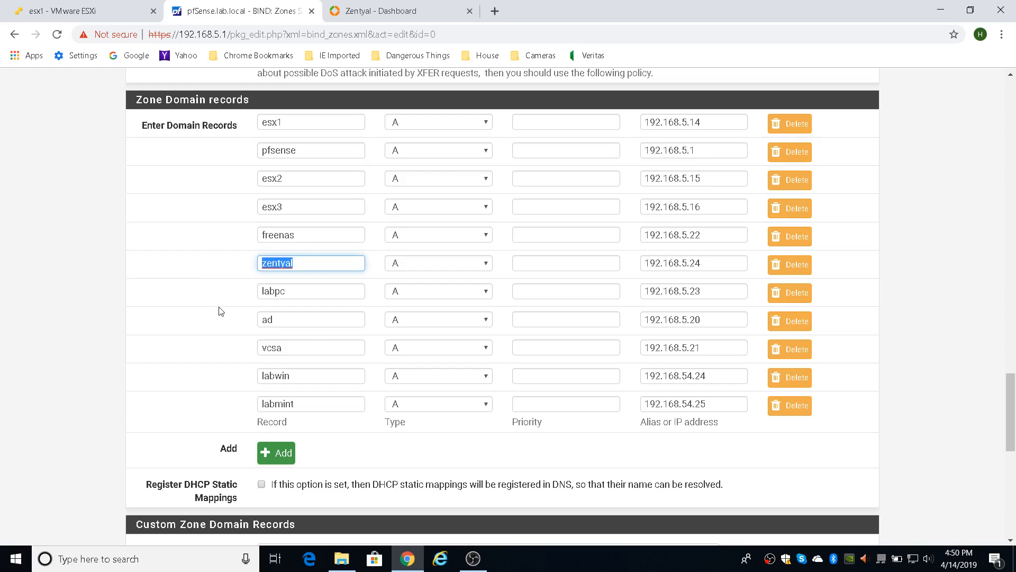
mouse_move(287, 277)
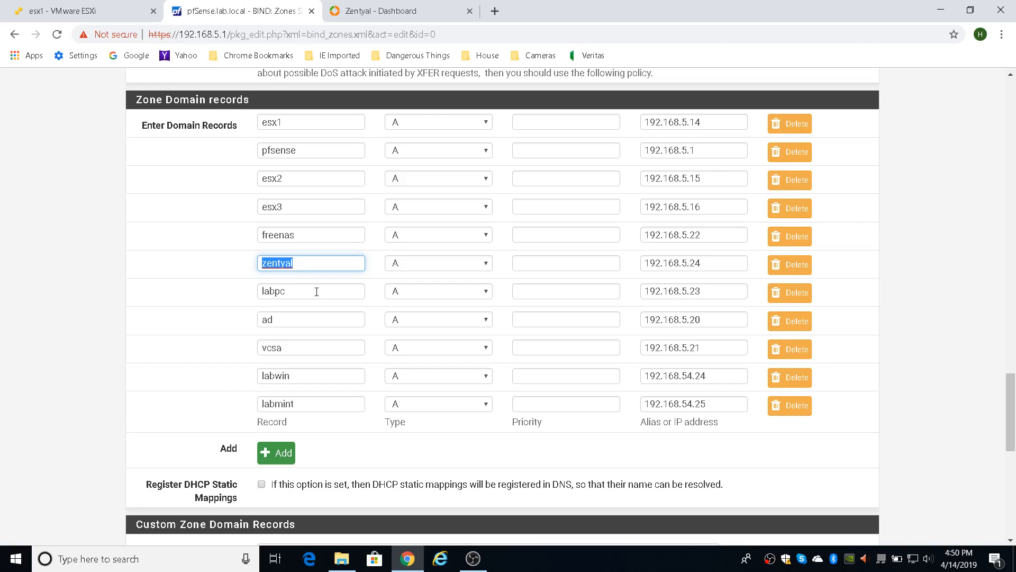
click(310, 292)
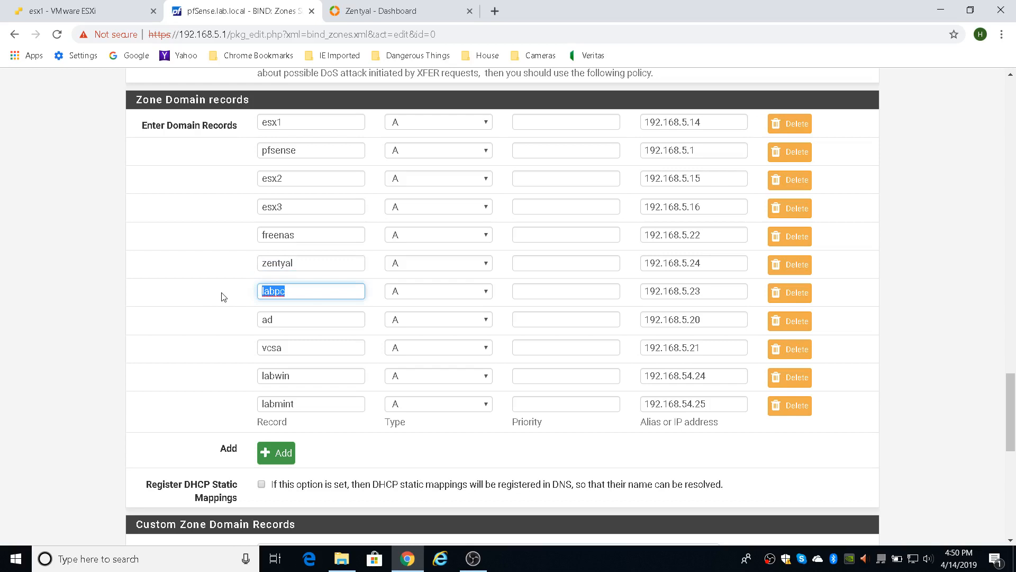
click(310, 319)
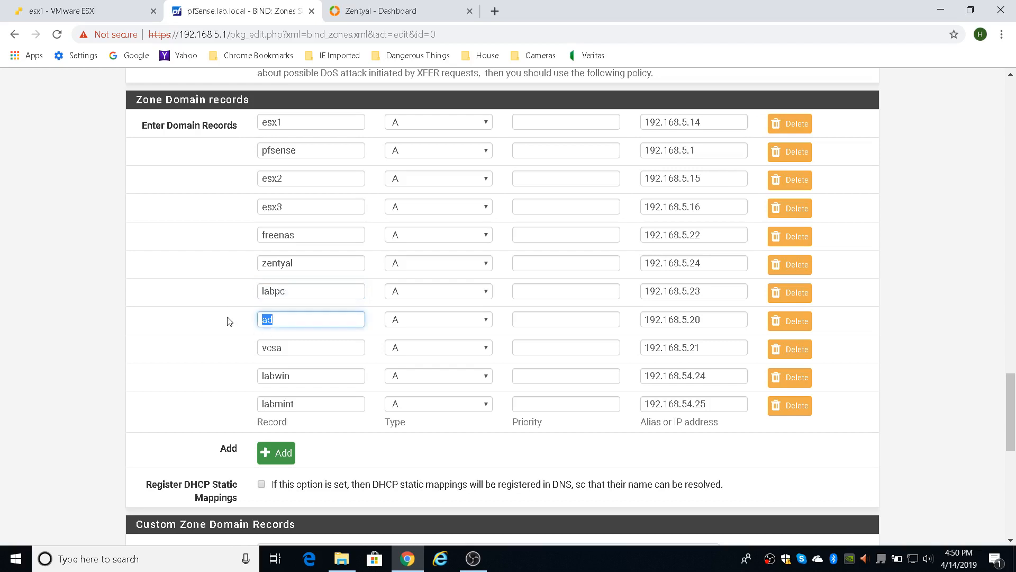
mouse_move(229, 325)
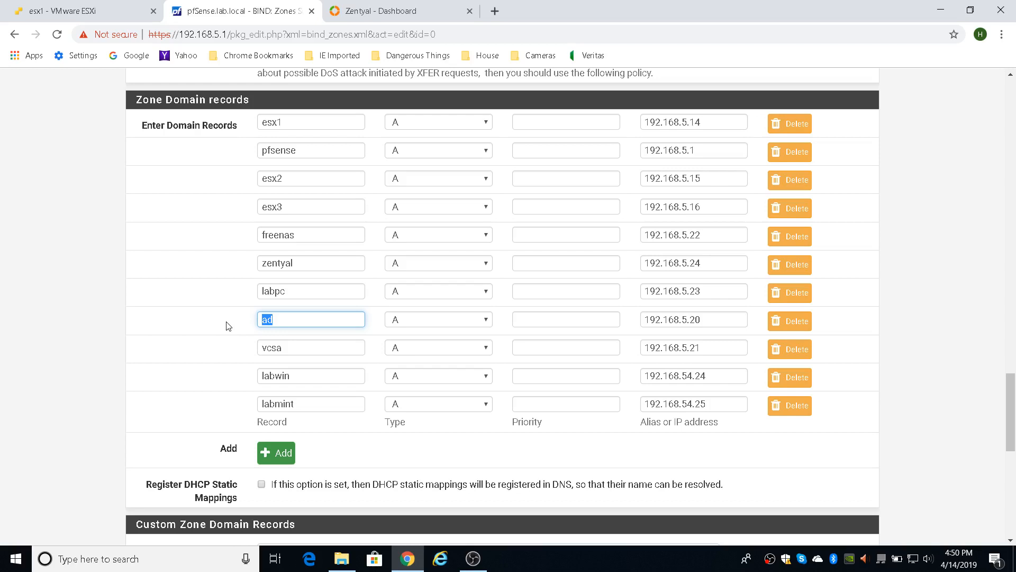
click(311, 347)
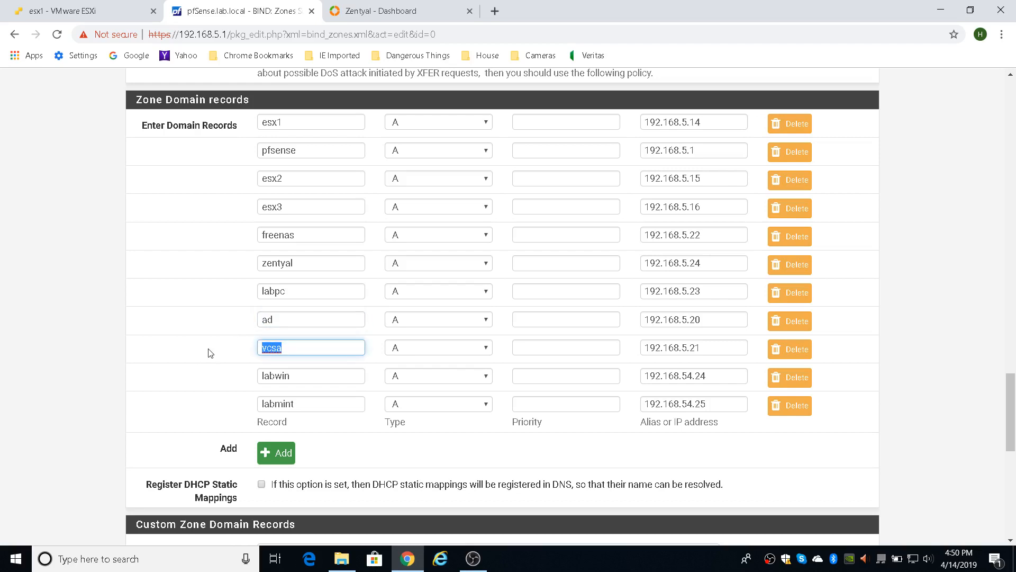
mouse_move(226, 382)
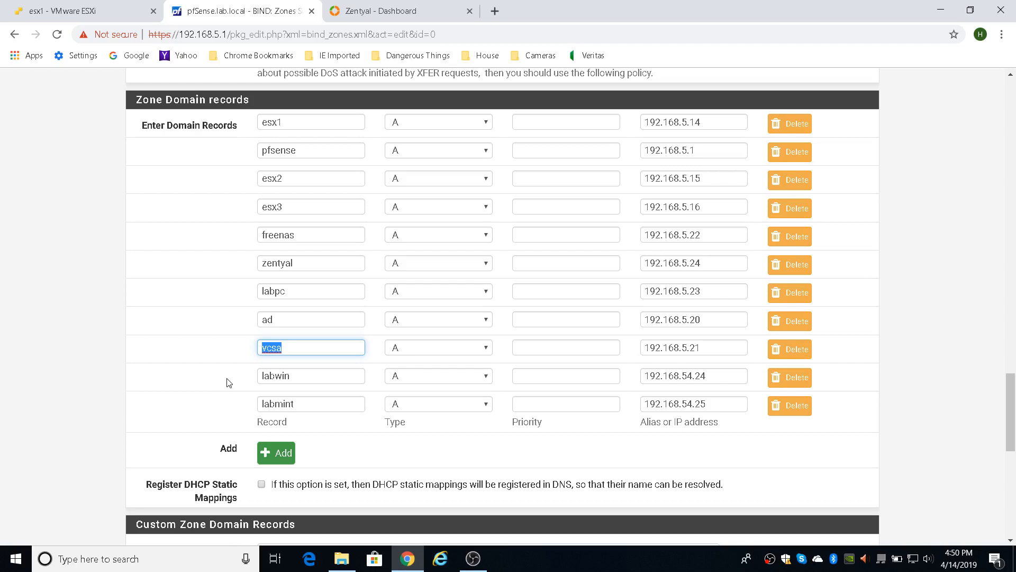
mouse_move(244, 380)
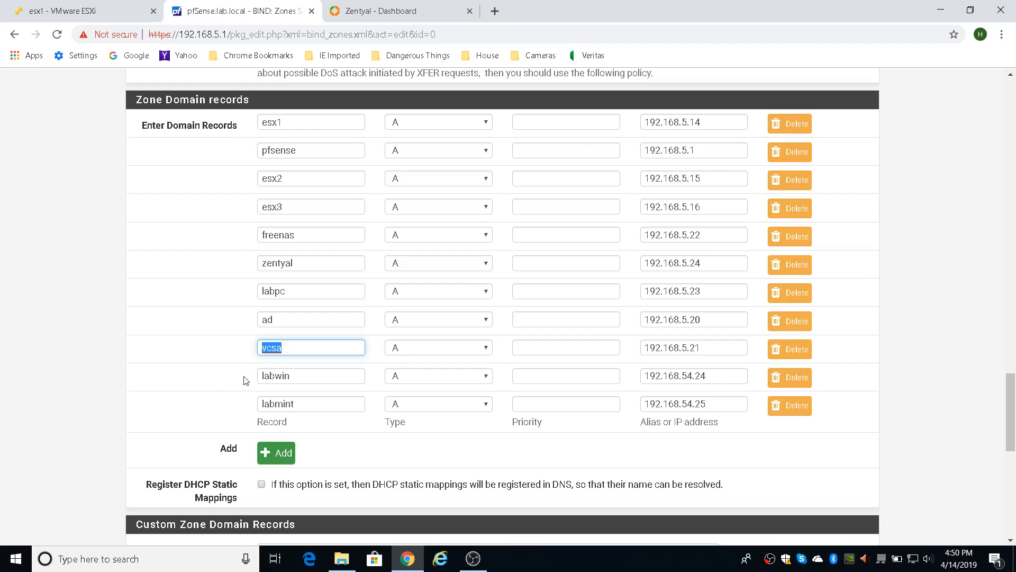
mouse_move(302, 377)
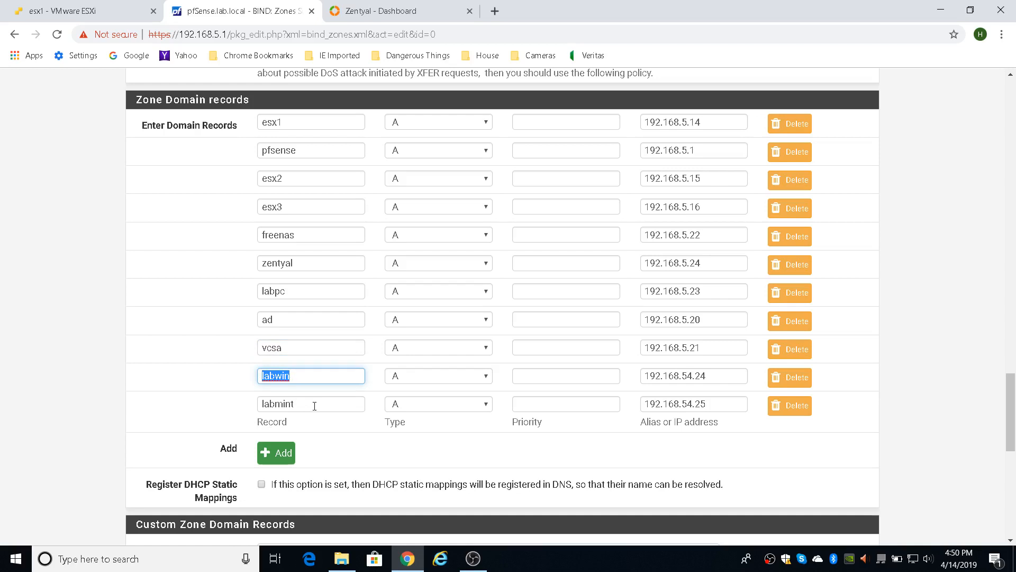
click(310, 403)
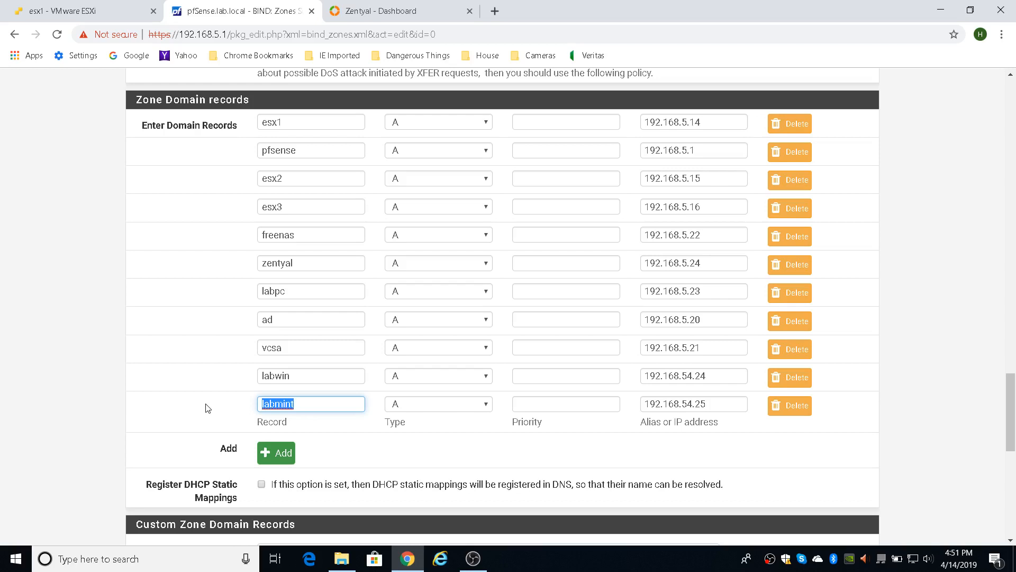
mouse_move(504, 369)
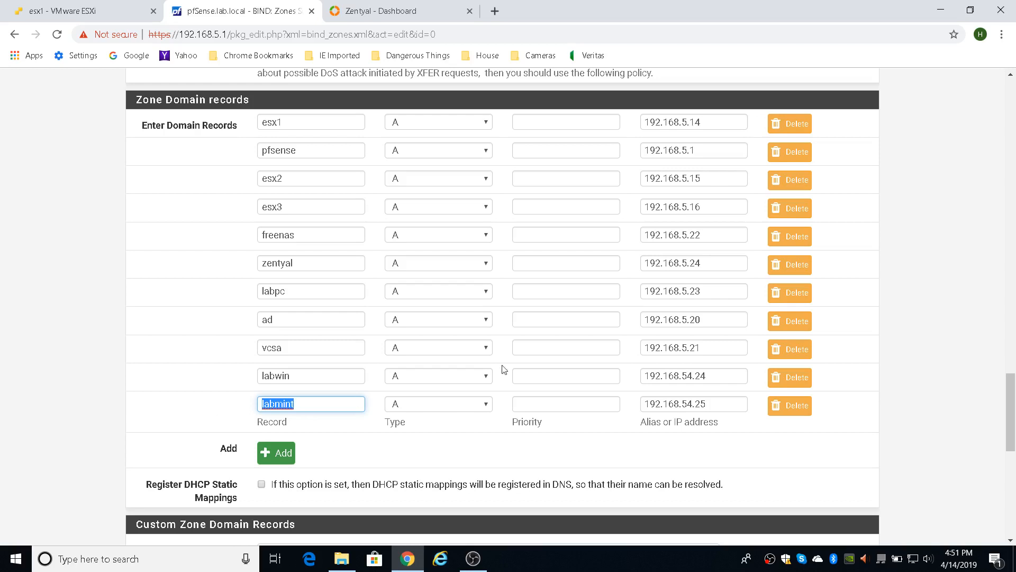
scroll(down, 3)
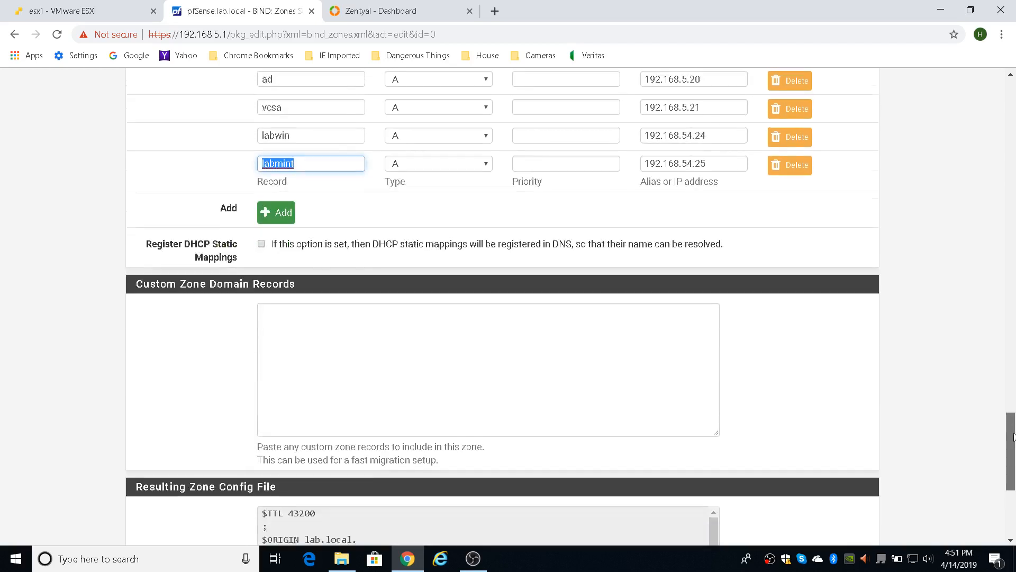
scroll(down, 3)
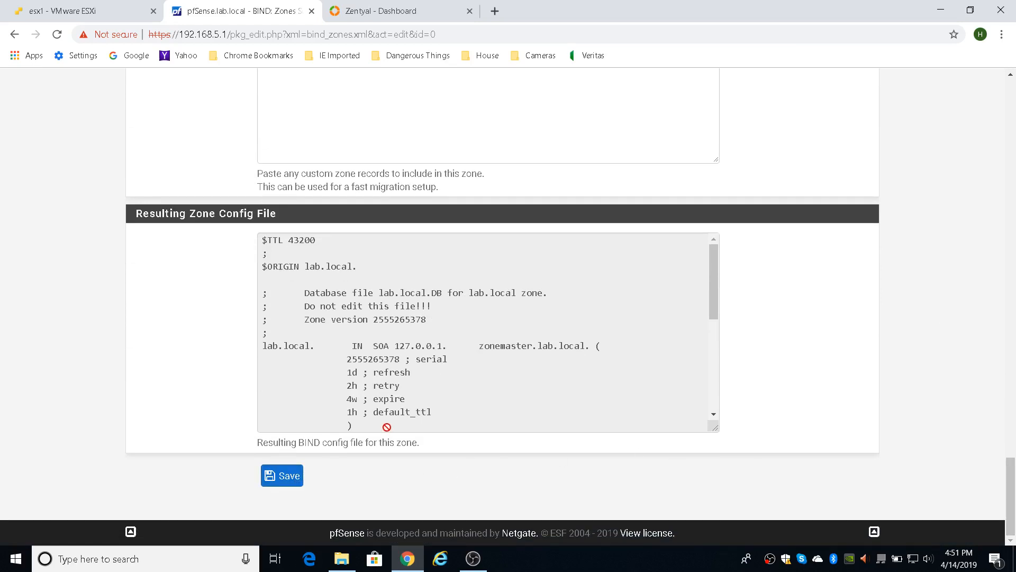
mouse_move(494, 480)
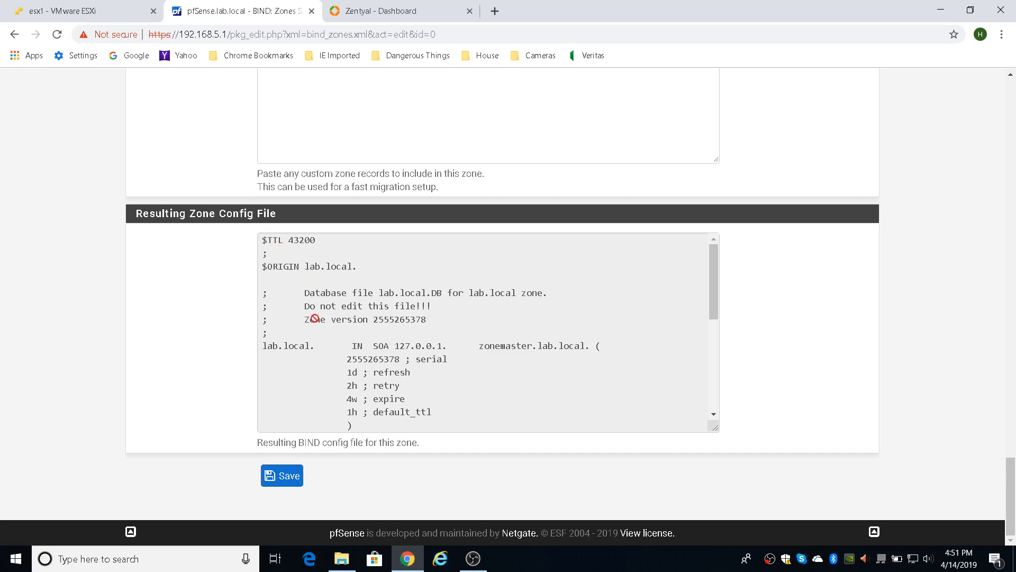
scroll(down, 3)
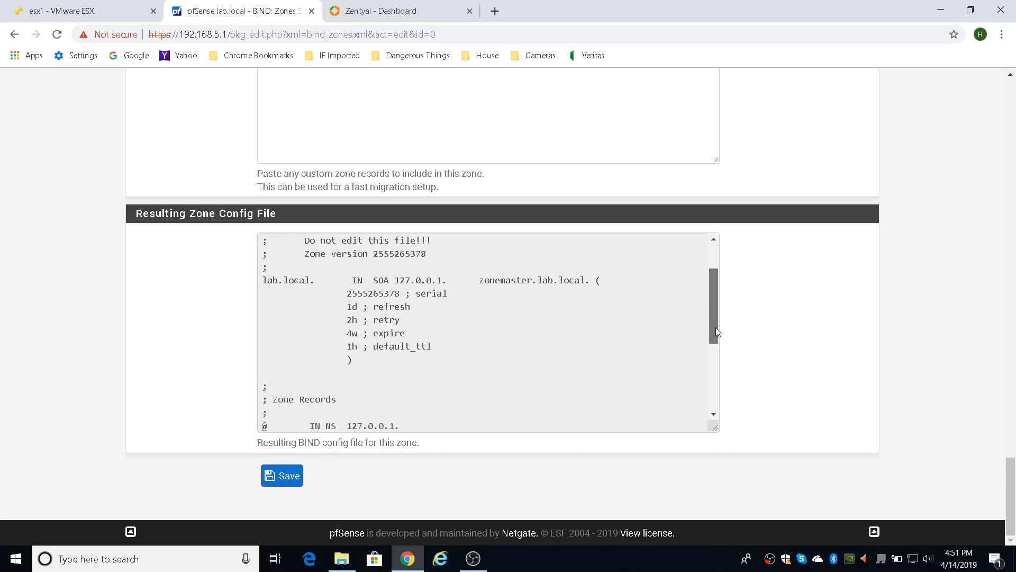
scroll(down, 3)
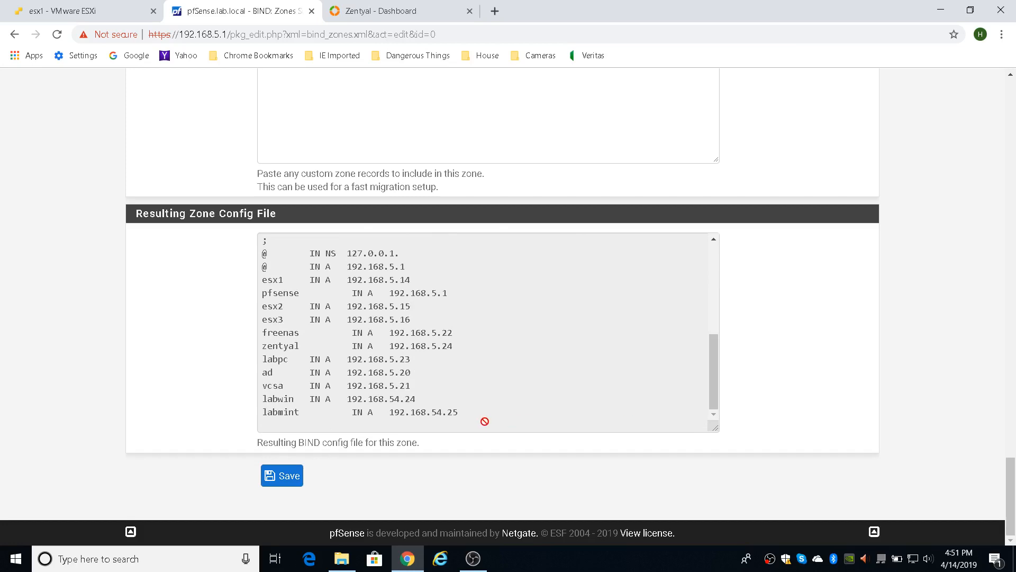
mouse_move(717, 282)
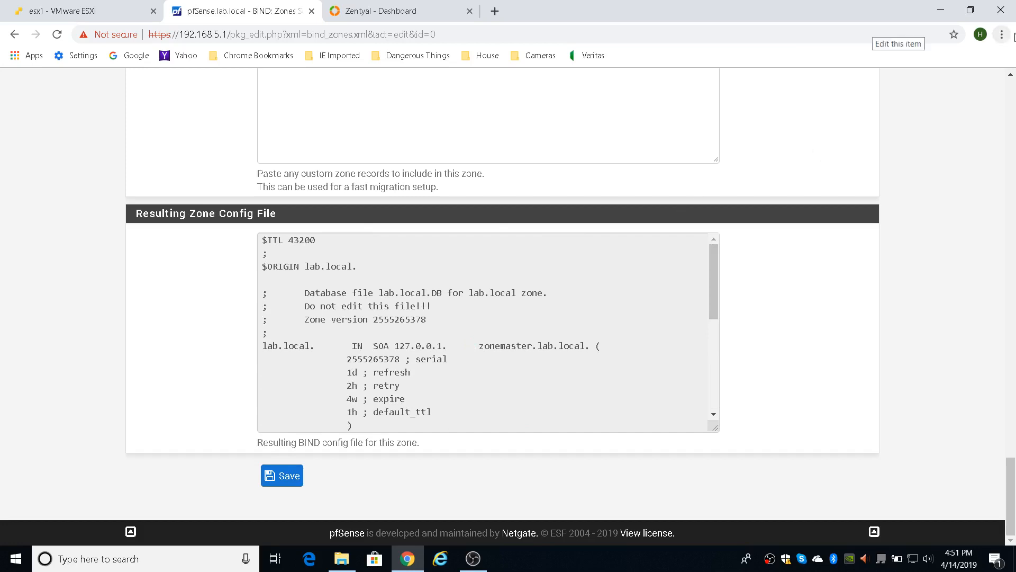
scroll(up, 3)
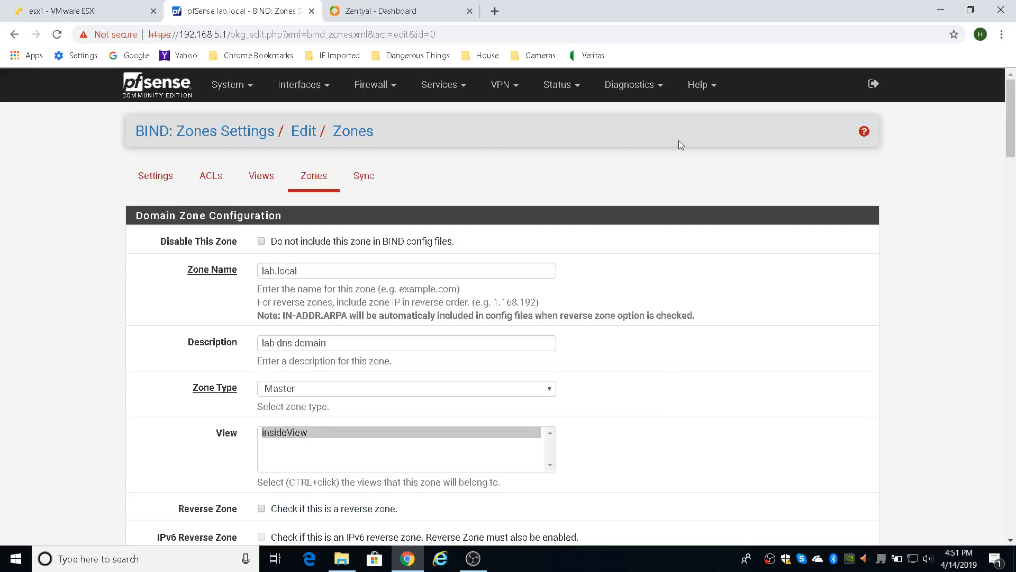
- Restart the named Domain Name Service from Status > Services
click(558, 84)
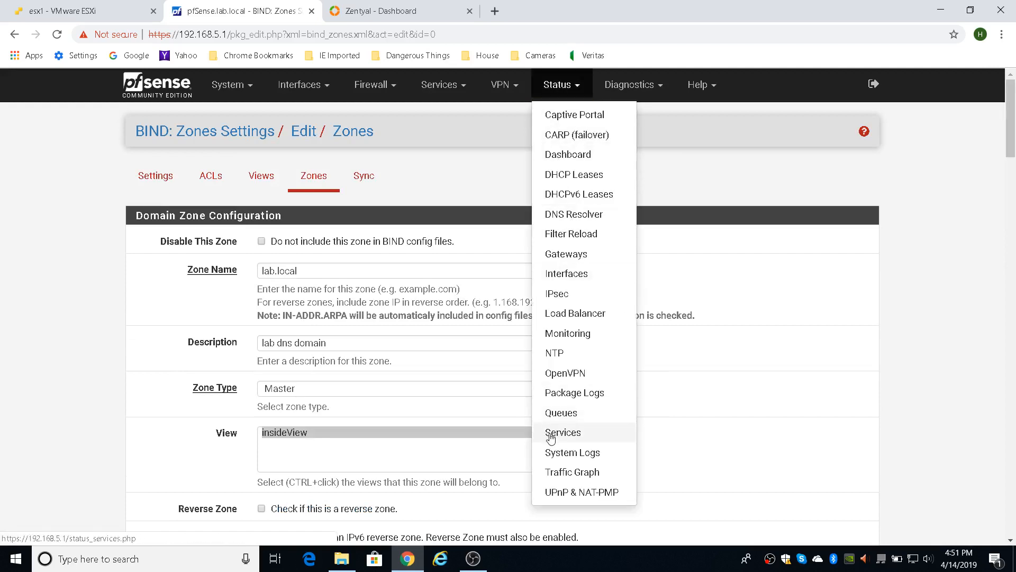
click(562, 432)
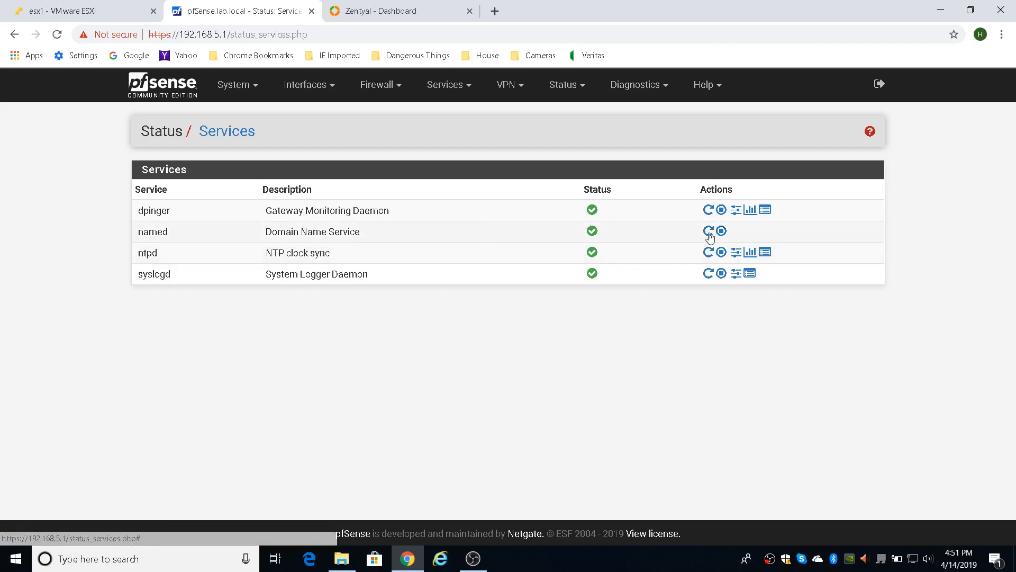
click(709, 232)
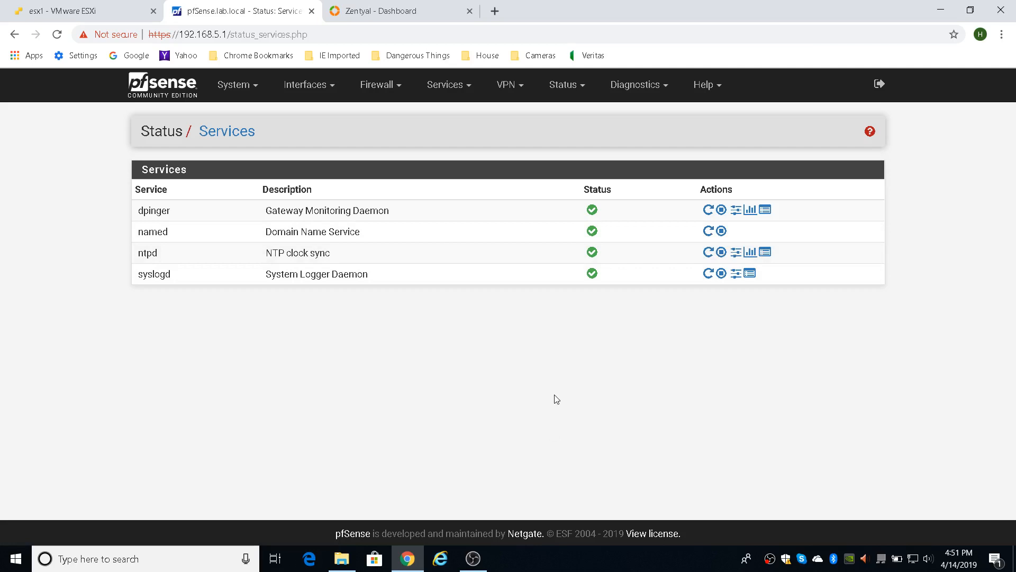
mouse_move(605, 323)
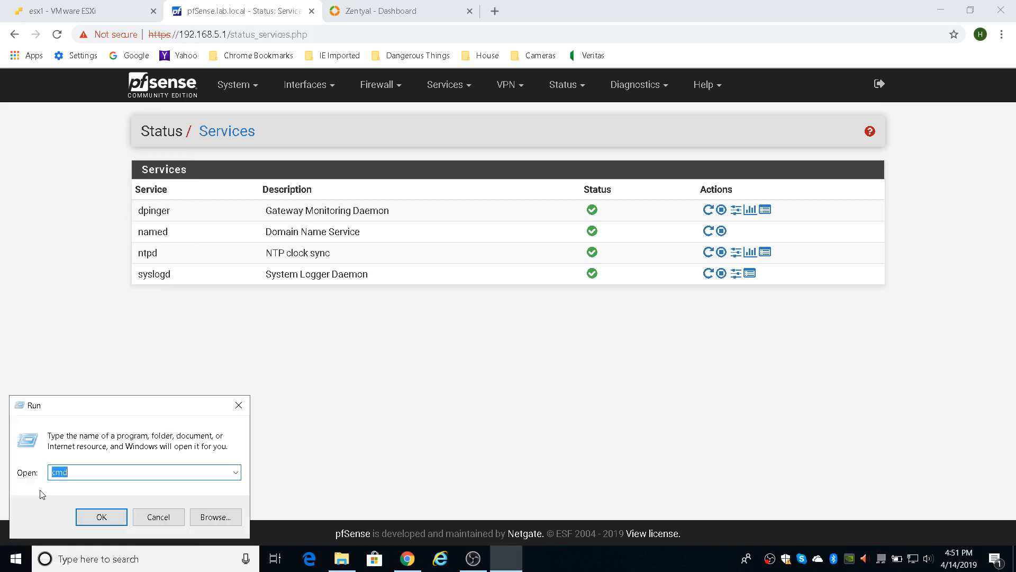
- In cmd, run nslookup against server 192.168.5.1 and list lab.local's NS and A records with 'ls lab.local'
click(101, 517)
text(l)
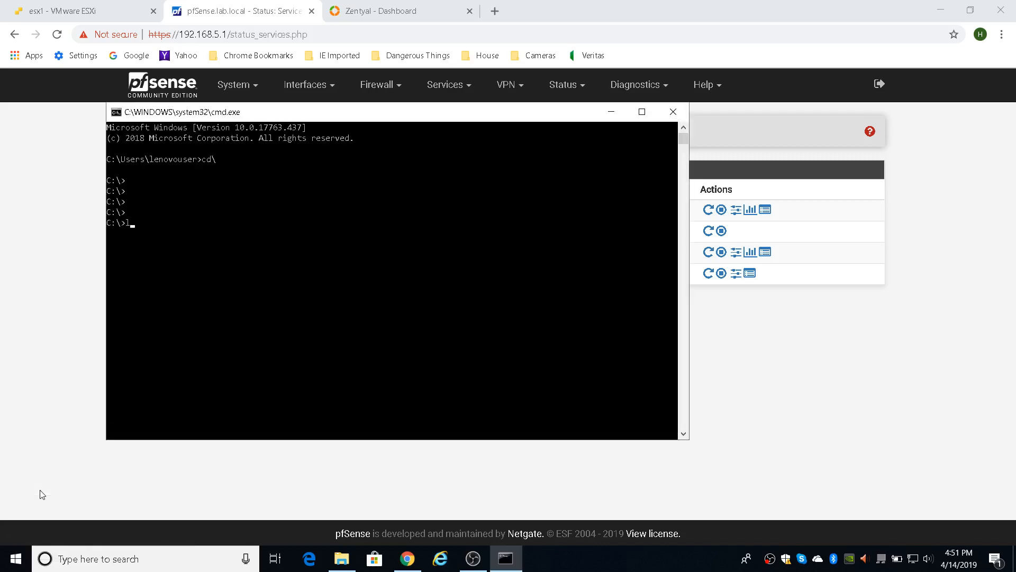
key(Backspace)
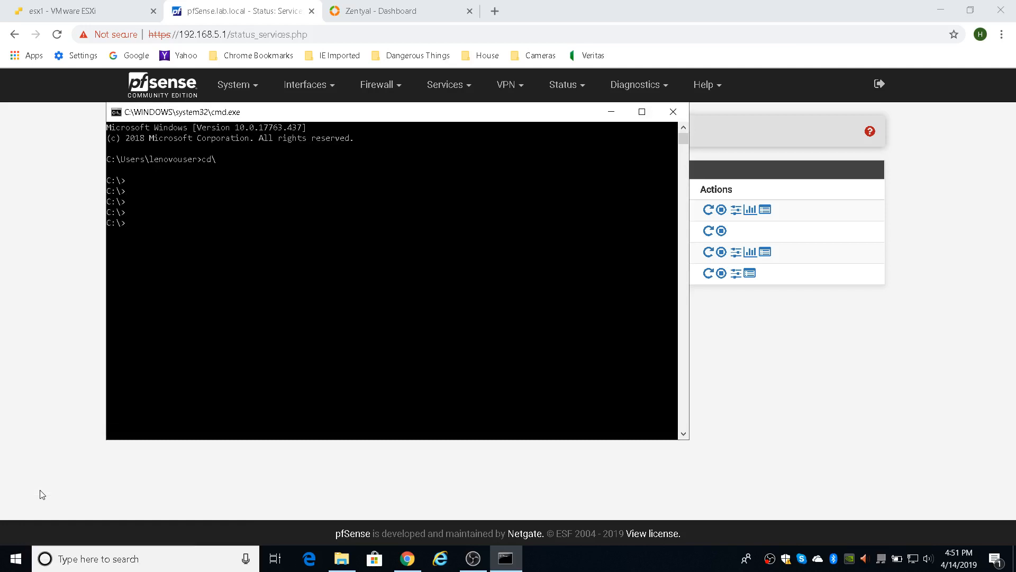
text(nslookup)
text(server 1)
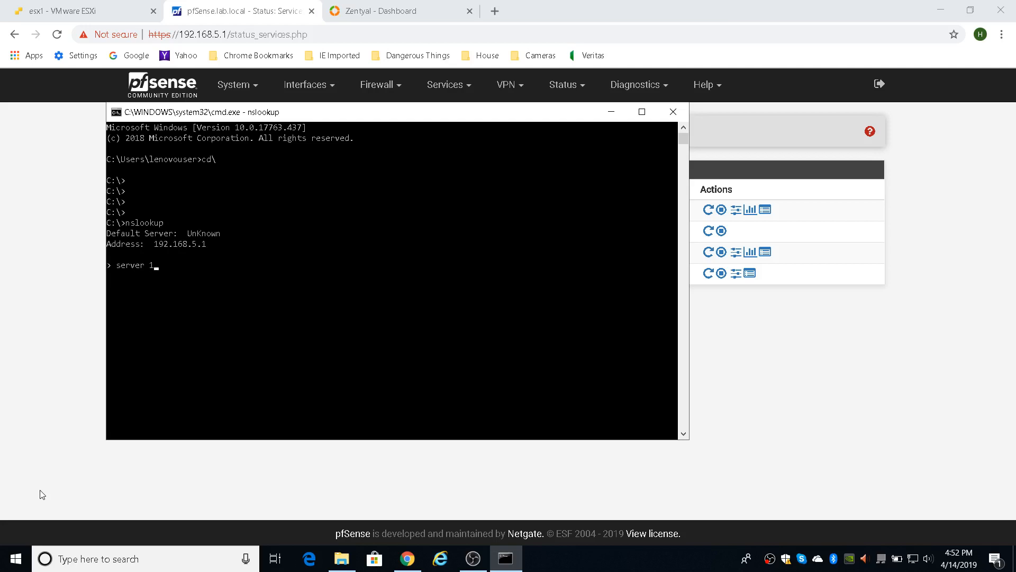
text(92.1)
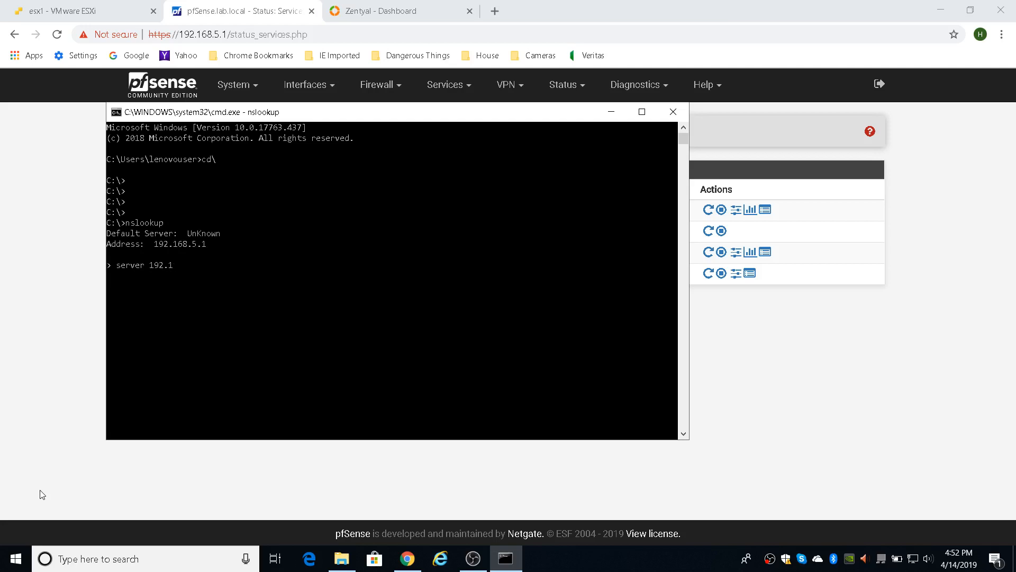
text(68.5.1)
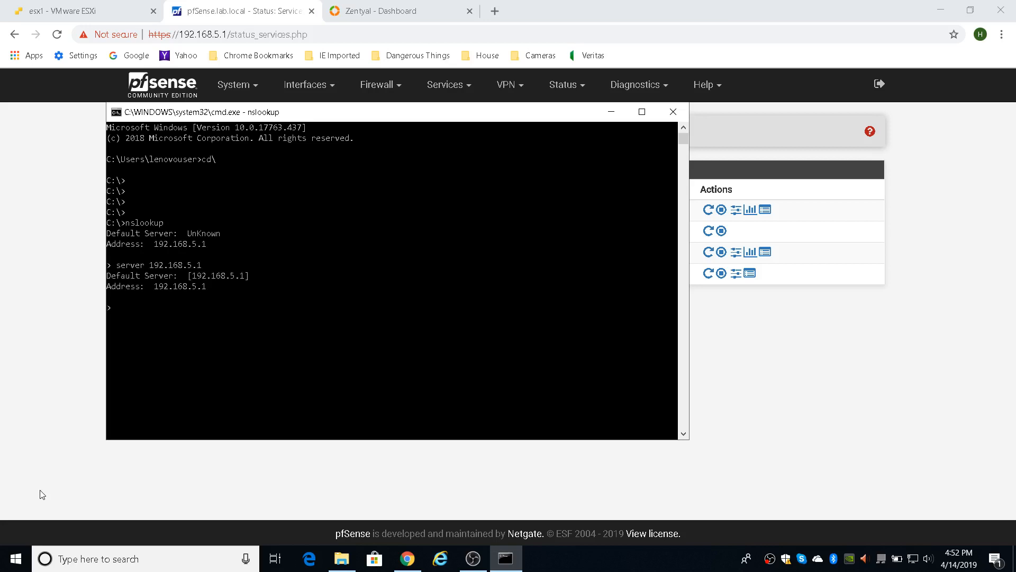
text(ls)
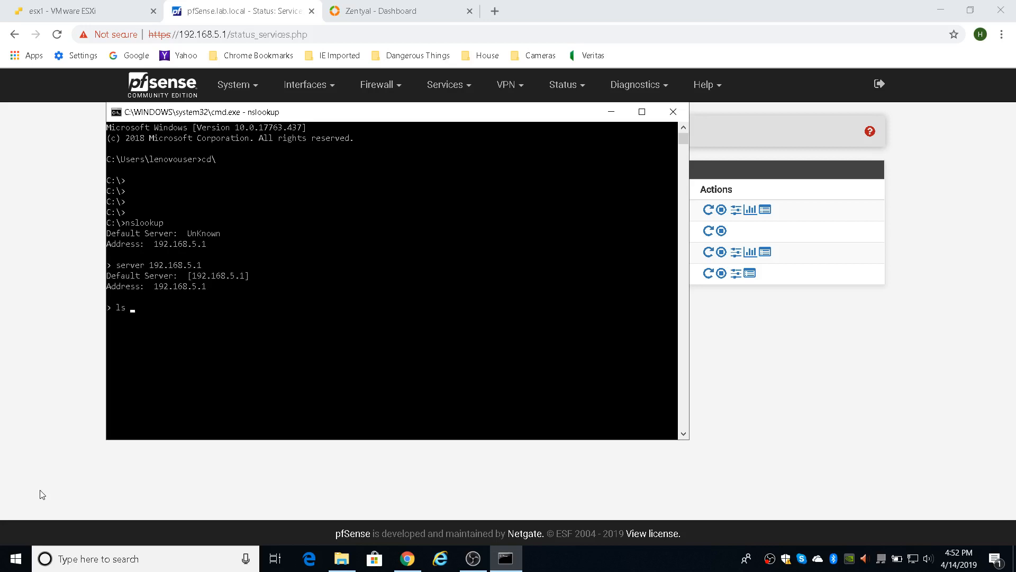
text(lab.)
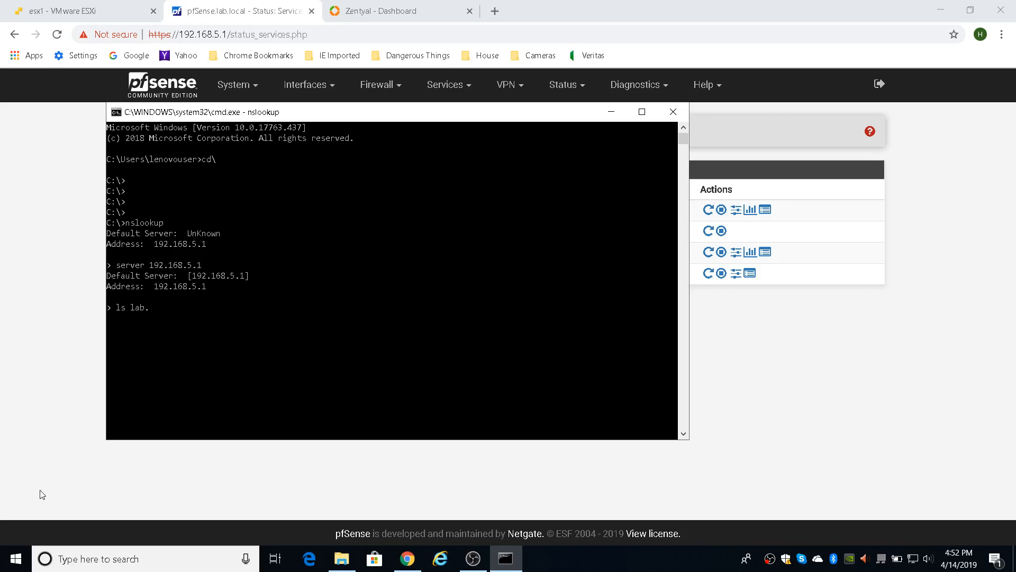
text(.local)
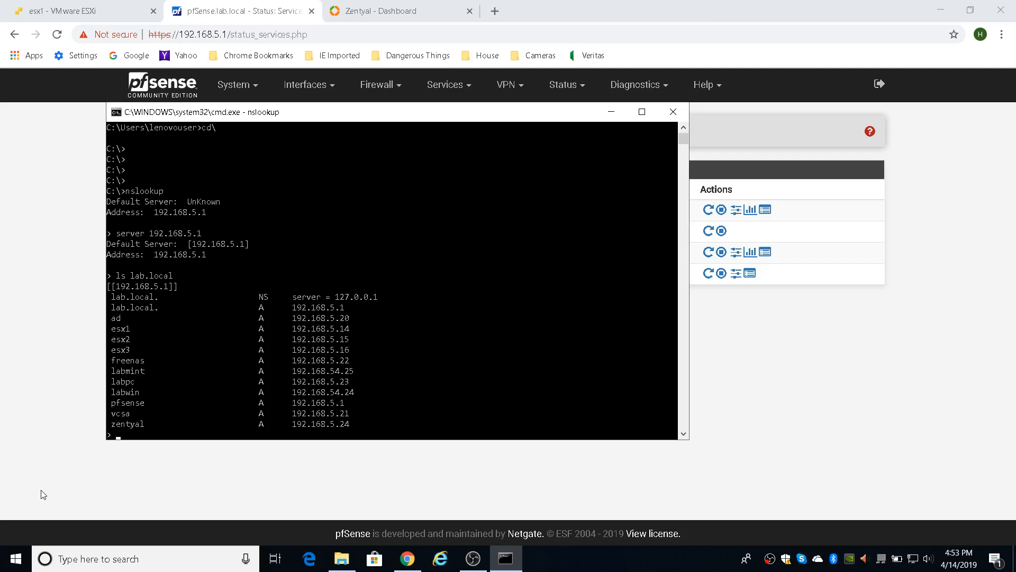
mouse_move(3, 438)
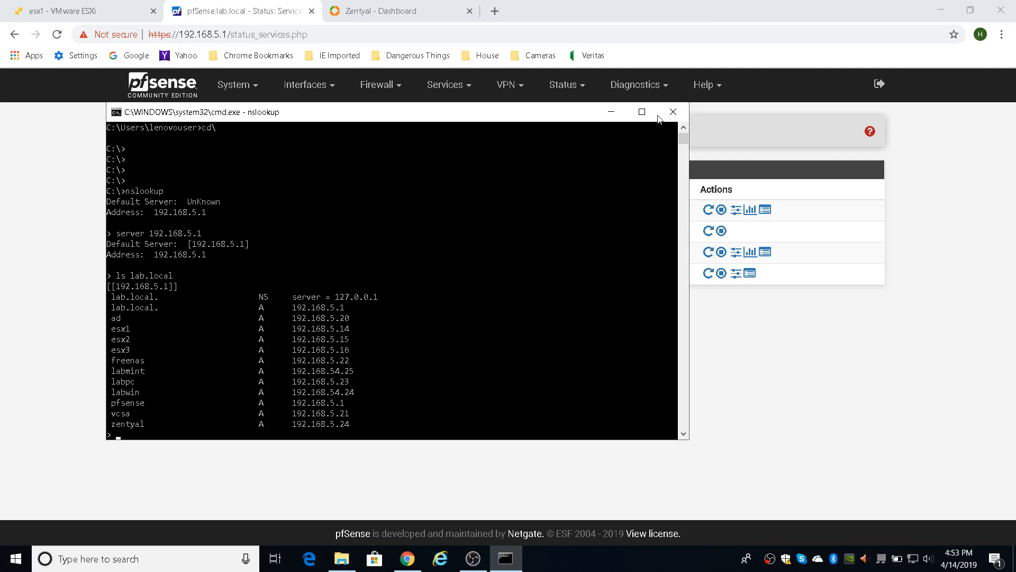
mouse_move(672, 113)
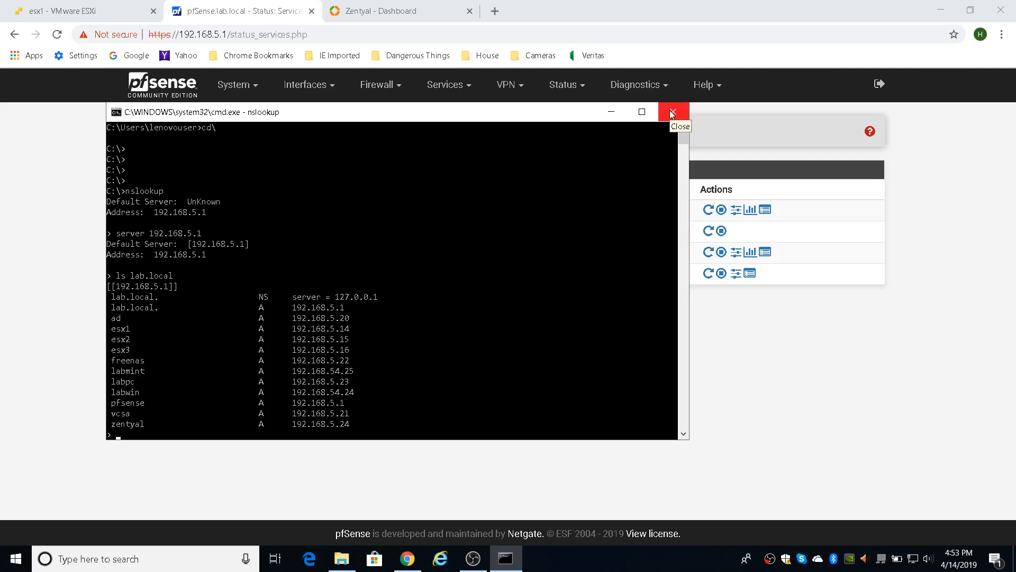
mouse_move(405, 16)
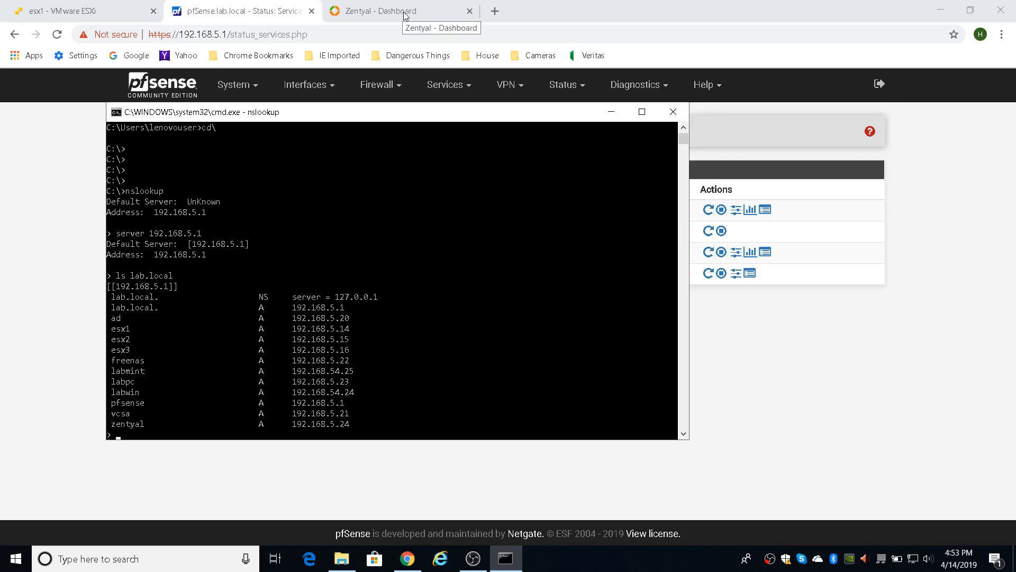
- Switch to the Zentyal dashboard at zentyal.lab.local and go to its DNS section
click(395, 10)
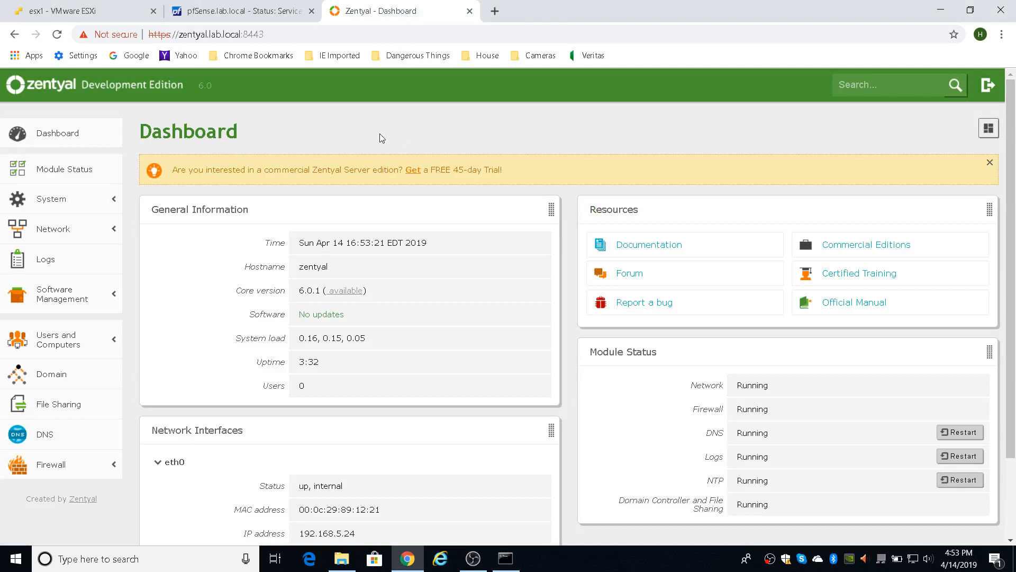
mouse_move(359, 132)
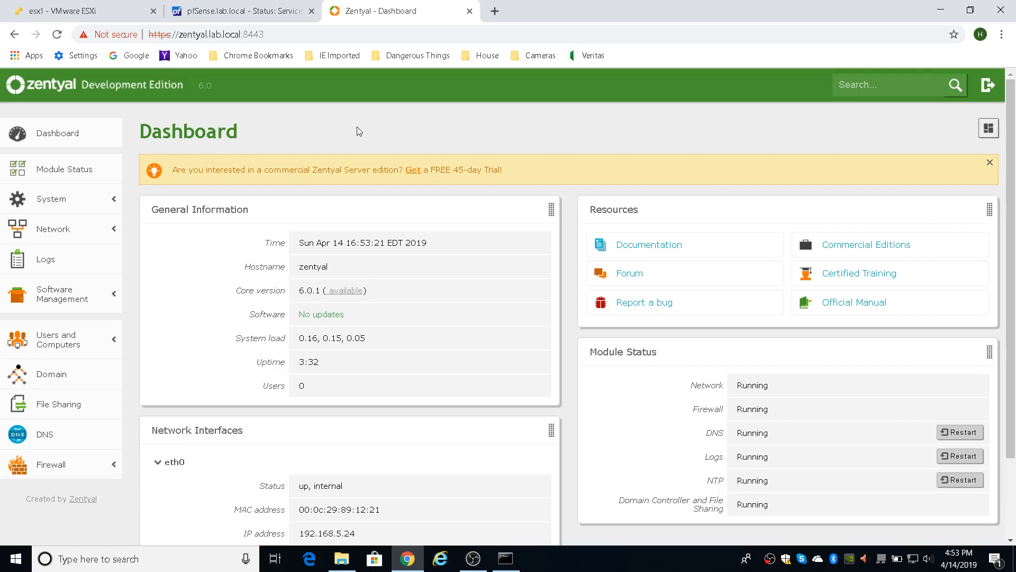
mouse_move(359, 132)
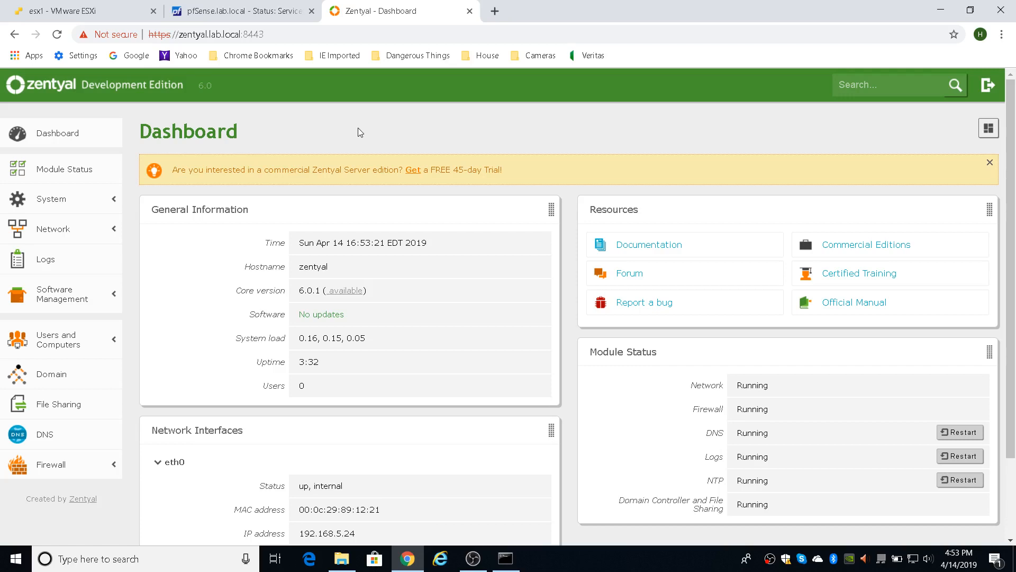
mouse_move(223, 150)
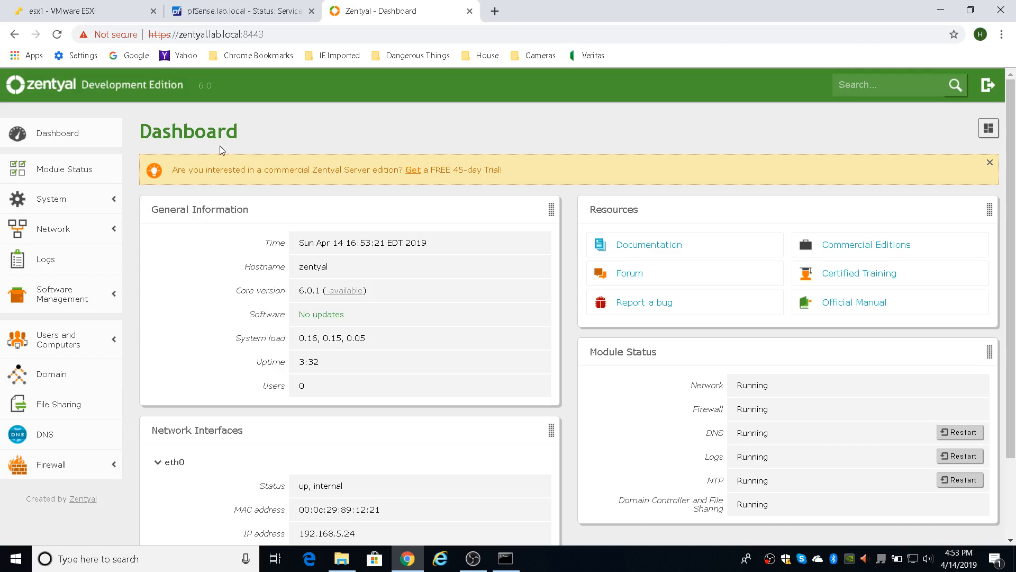
mouse_move(150, 99)
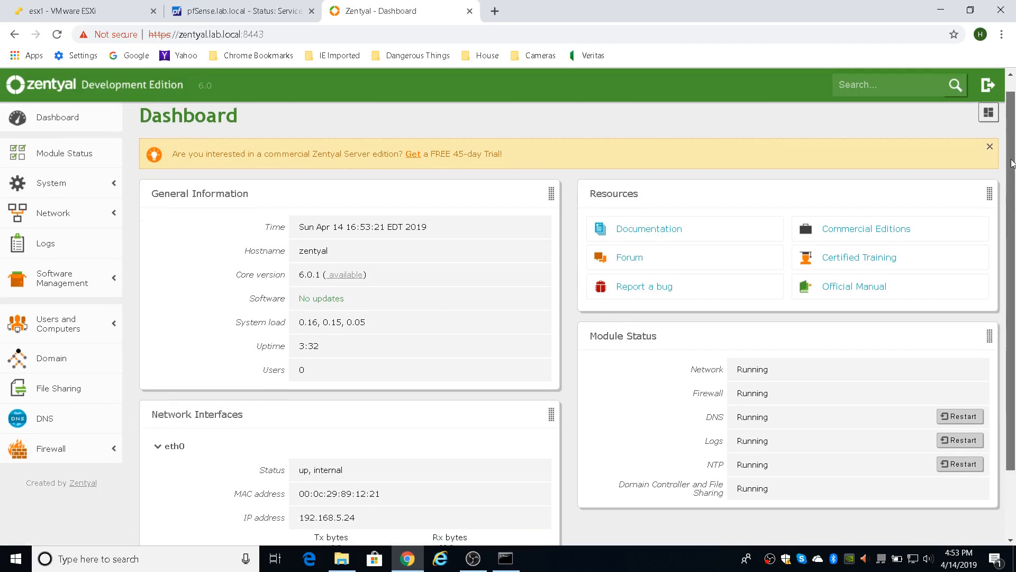
scroll(down, 3)
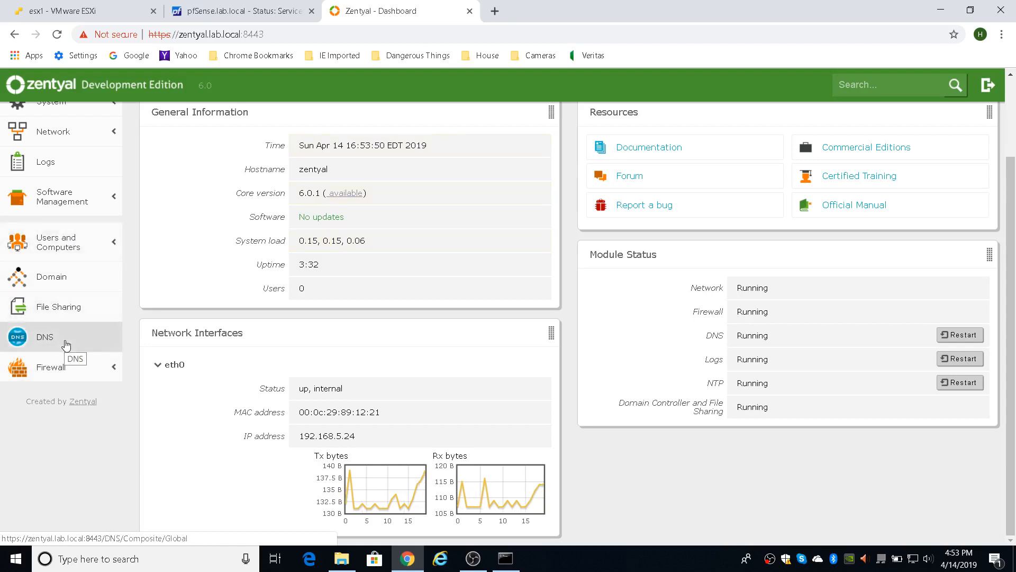
click(45, 337)
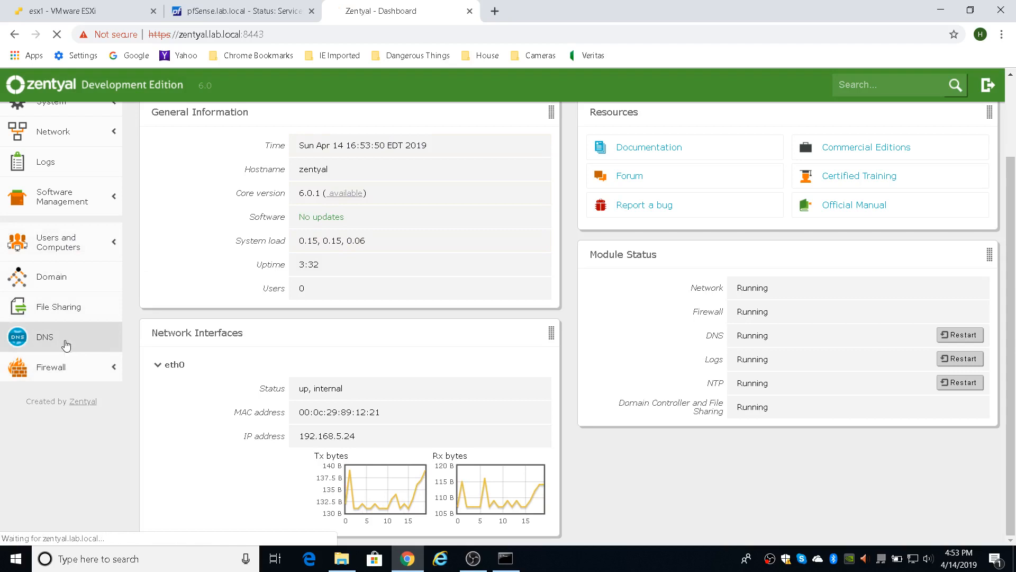
click(45, 337)
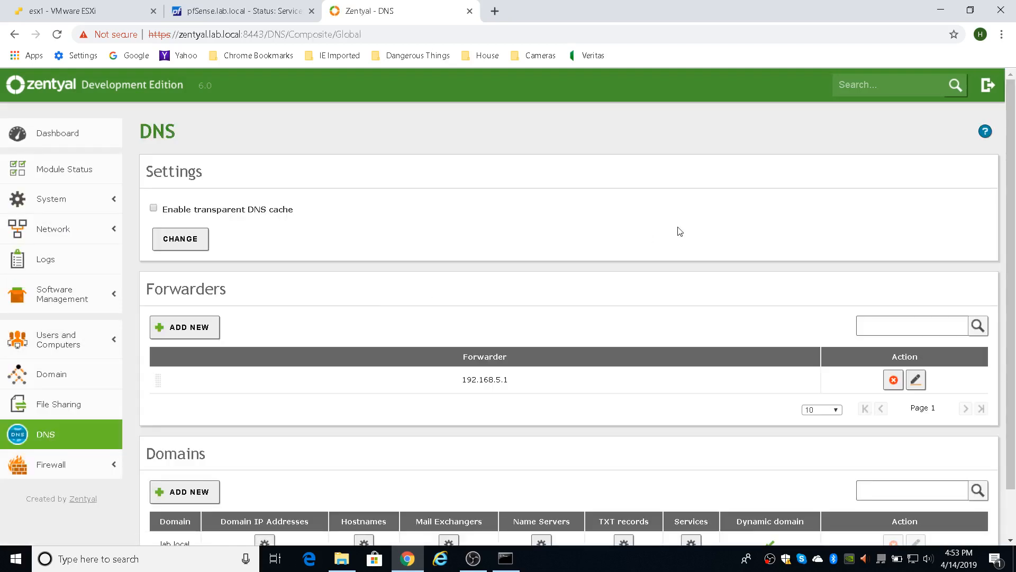
scroll(down, 3)
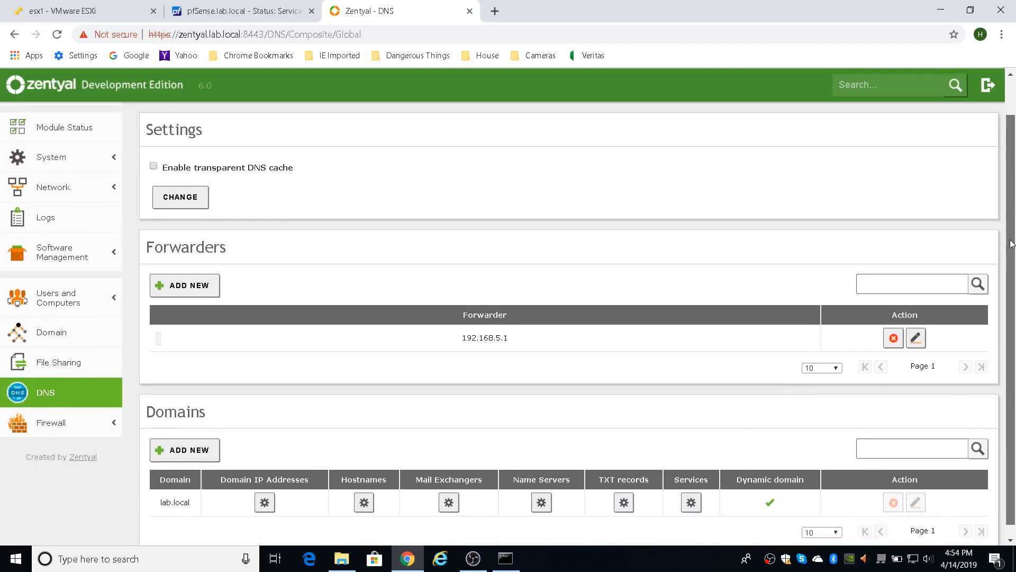
scroll(down, 3)
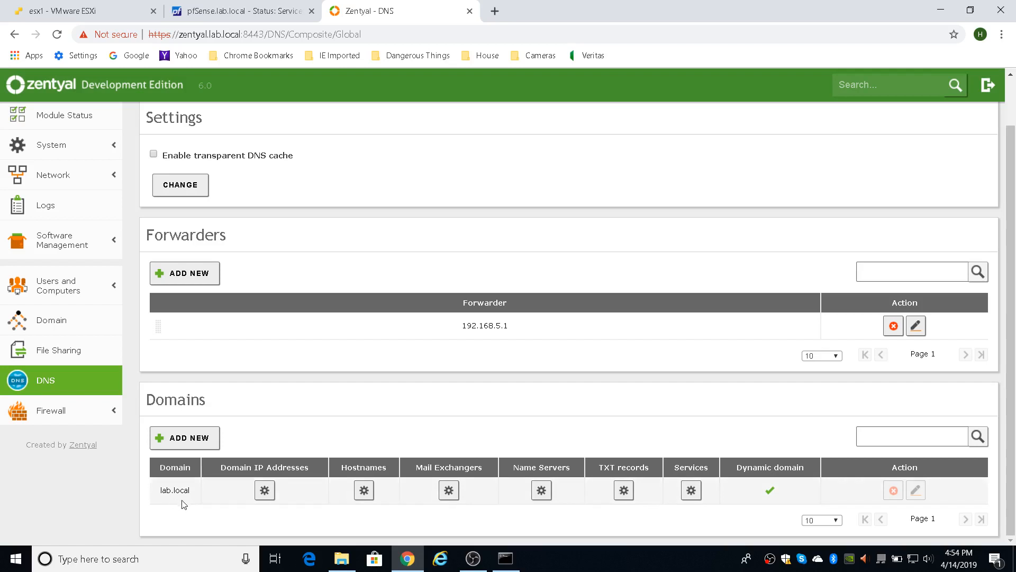
mouse_move(290, 498)
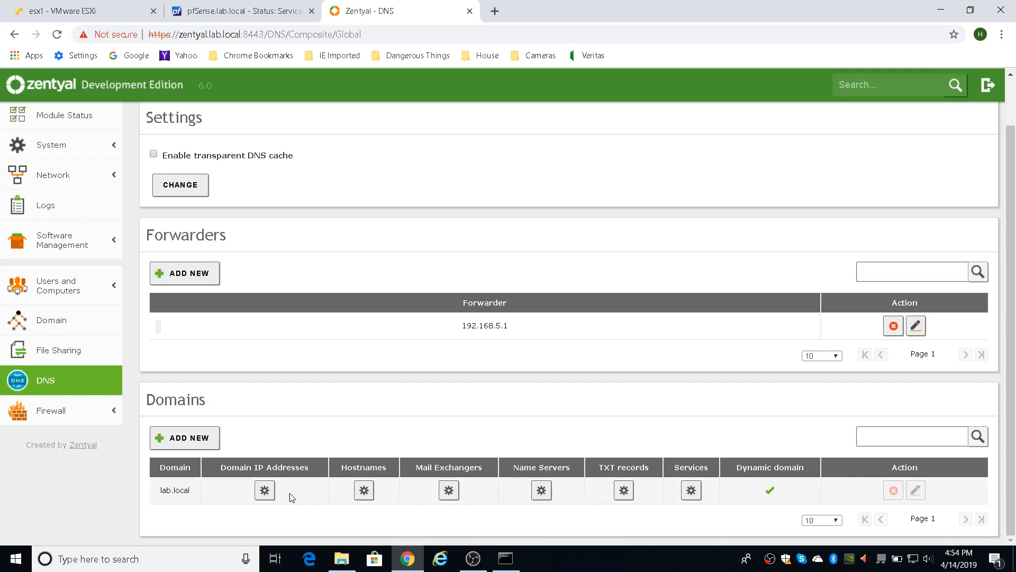
mouse_move(363, 490)
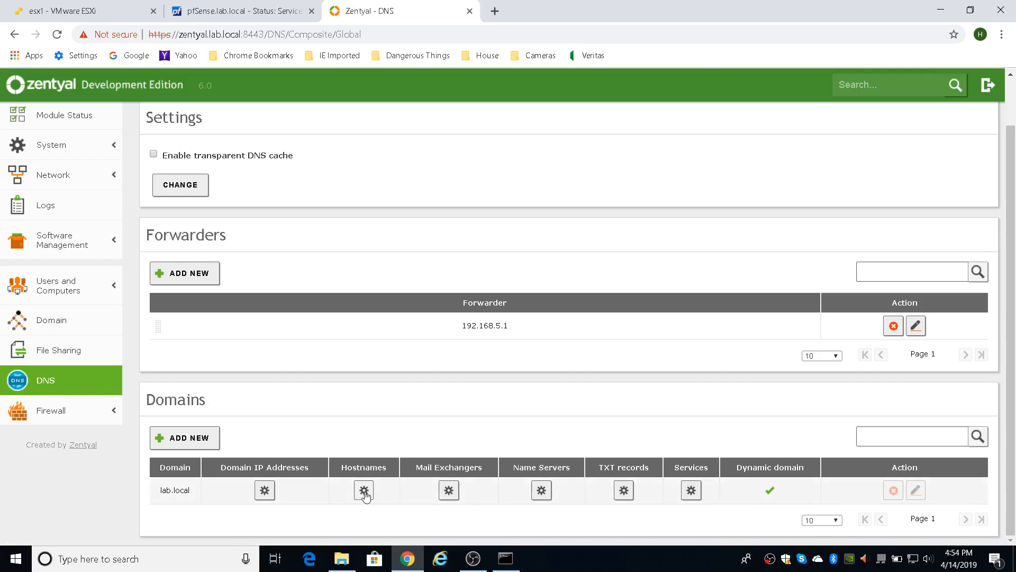
- Open the host names of the lab.local domain from its Hostnames gear button
click(363, 490)
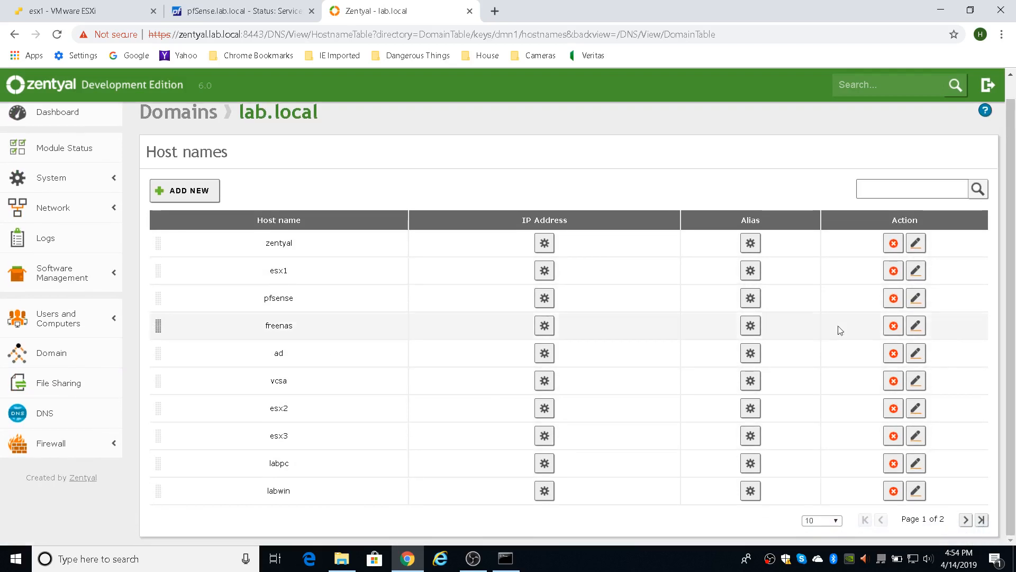
mouse_move(357, 277)
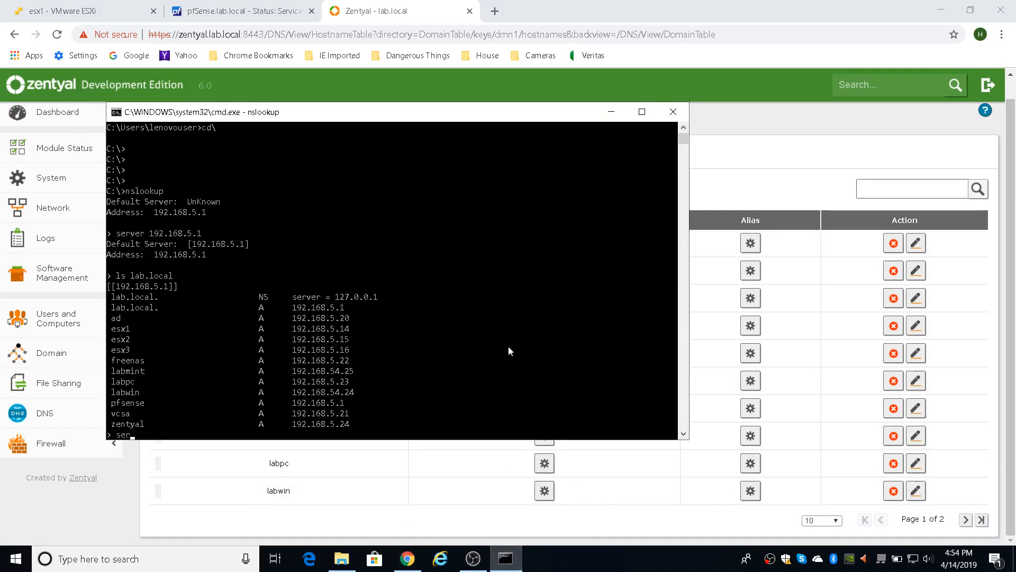
- Point nslookup at server 192.168.5.24 and begin listing the lab.local zone with ls
text(server 19)
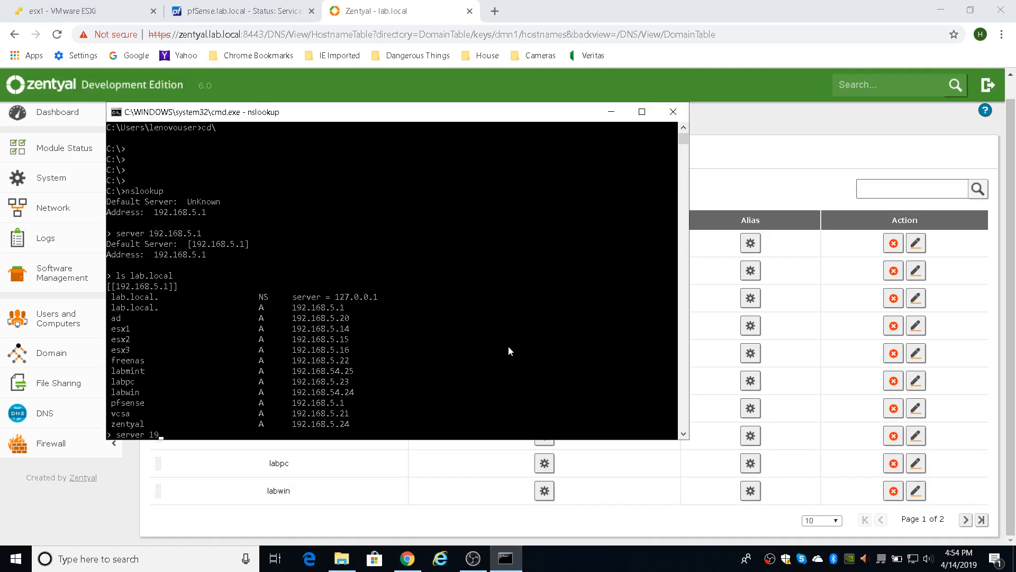
text(192.168.5.24)
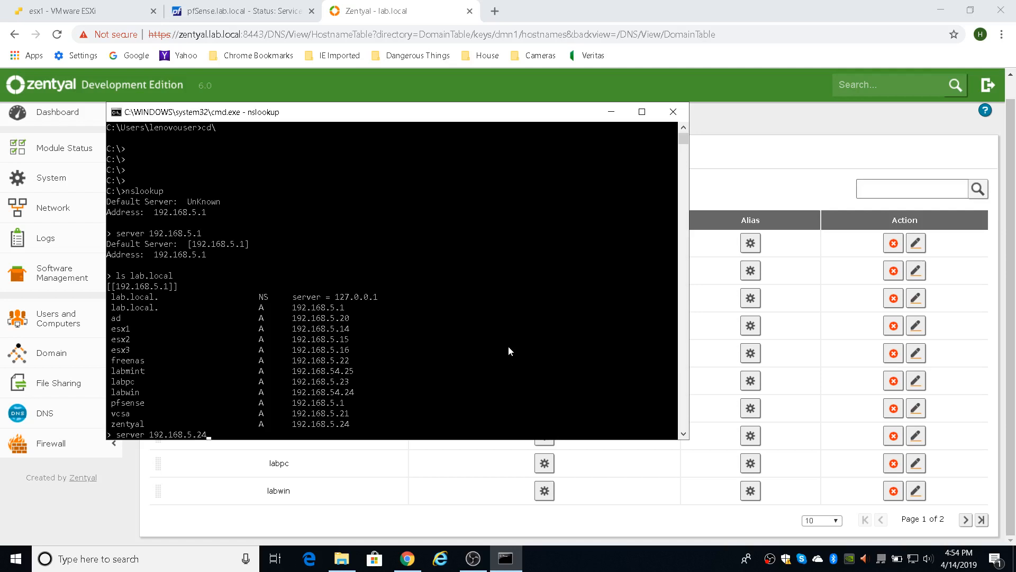
key(enter)
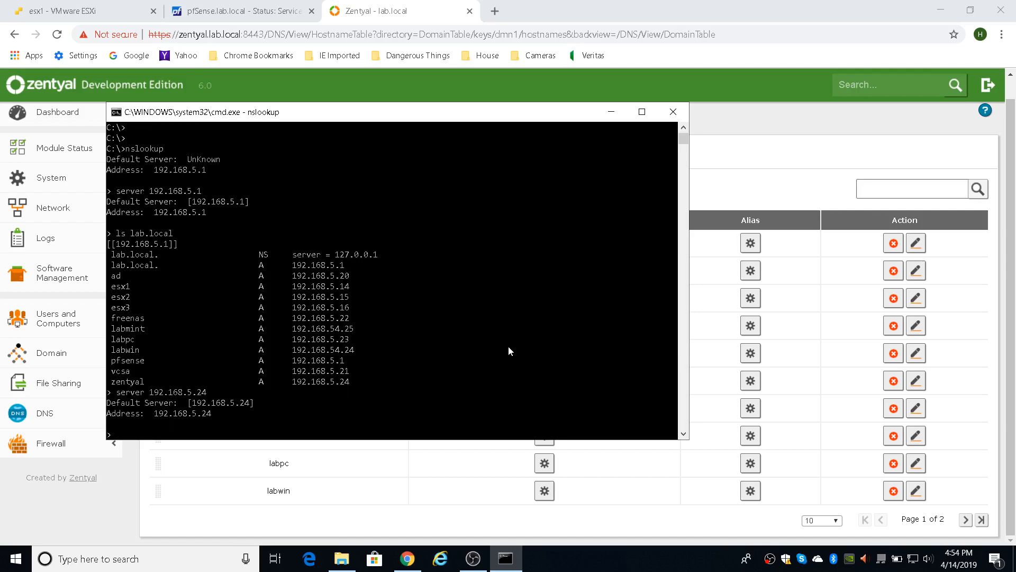
text(ls lab.local)
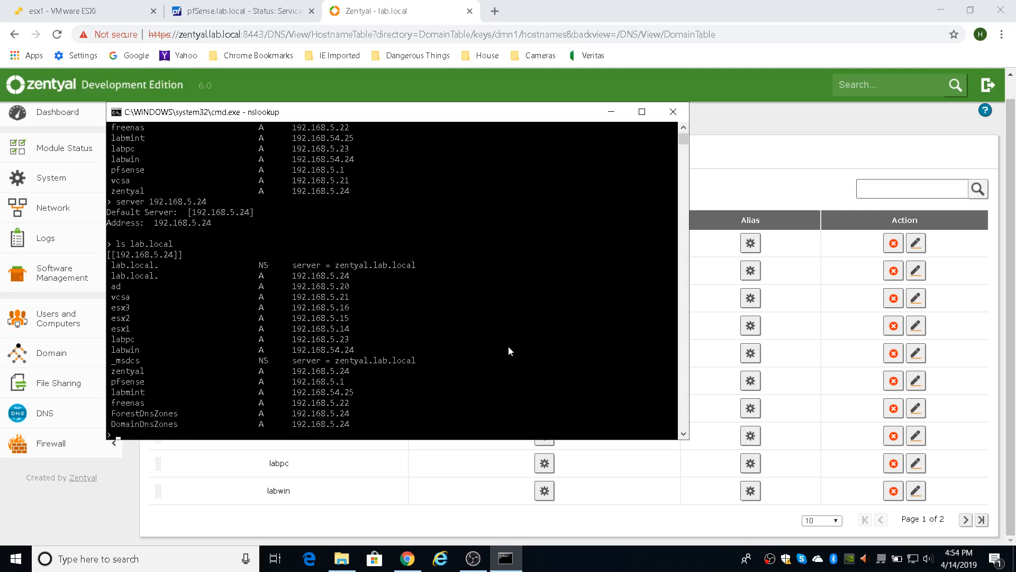
mouse_move(313, 369)
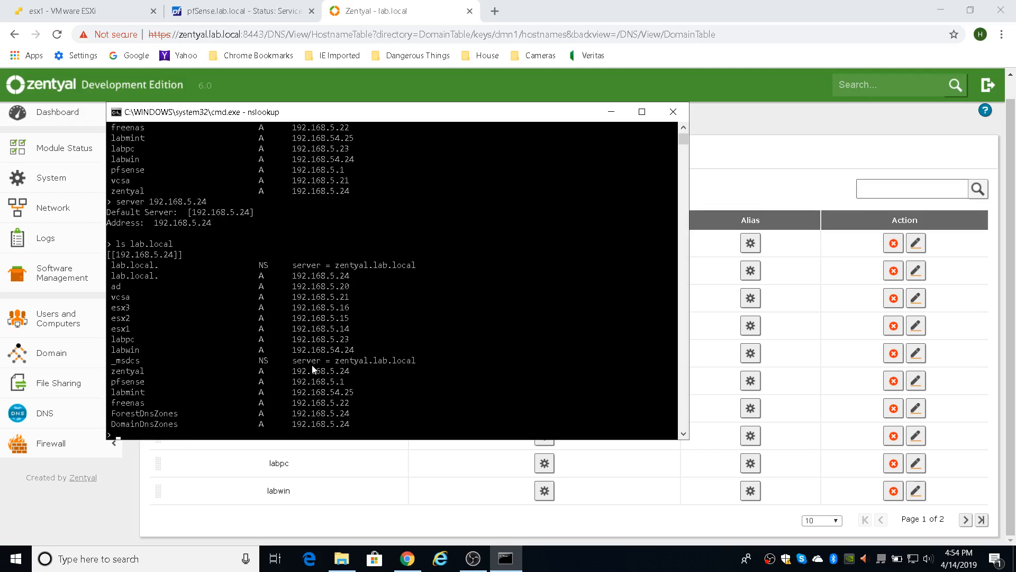
mouse_move(270, 271)
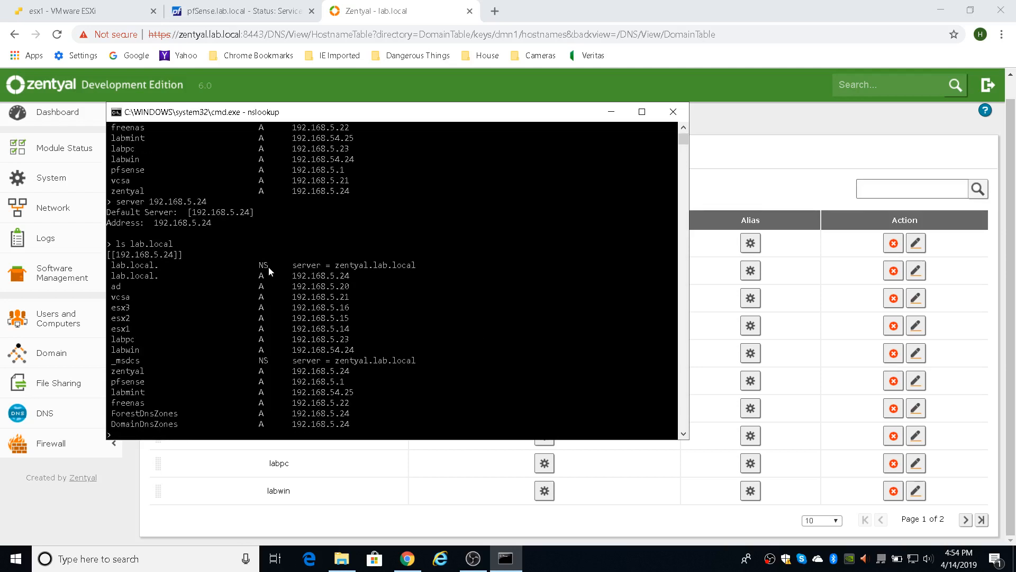
mouse_move(364, 268)
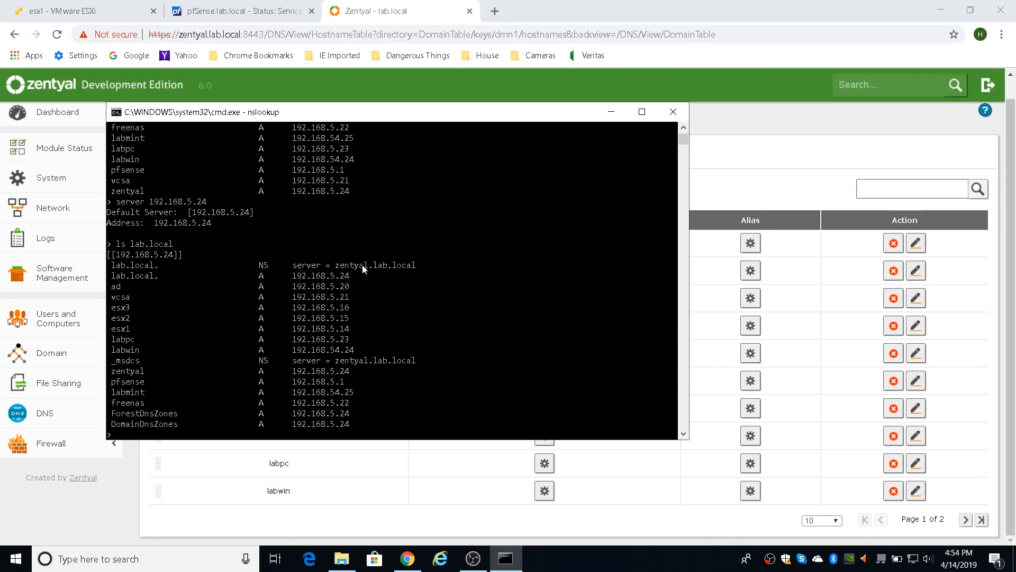
mouse_move(209, 417)
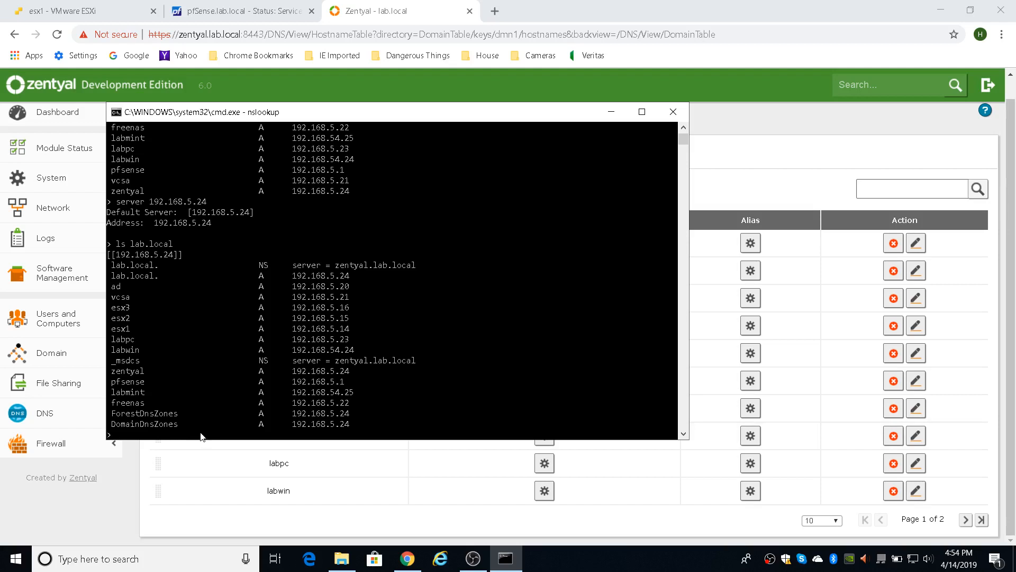
mouse_move(210, 428)
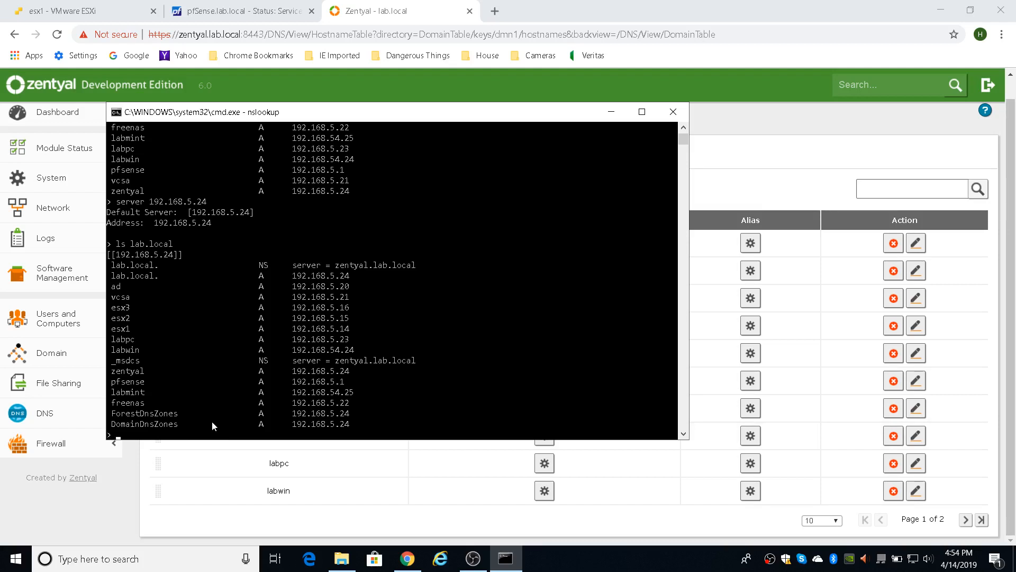
mouse_move(438, 6)
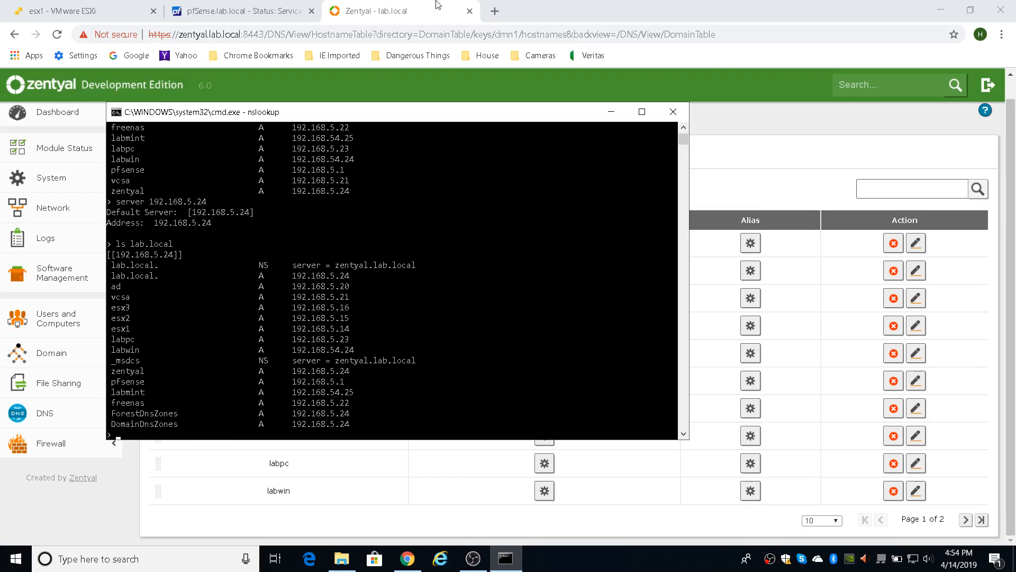
mouse_move(403, 11)
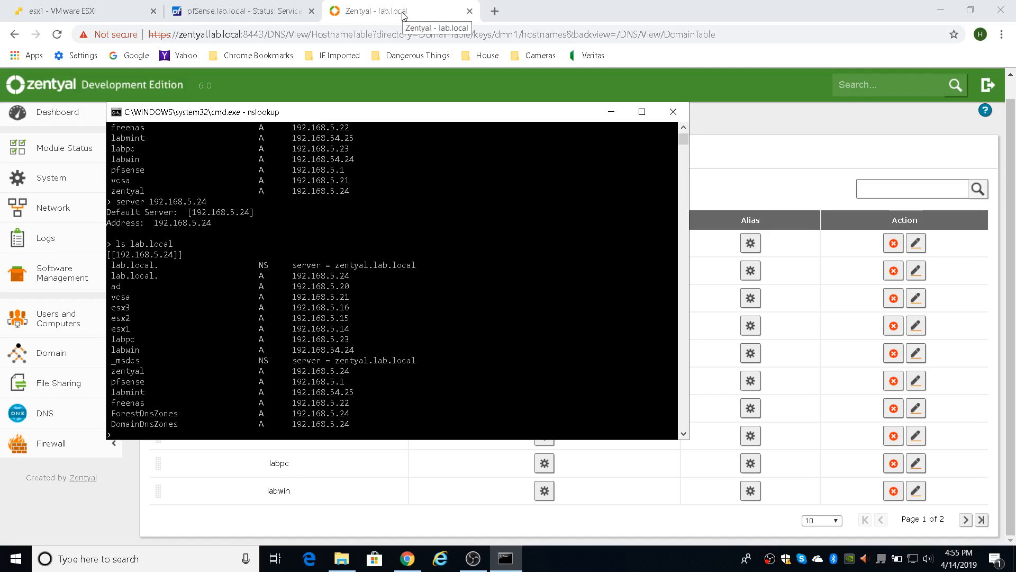
mouse_move(572, 178)
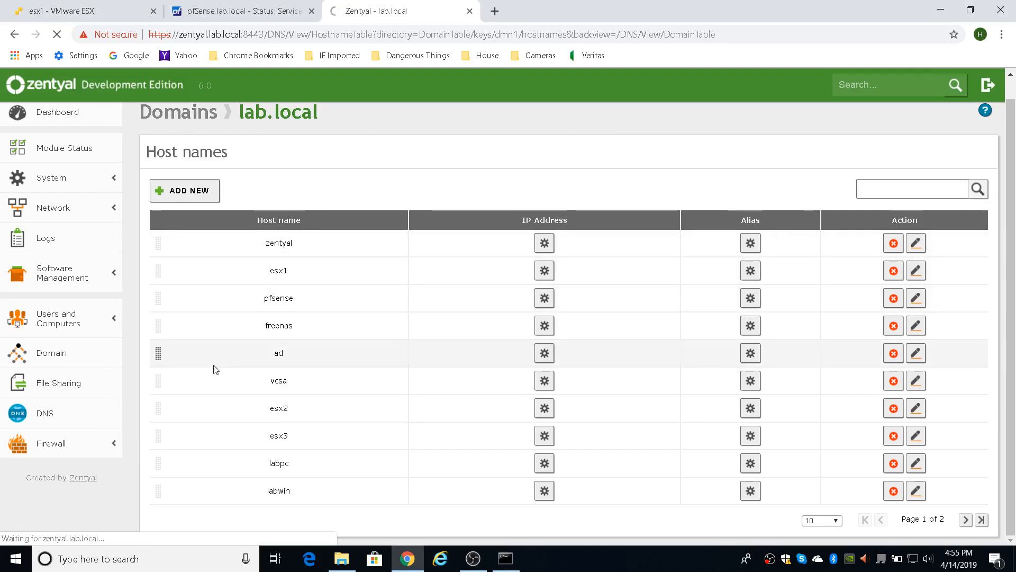
click(45, 413)
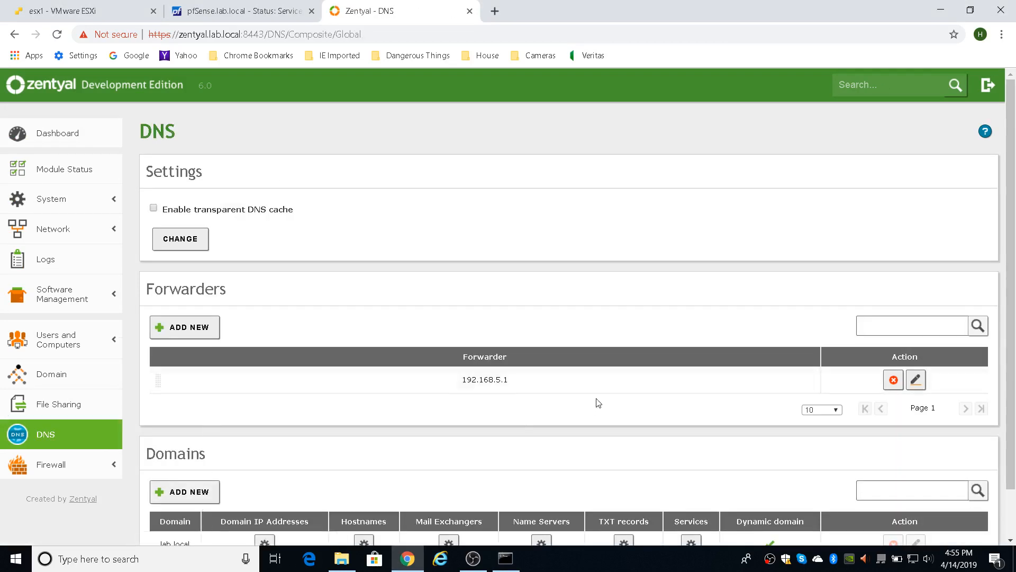
scroll(down, 3)
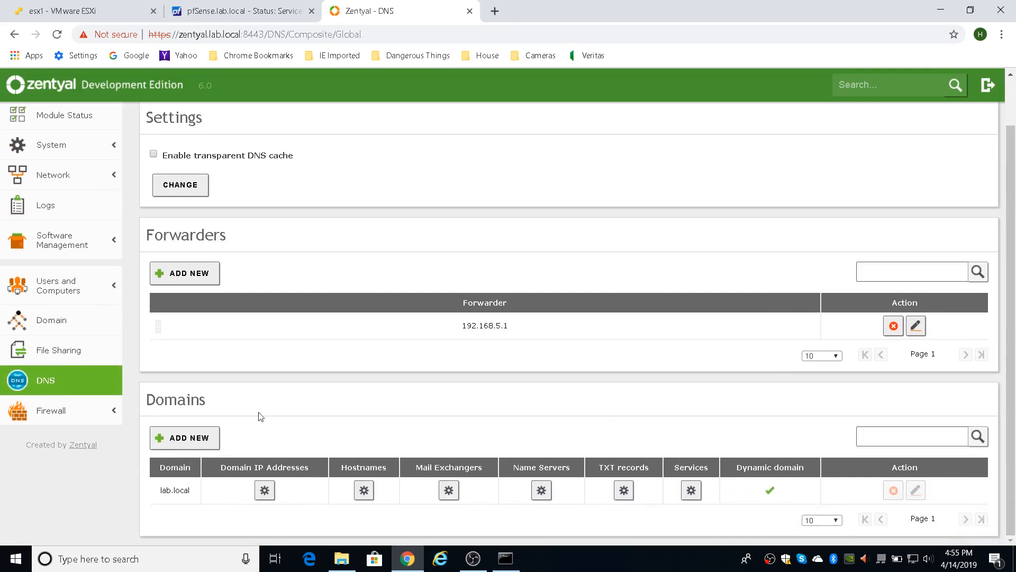
click(364, 490)
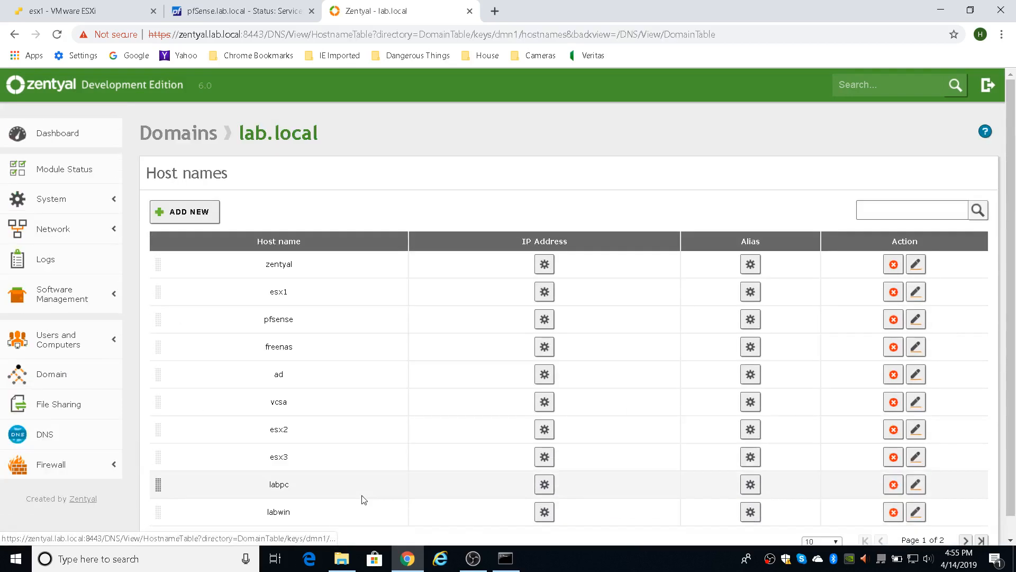
mouse_move(820, 353)
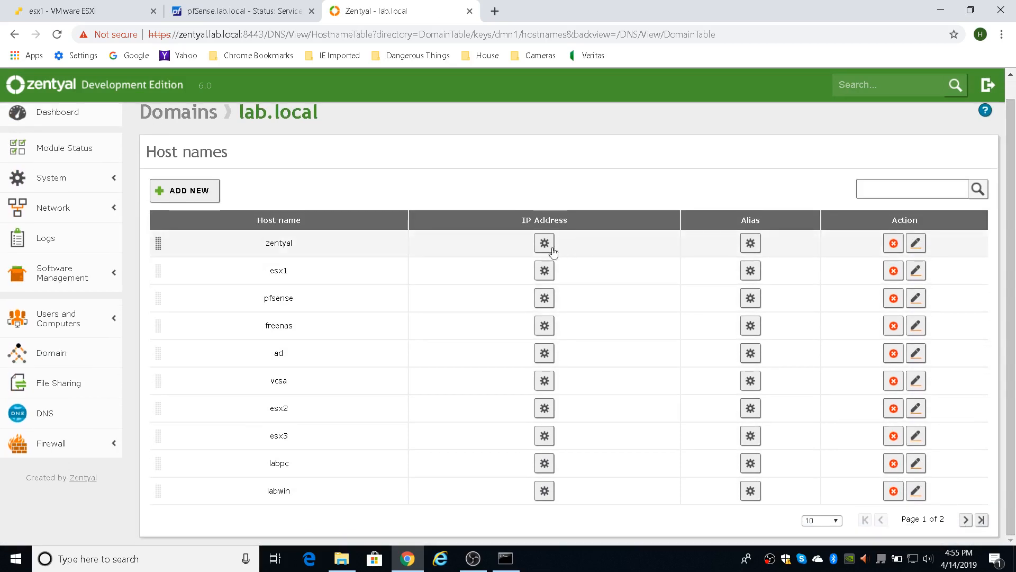
click(544, 242)
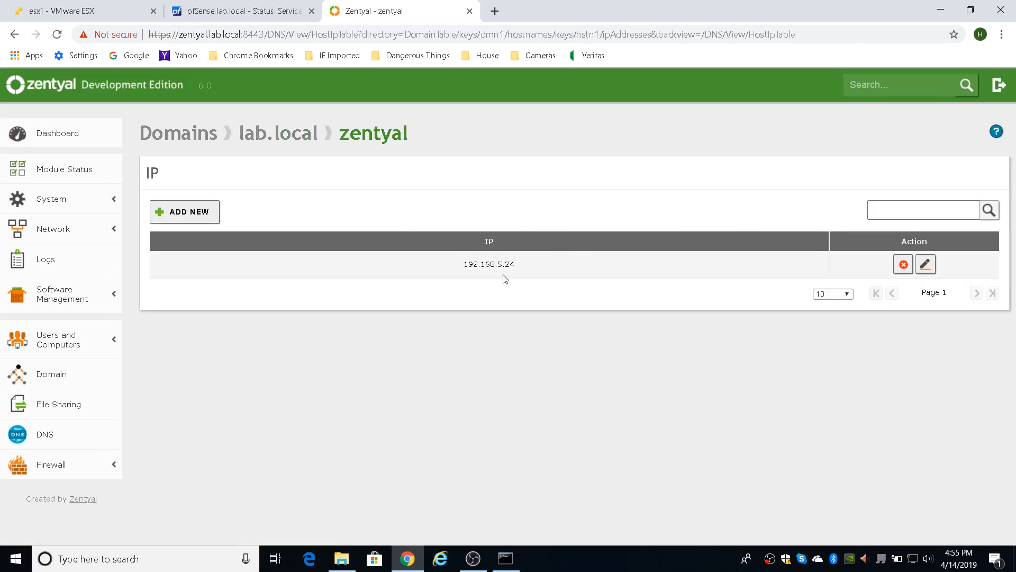
mouse_move(300, 282)
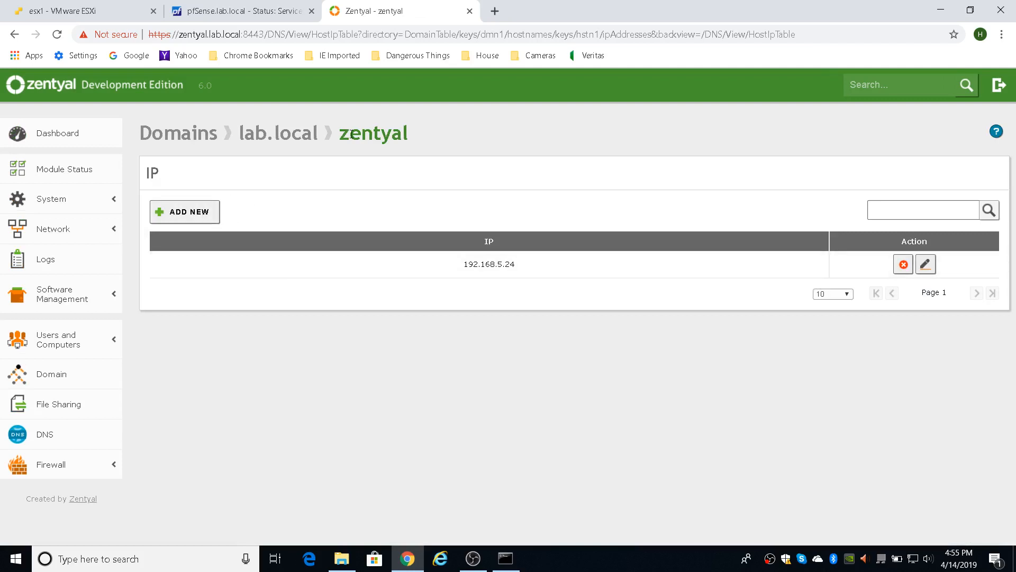
click(277, 134)
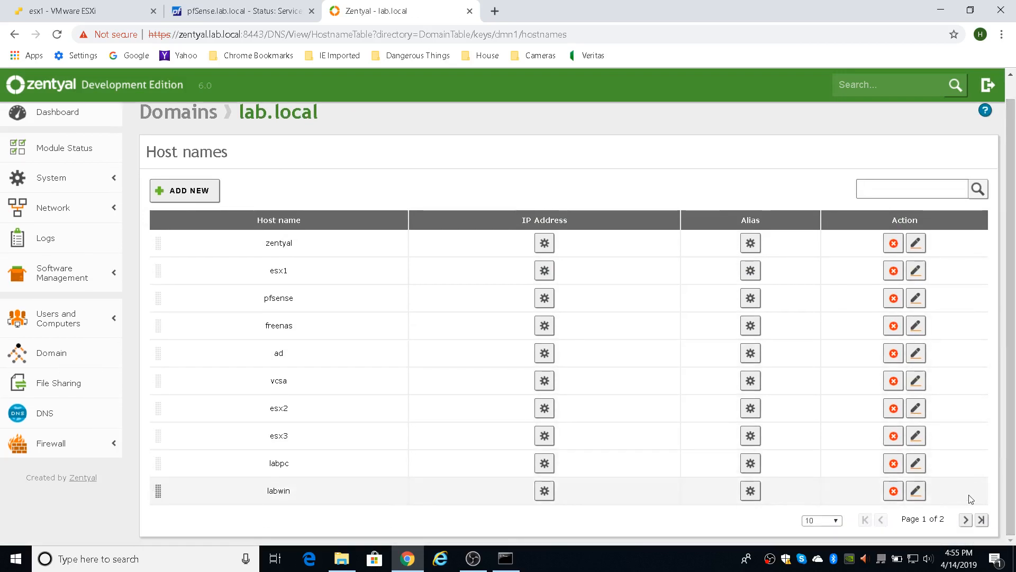
mouse_move(489, 248)
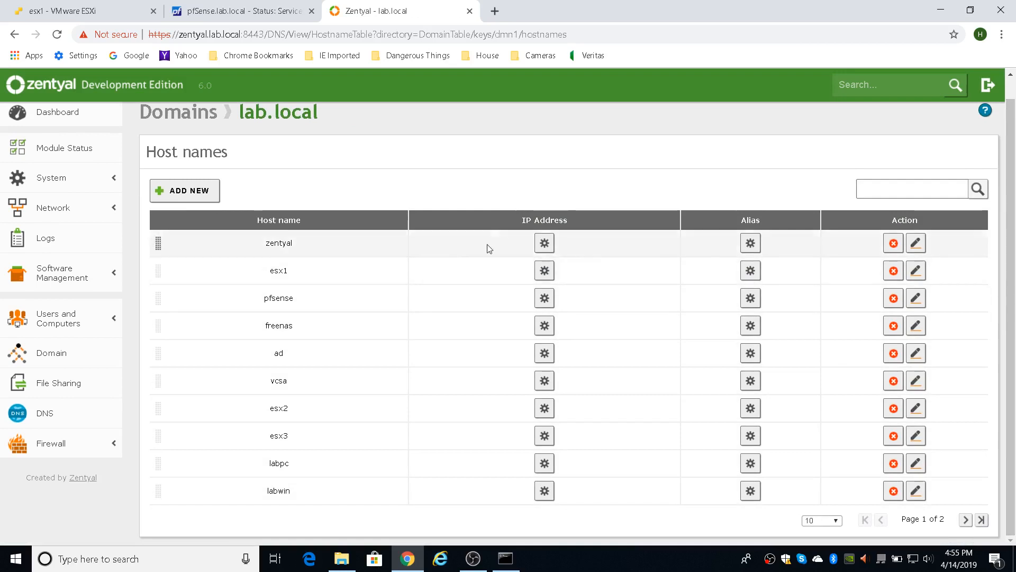
- Show page 2 of the host names (labmint), then return to the Zentyal home page
click(965, 519)
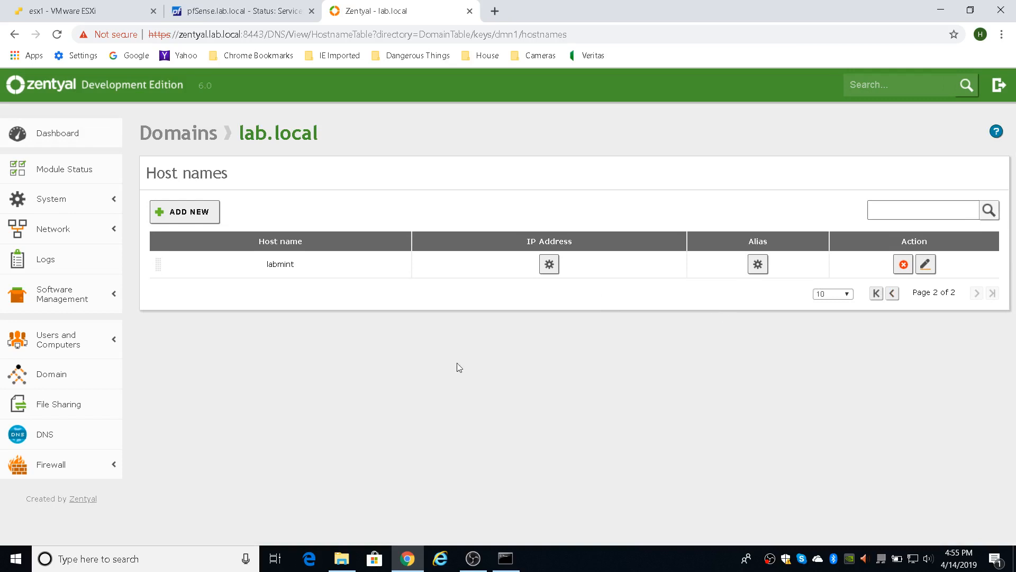
mouse_move(291, 401)
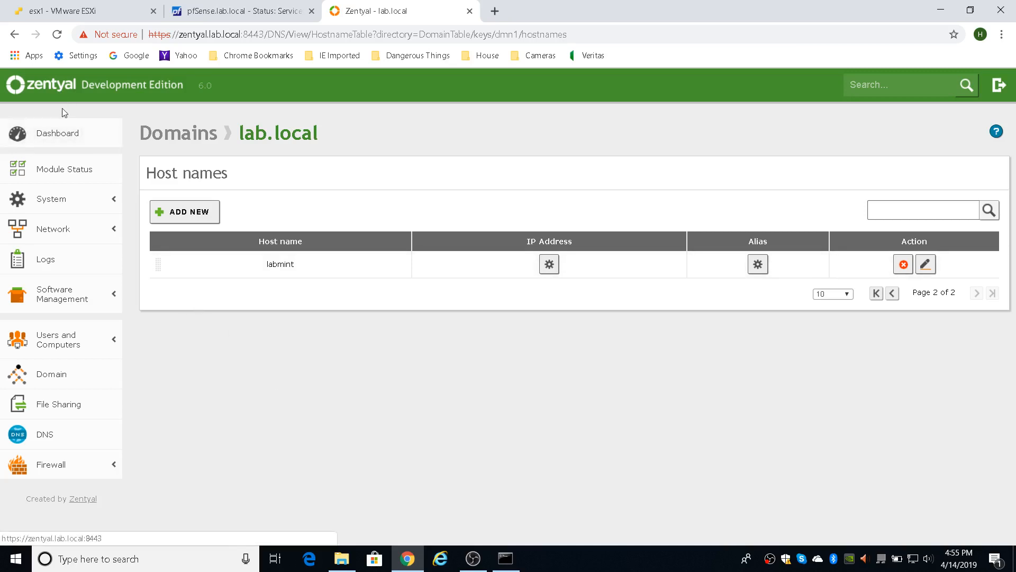
click(56, 338)
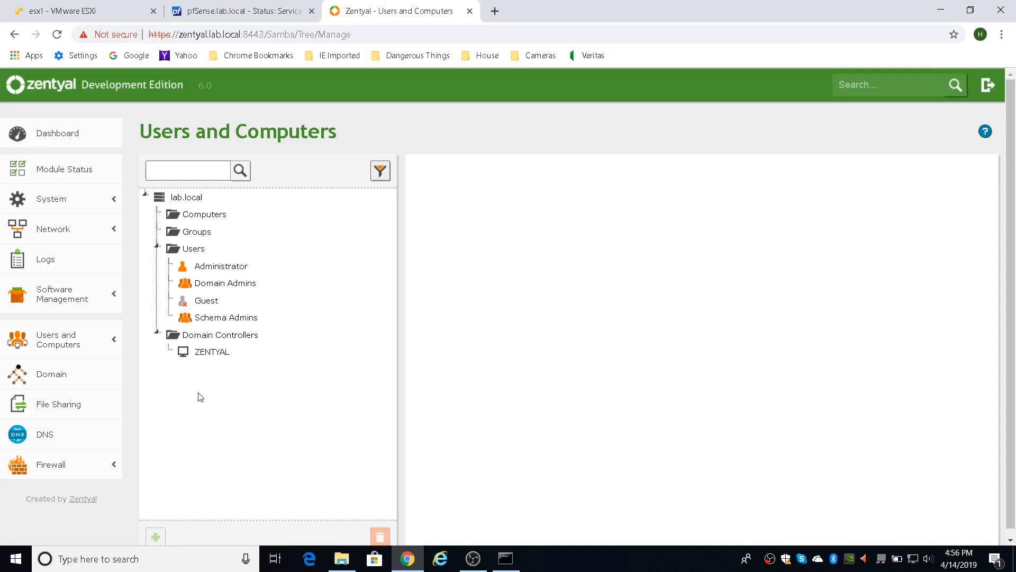
mouse_move(202, 397)
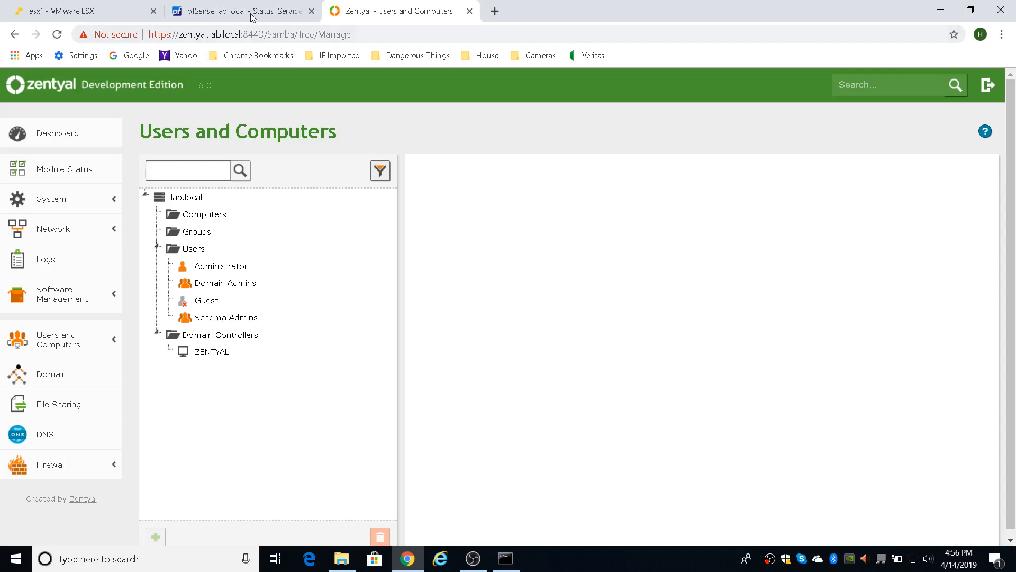
- Switch the browser to the pfSense services status page listing named
click(238, 11)
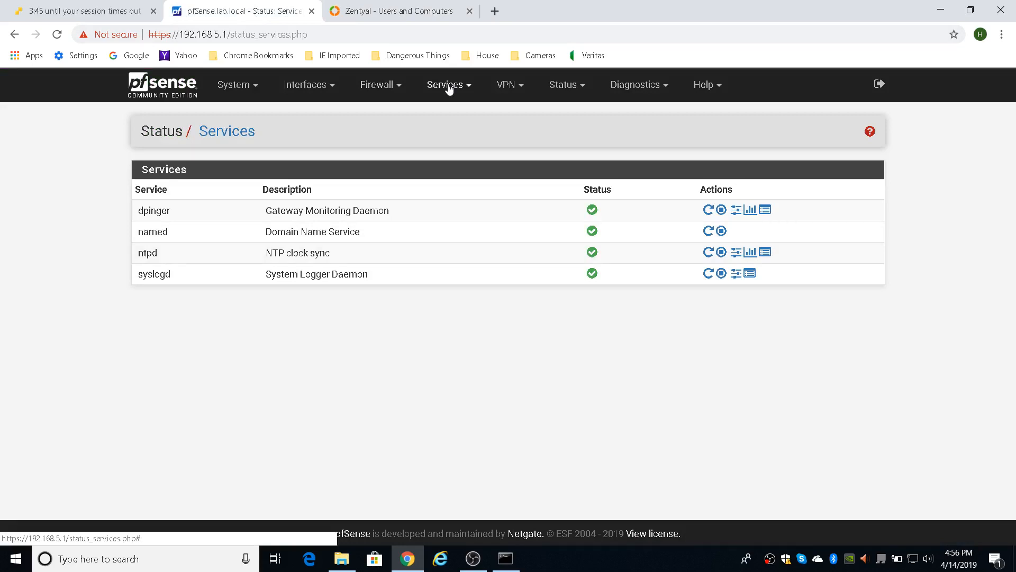
- Open the Services menu listing BIND DNS Server, DNS Resolver and NTP
click(447, 84)
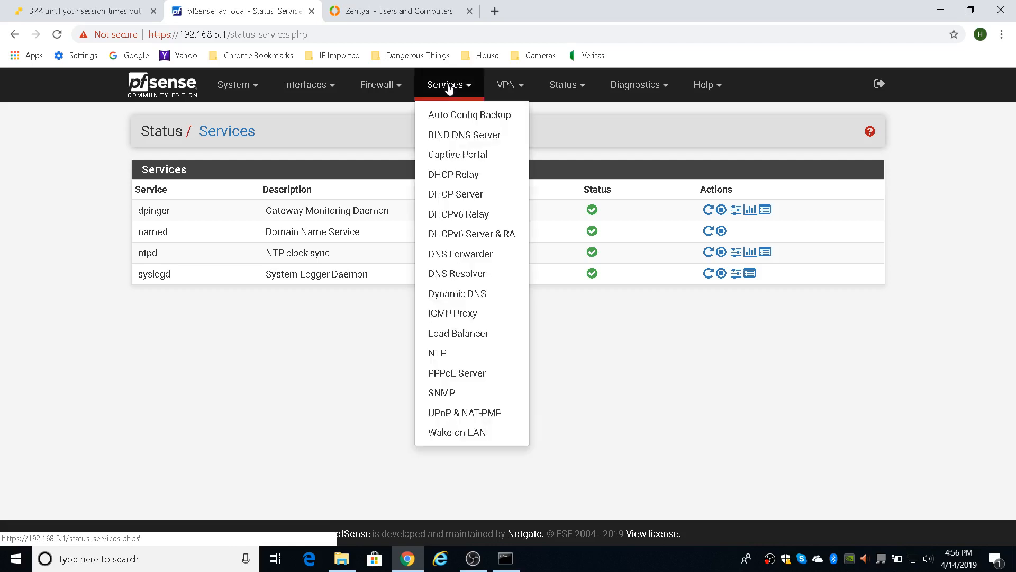